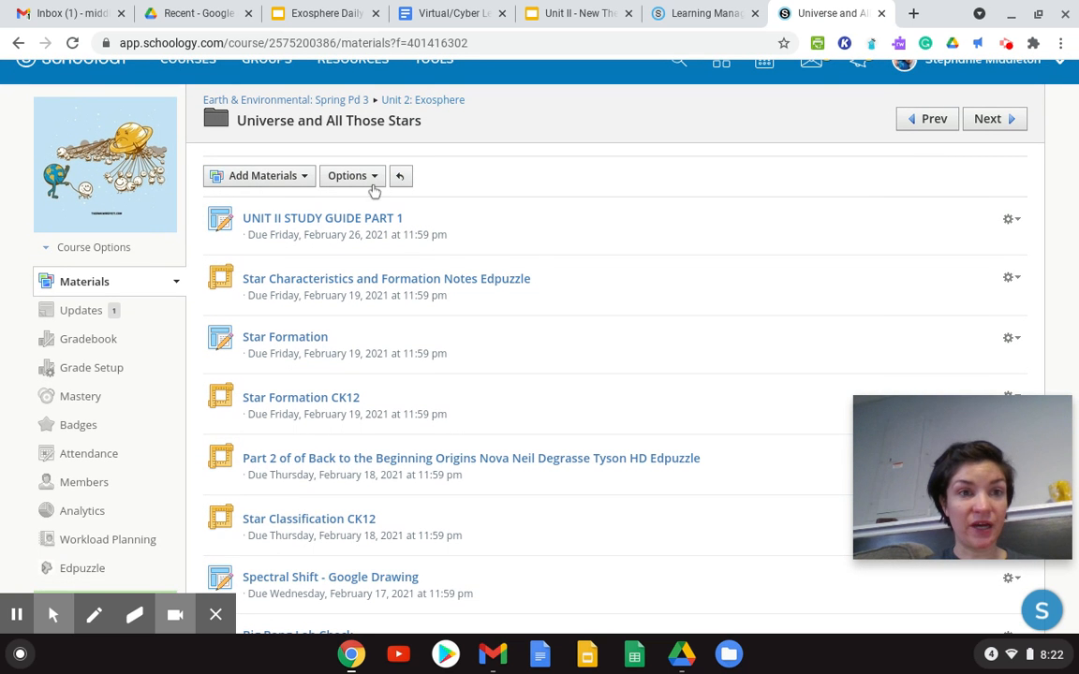
Step: Open the 'Unit 2 Universe and All Those Stars Notes' assignment from the Materials list
scroll(down, 3)
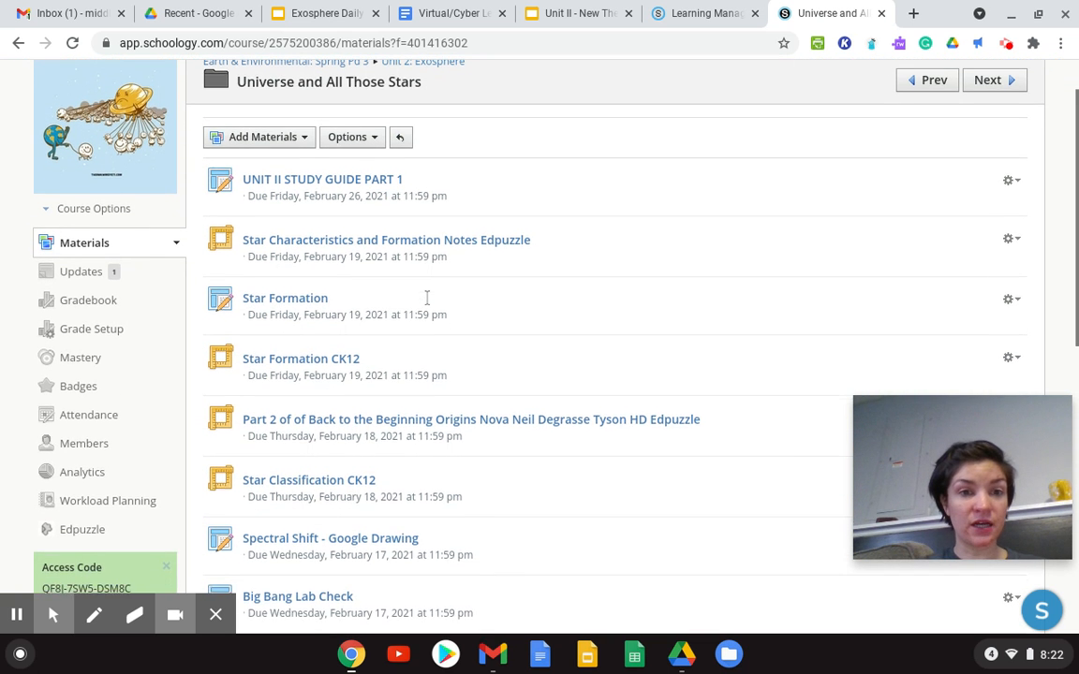
scroll(down, 3)
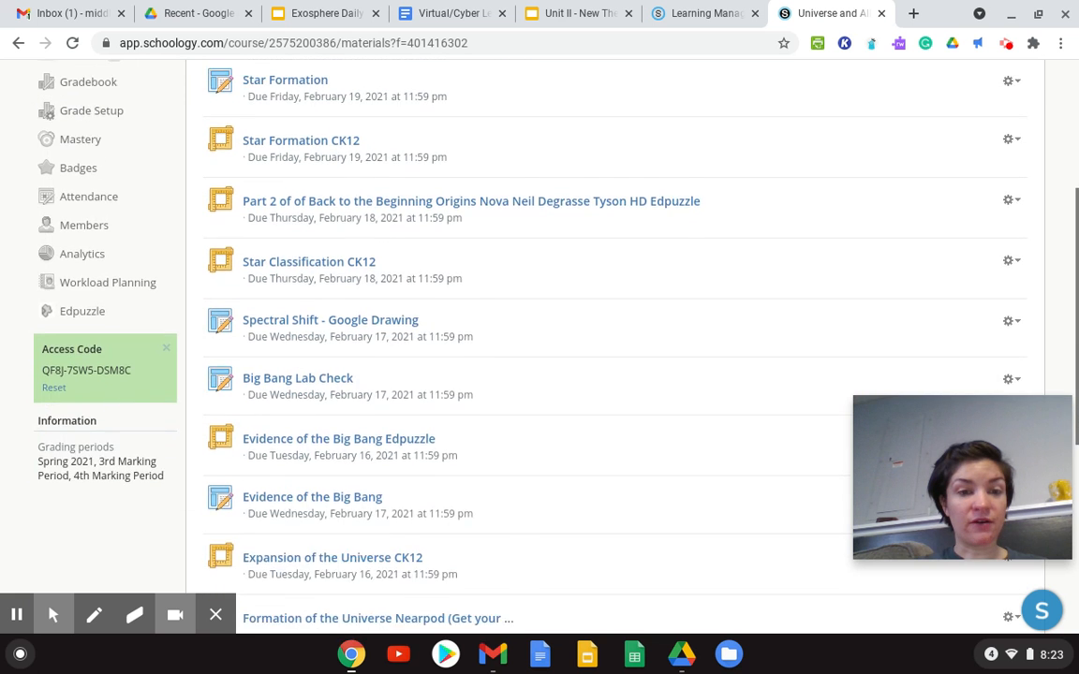
scroll(down, 3)
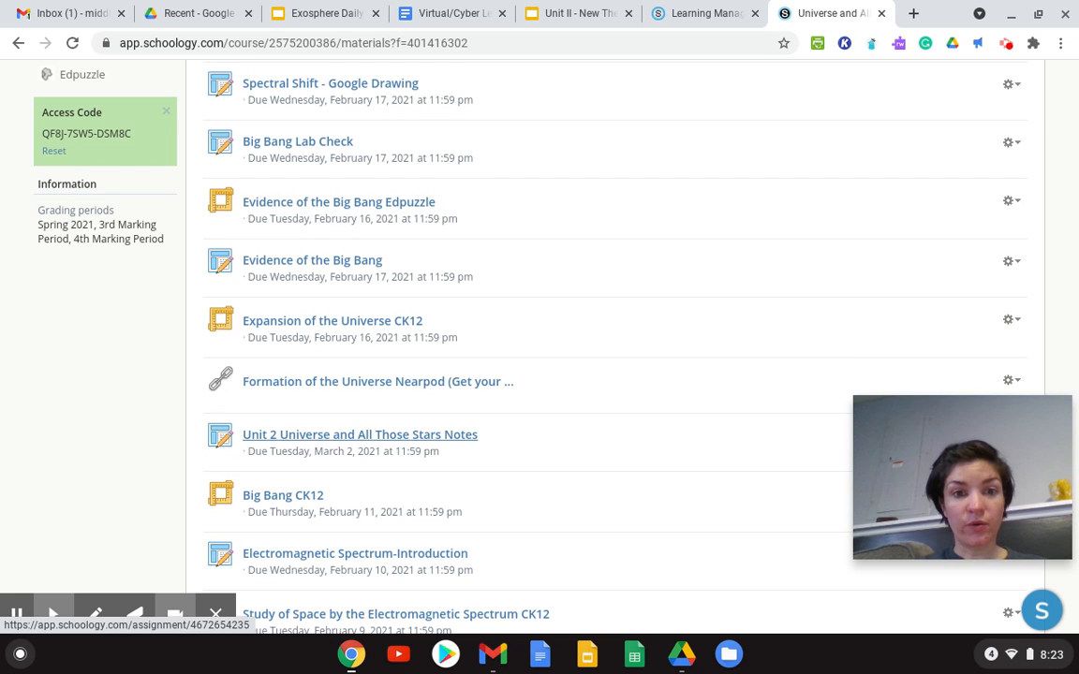
click(360, 434)
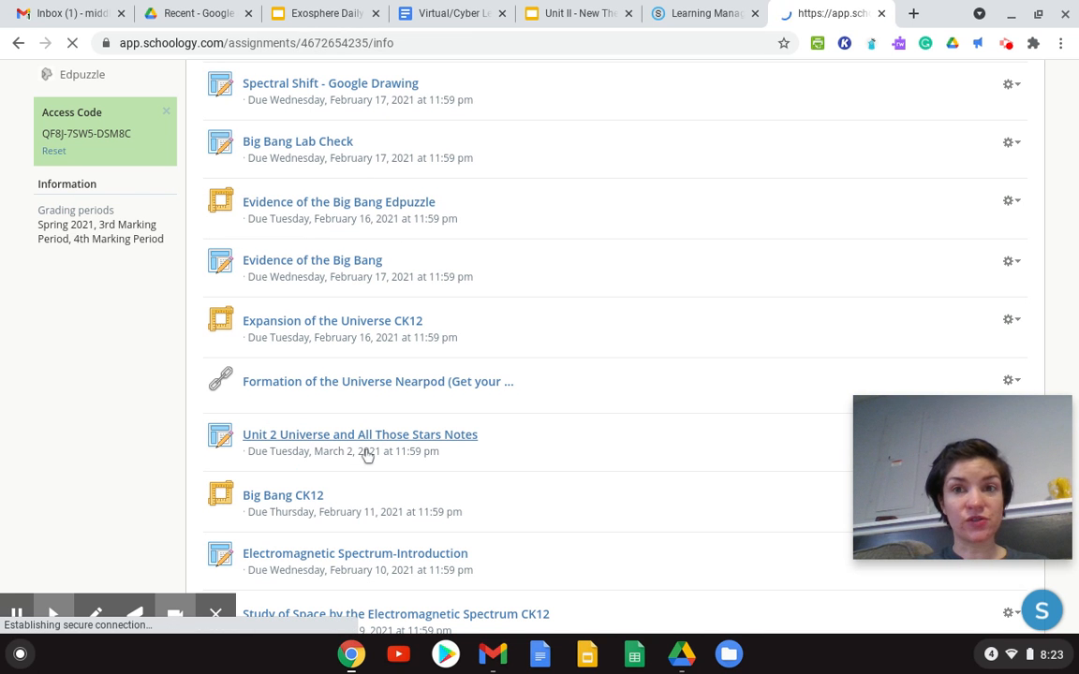
click(360, 434)
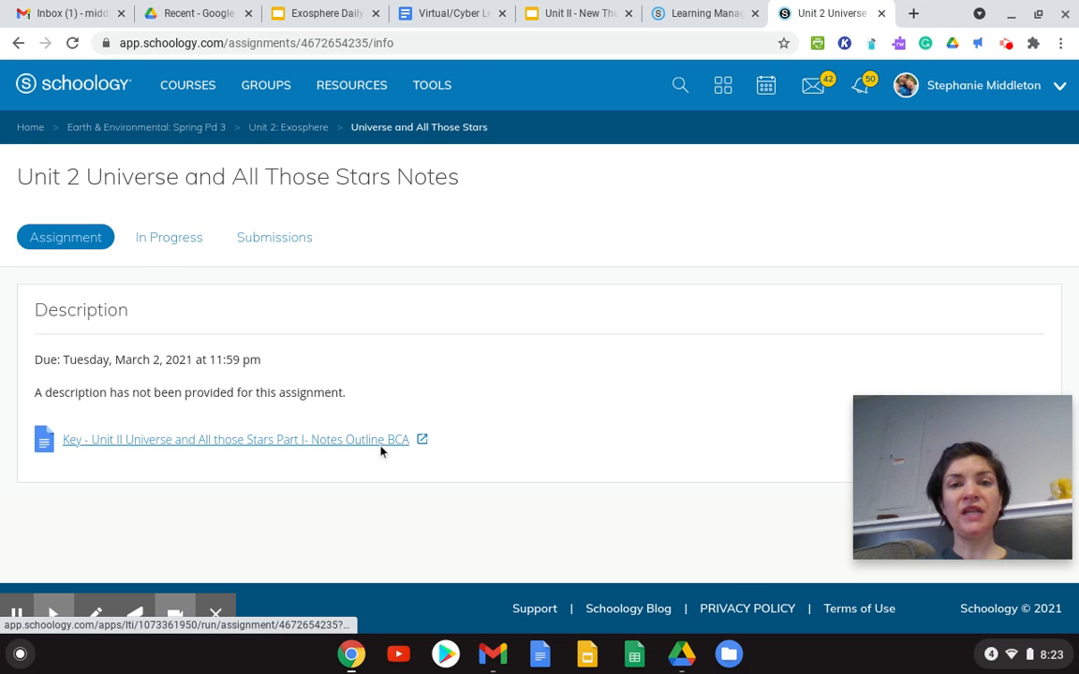
Step: Open the linked notes outline key doc and scroll to the Lesson 2 - Stars section on page 6
click(235, 440)
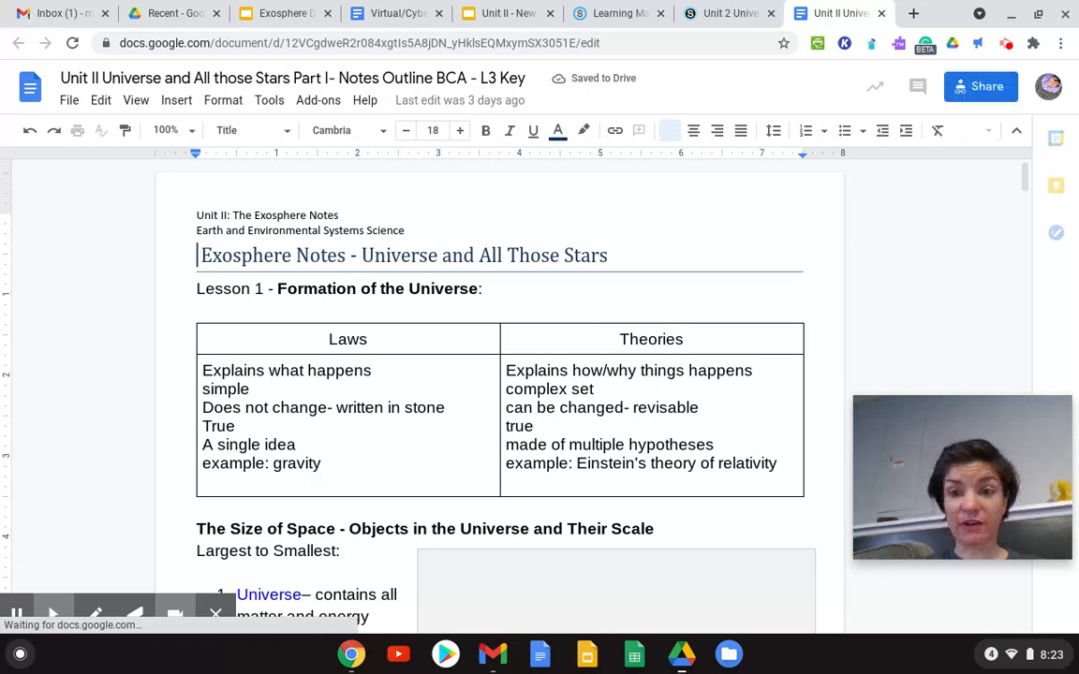
scroll(down, 3)
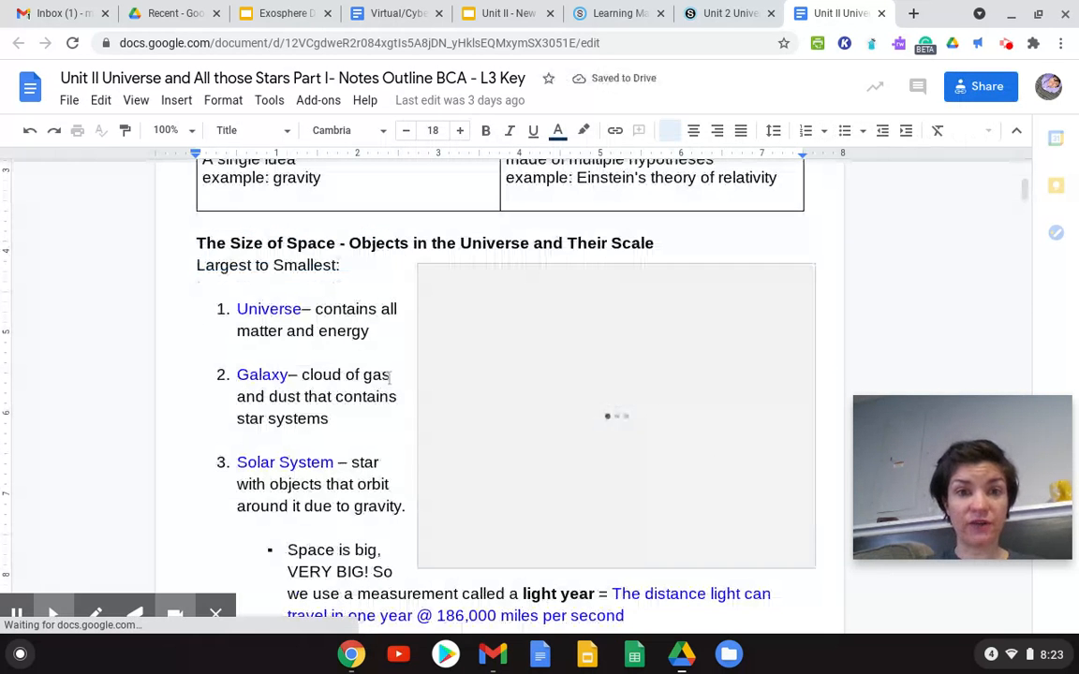
scroll(down, 3)
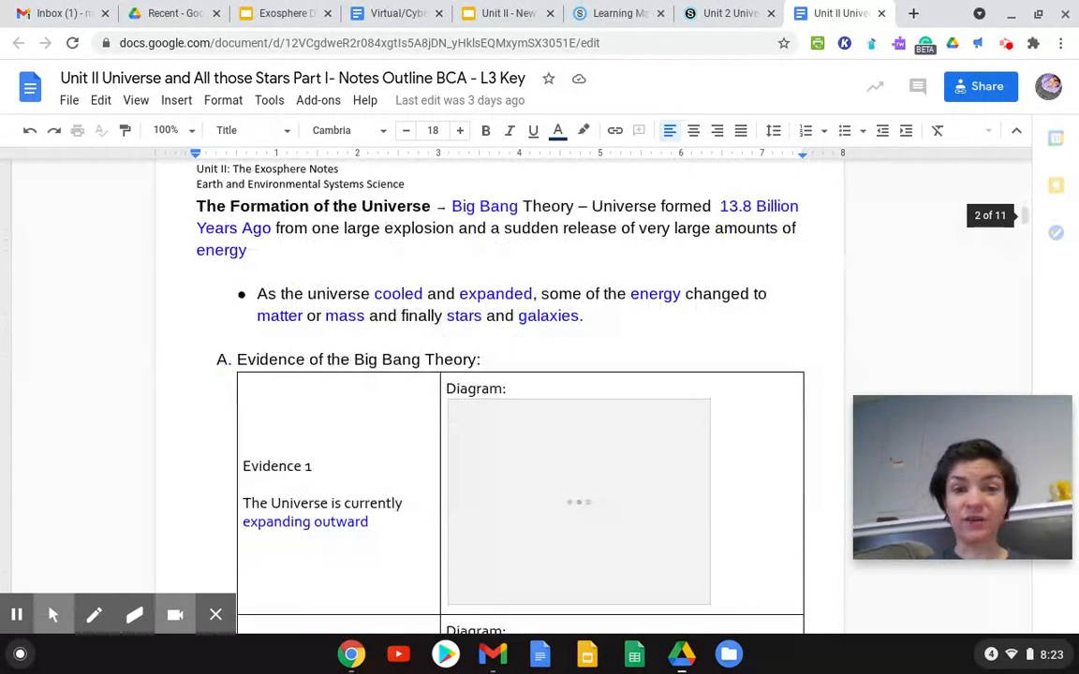
scroll(down, 3)
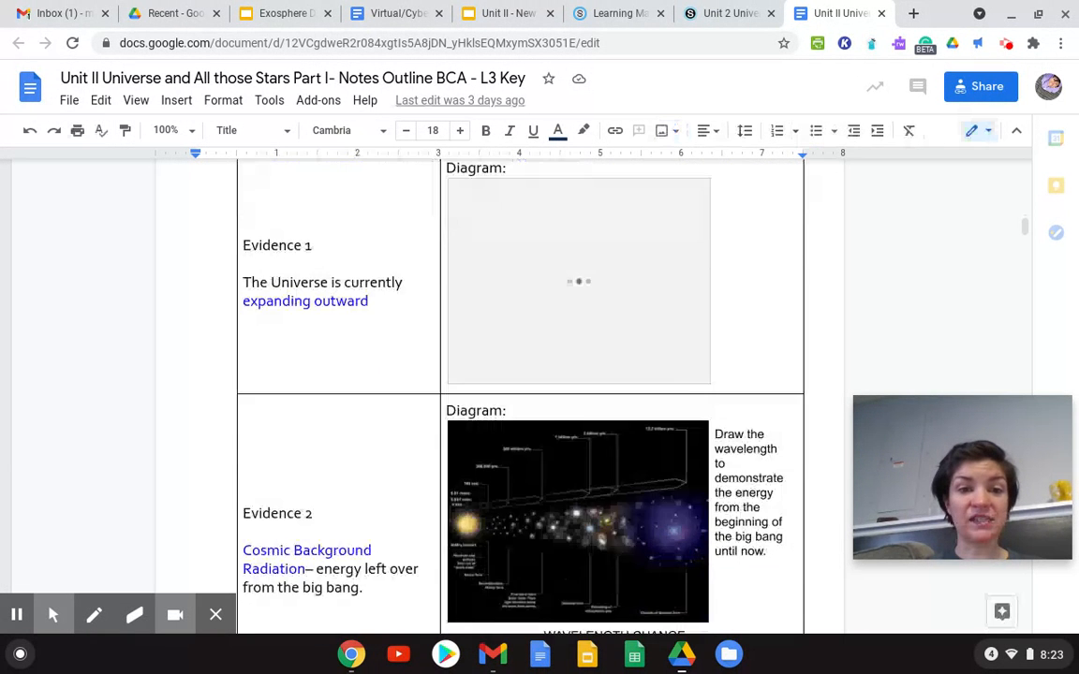
scroll(down, 3)
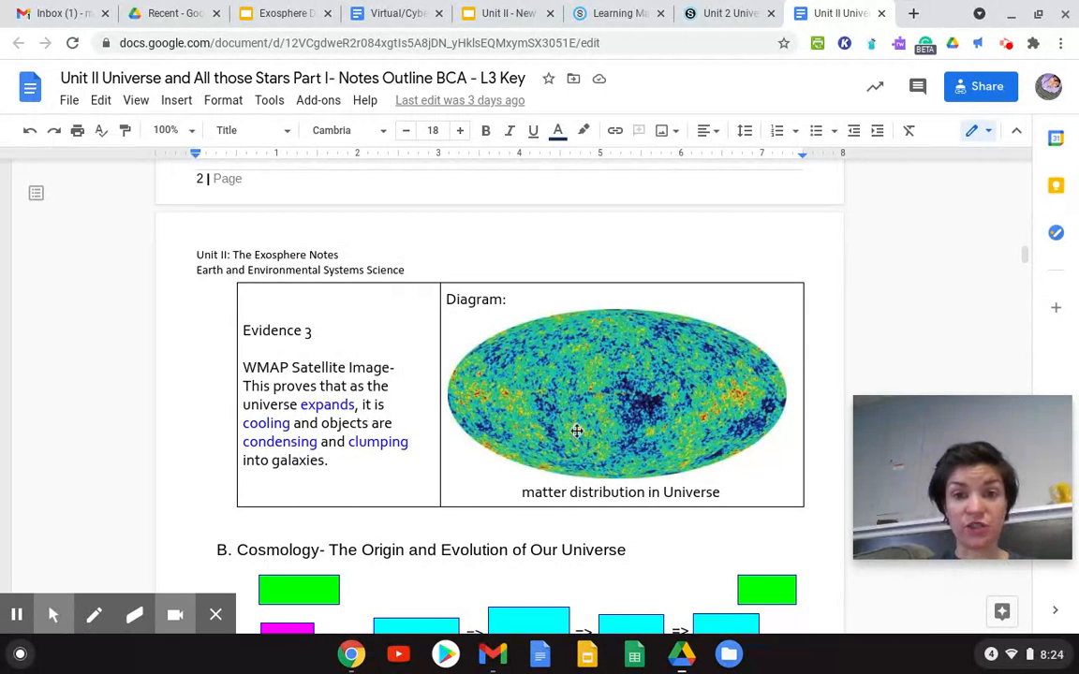
scroll(down, 3)
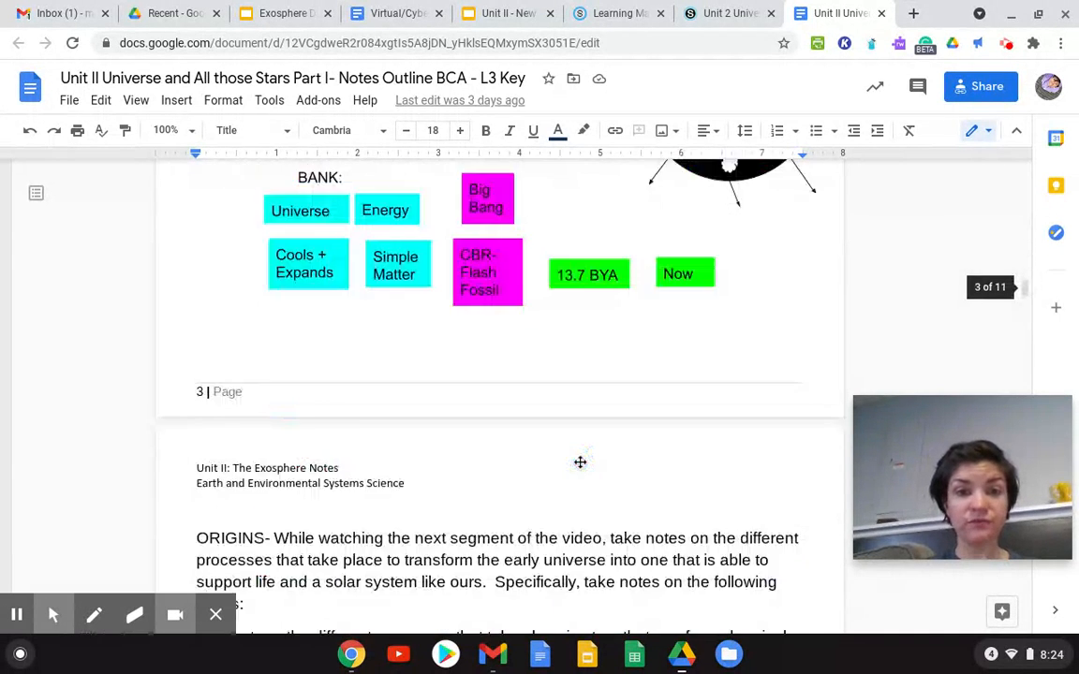
scroll(down, 3)
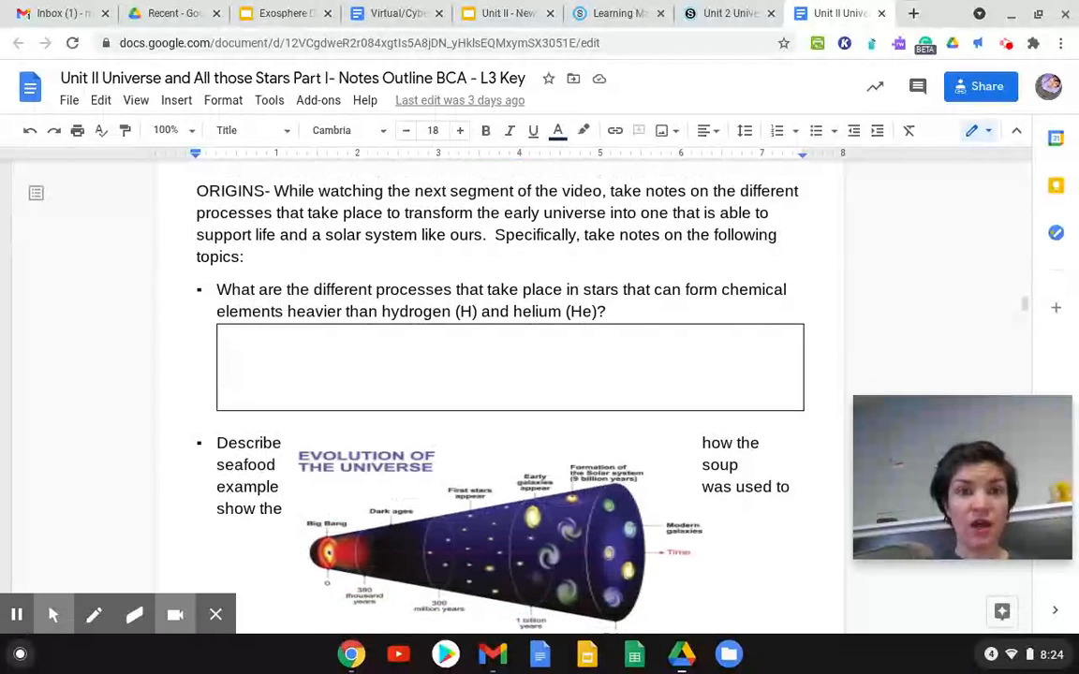
scroll(down, 3)
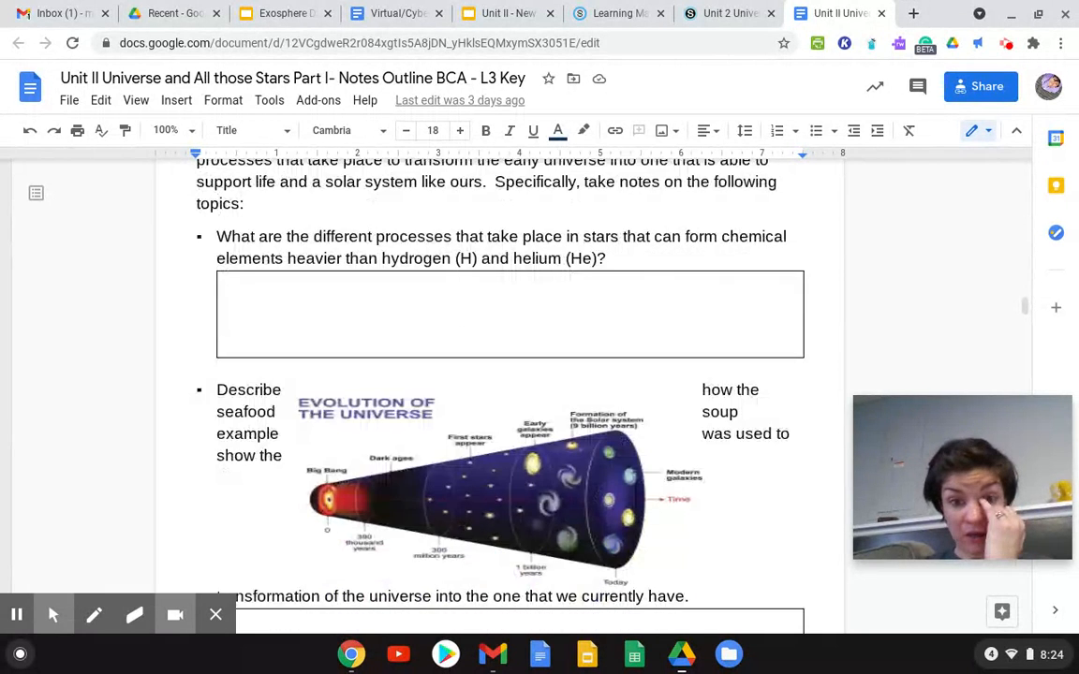
scroll(down, 3)
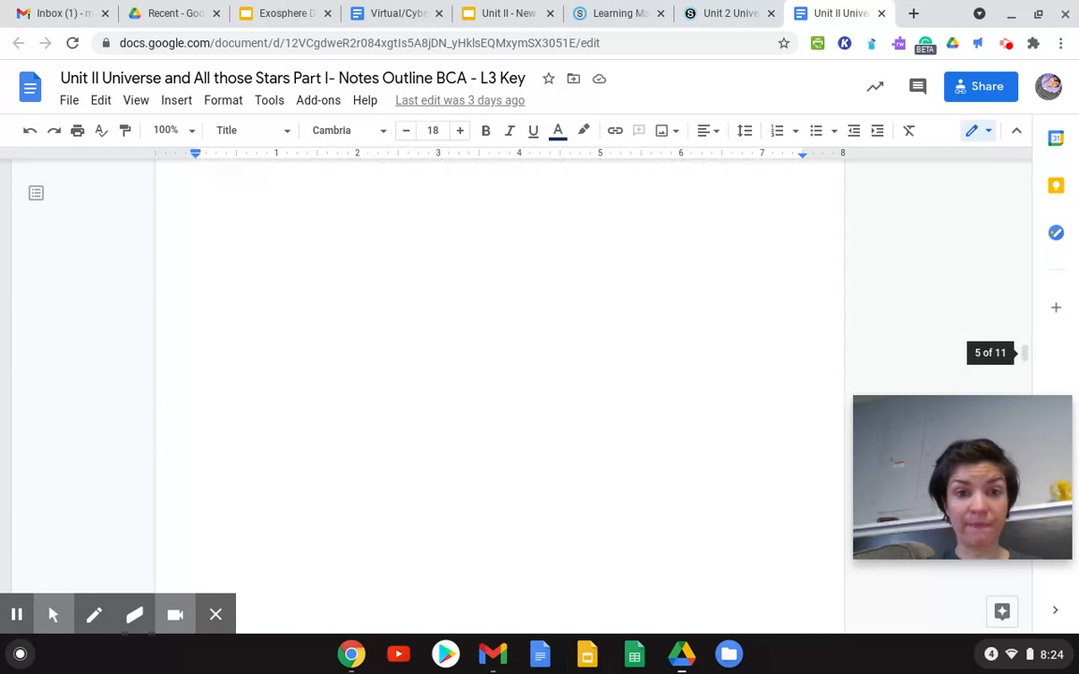
scroll(down, 3)
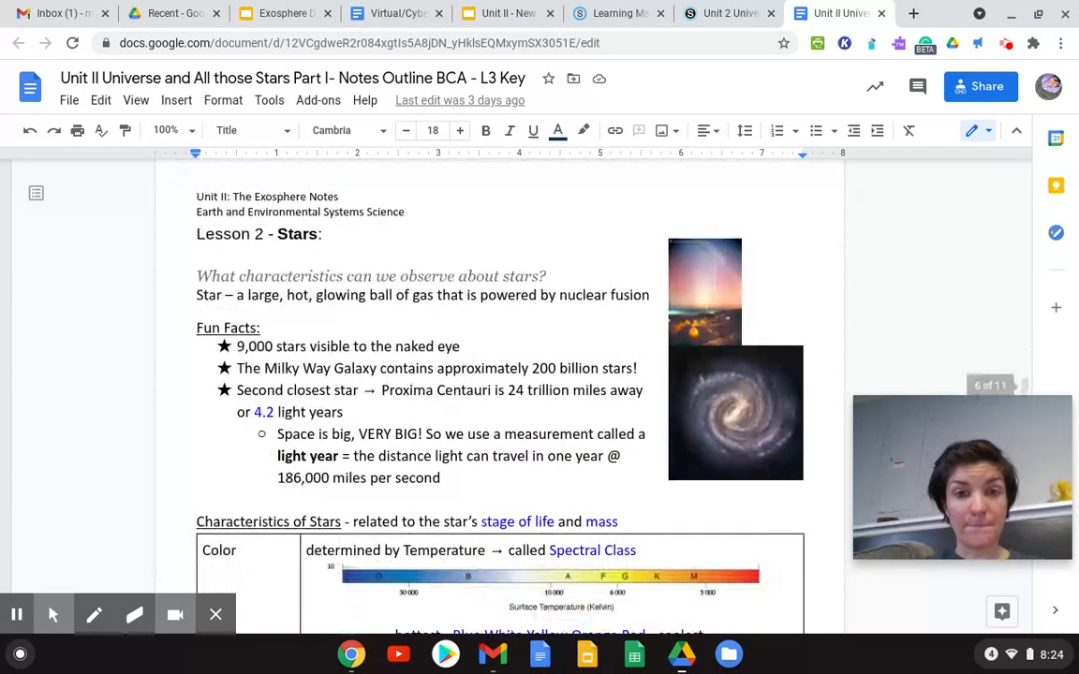
Step: Scroll the notes doc down slightly within the Lesson 2 - Stars section
scroll(down, 3)
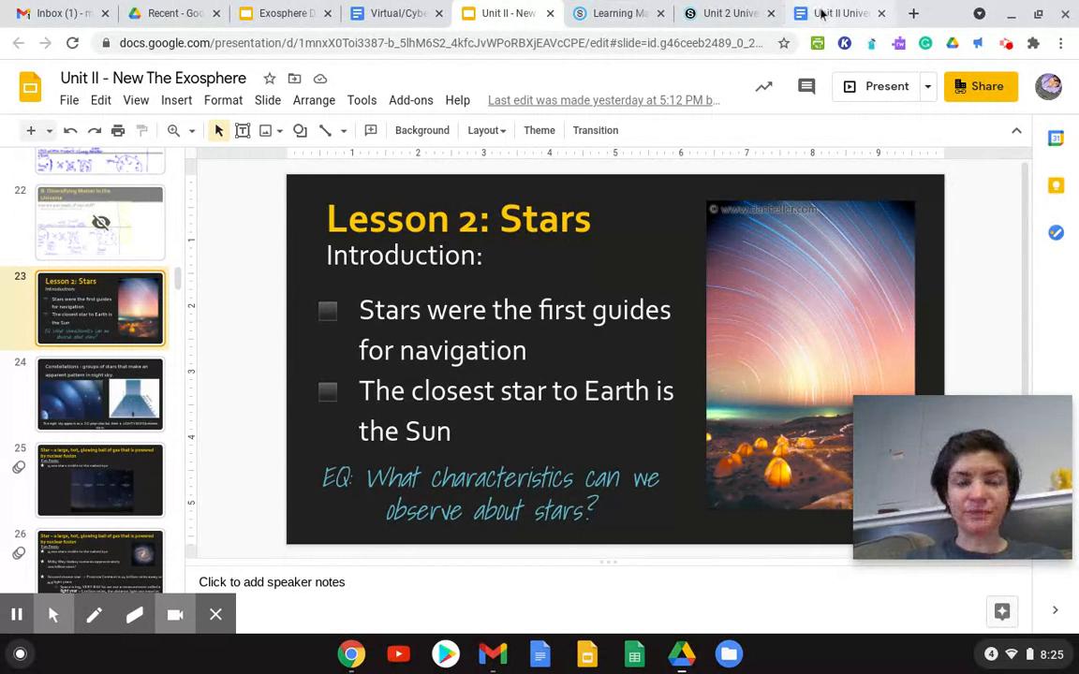
Step: Review the constellations and star fun-facts slides, then return to the notes doc
click(834, 13)
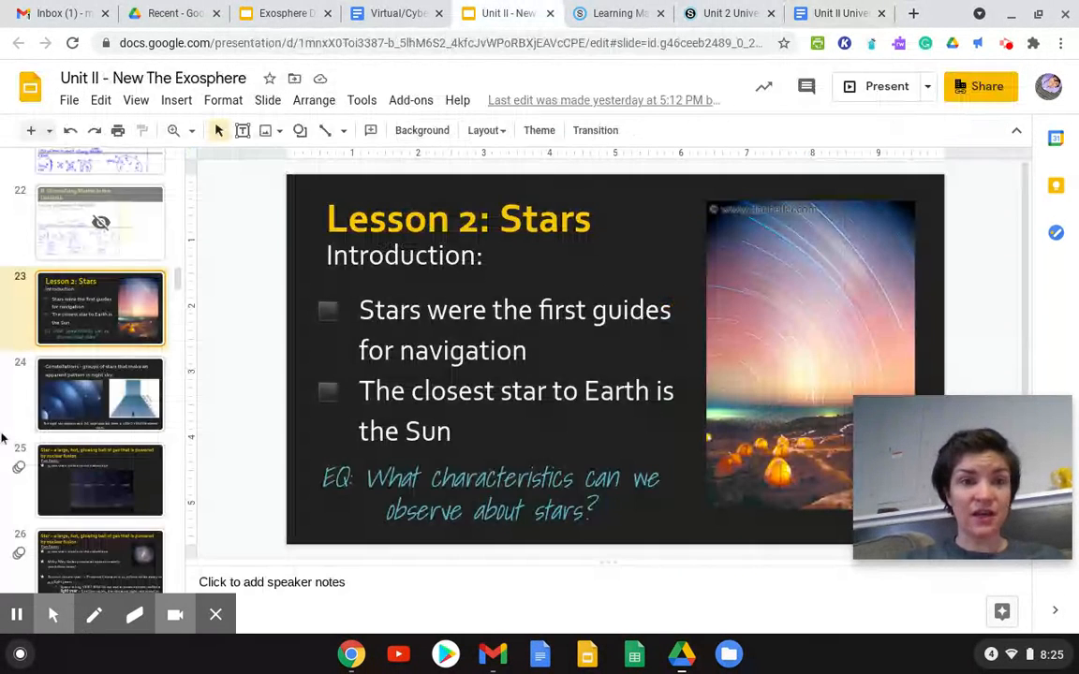
click(101, 393)
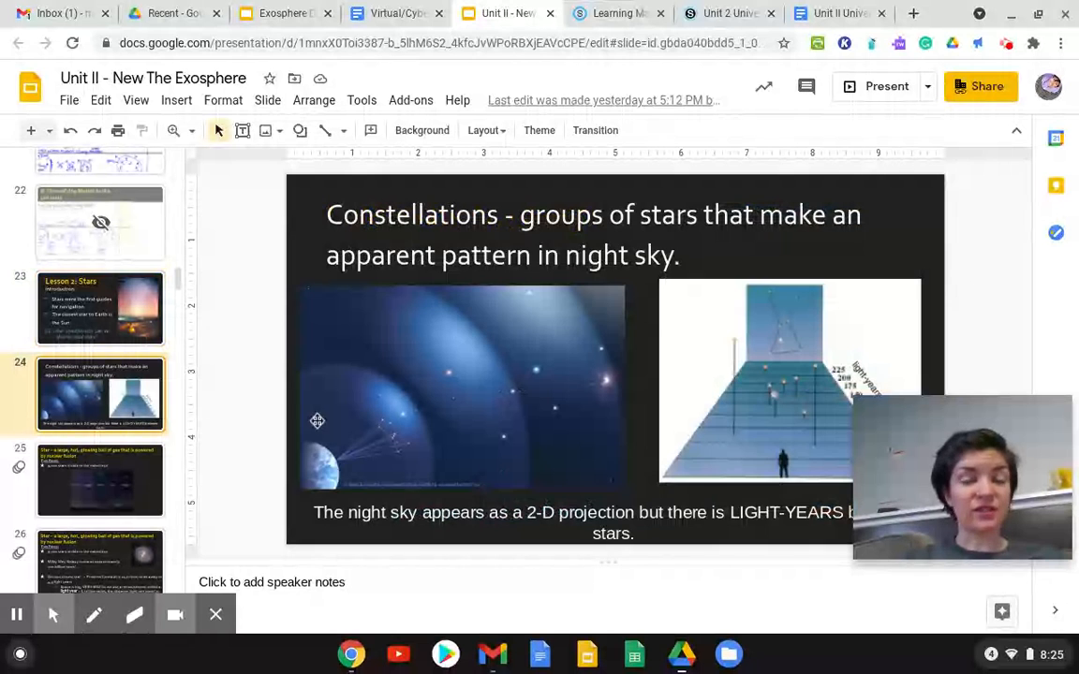
click(101, 479)
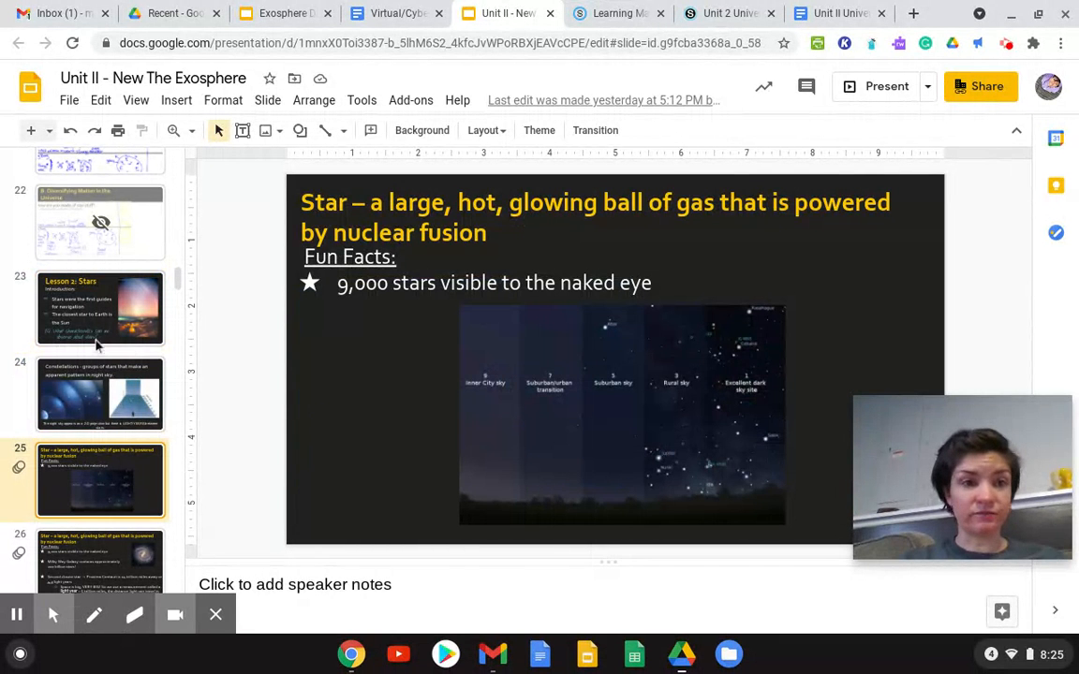
click(101, 393)
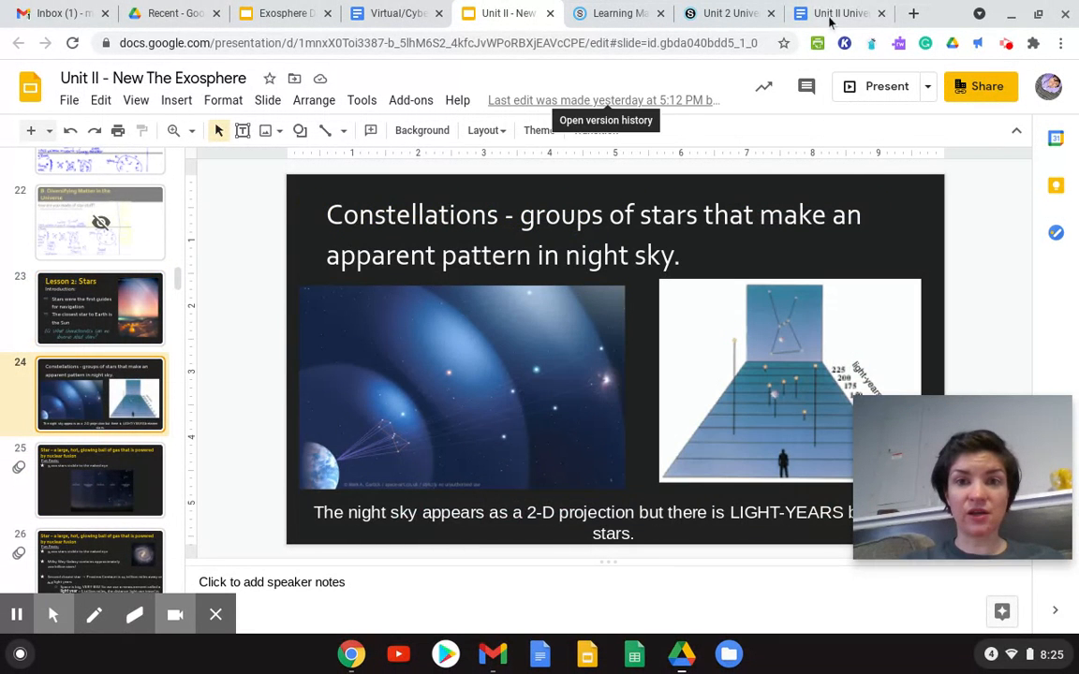
click(832, 13)
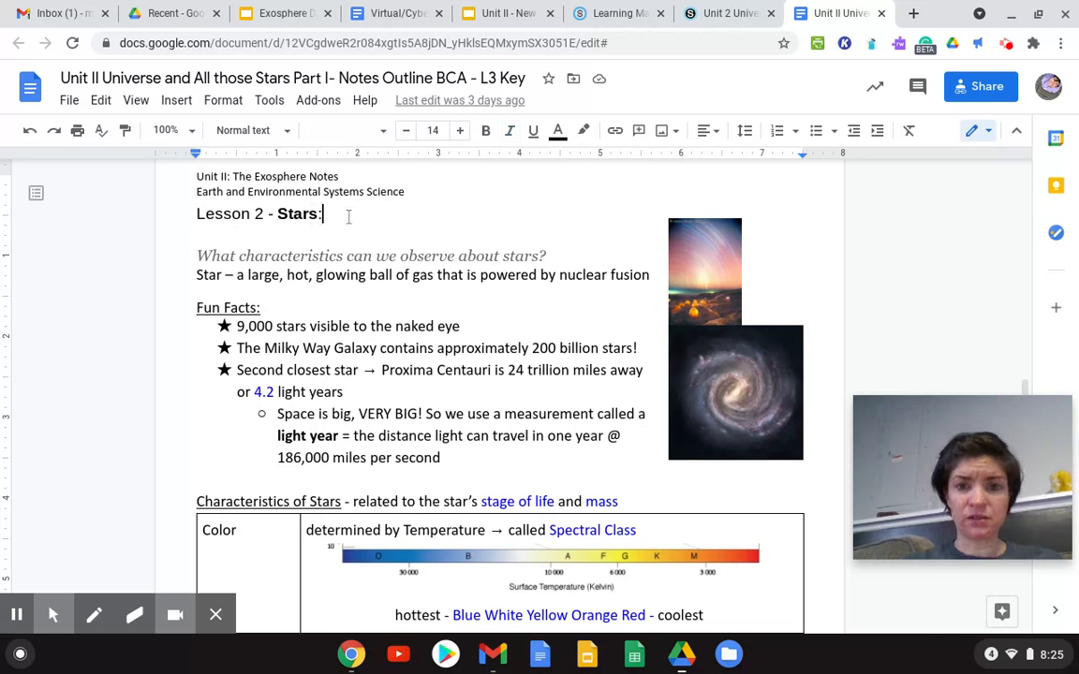
Step: Add 'Constellations - groups of stars that make an apparent pattern' under Lesson 2 - Stars
key(enter)
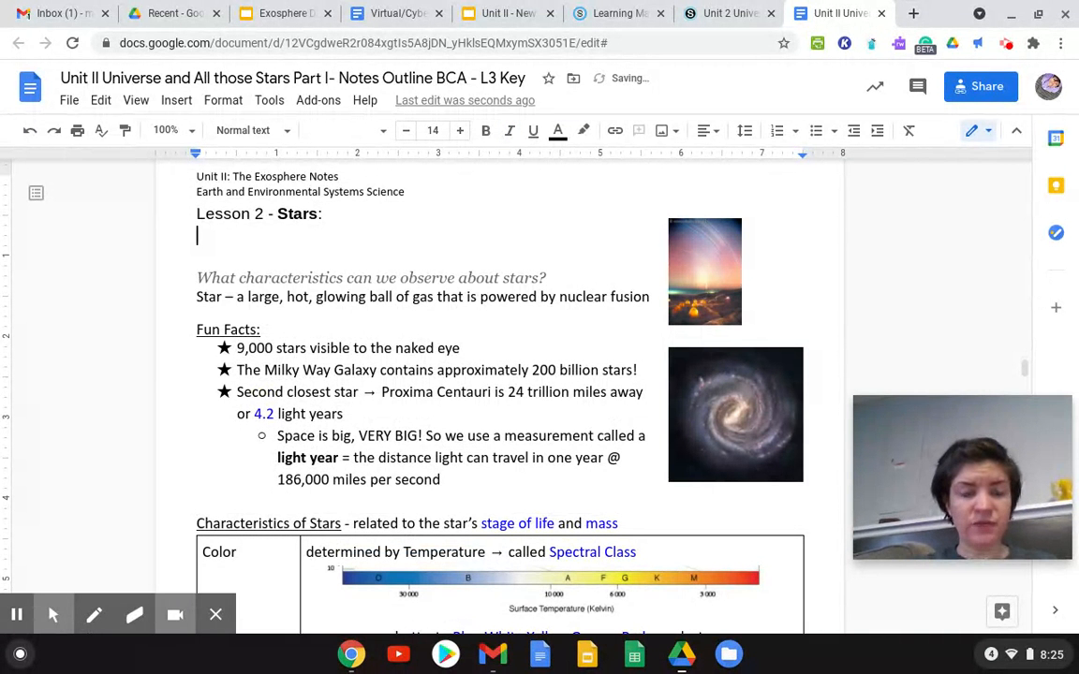
text(Constellations -)
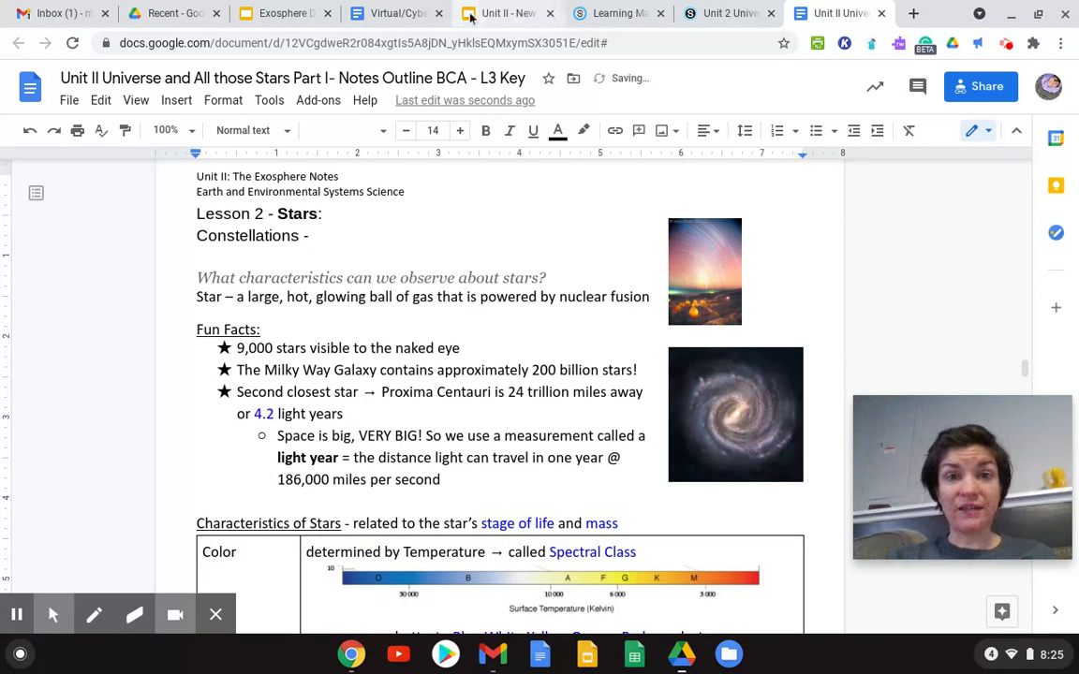
mouse_move(505, 13)
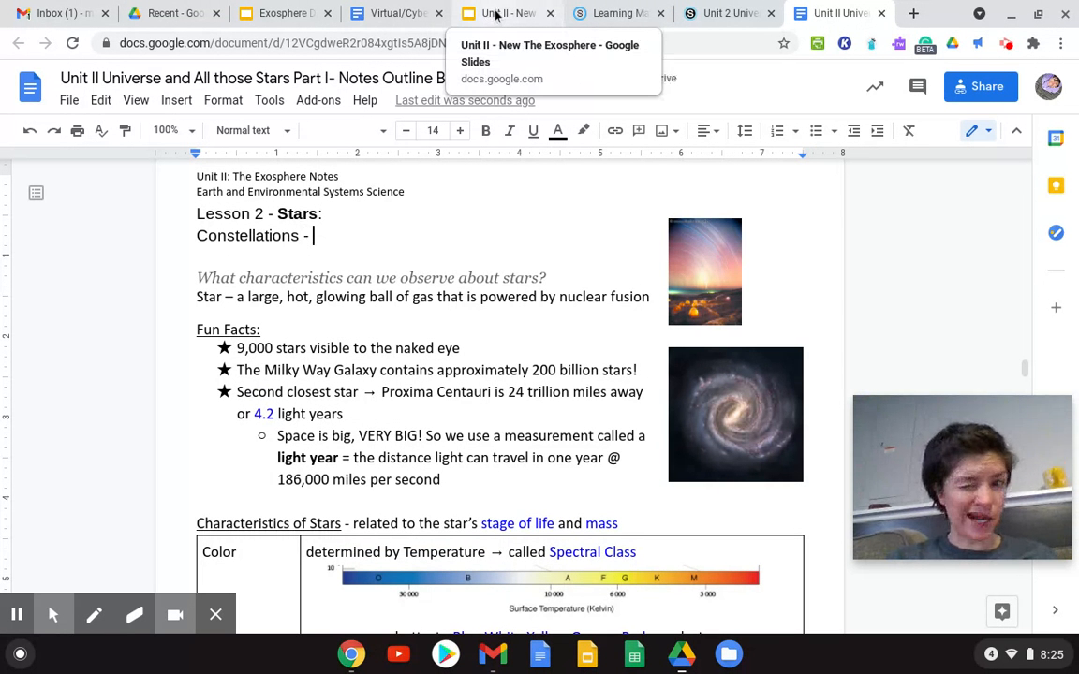
click(507, 13)
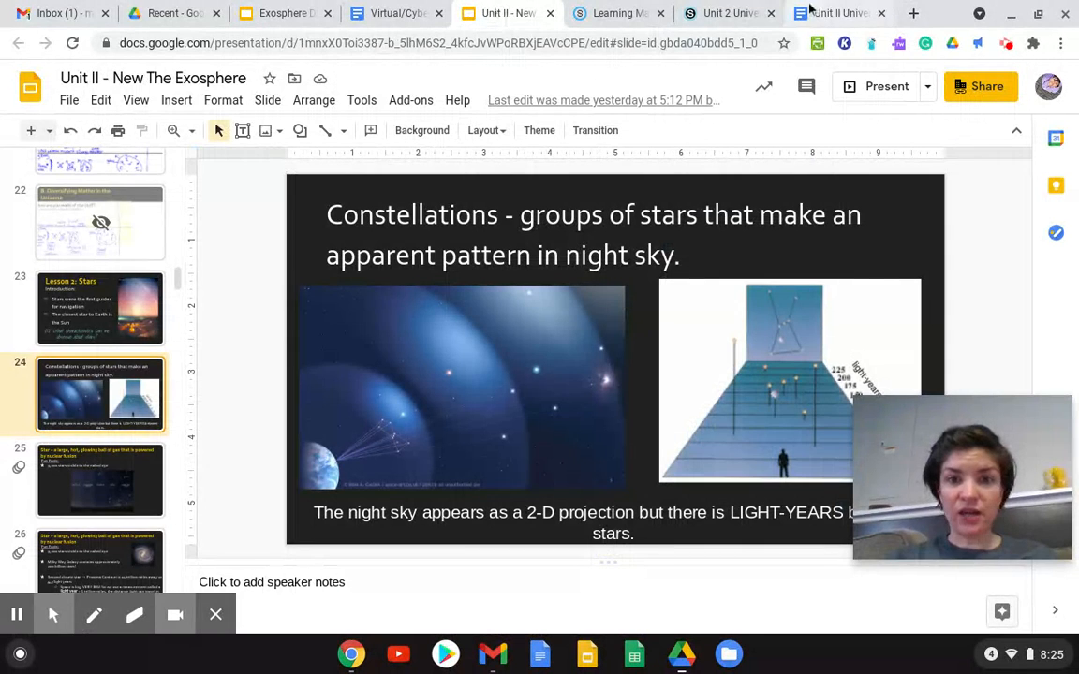
click(838, 13)
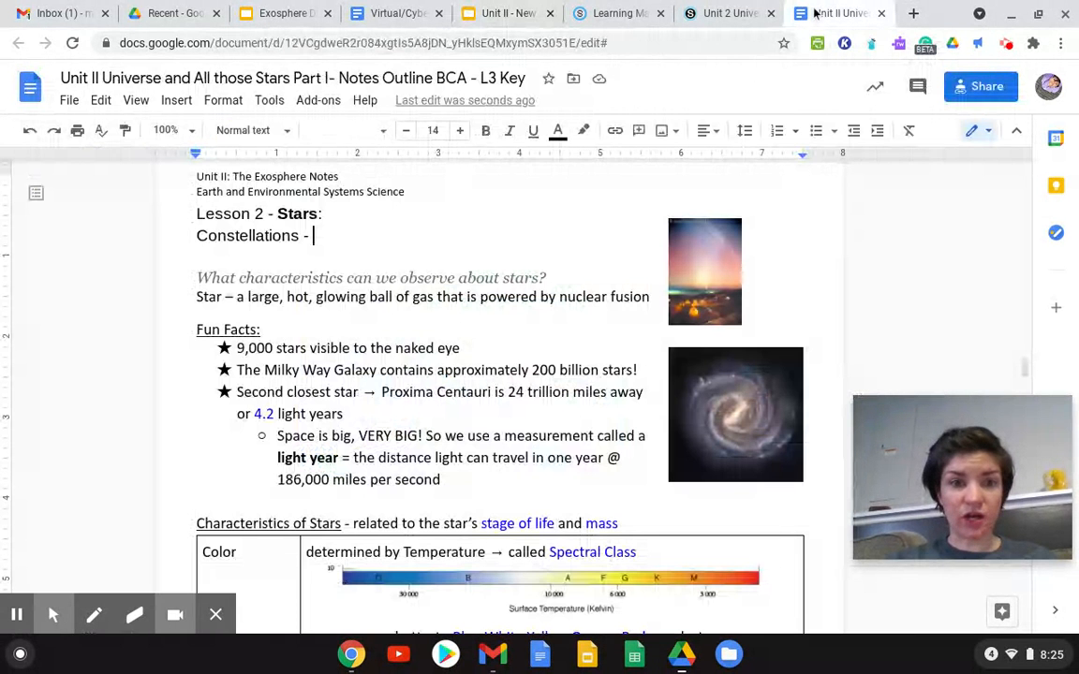
text(groups of)
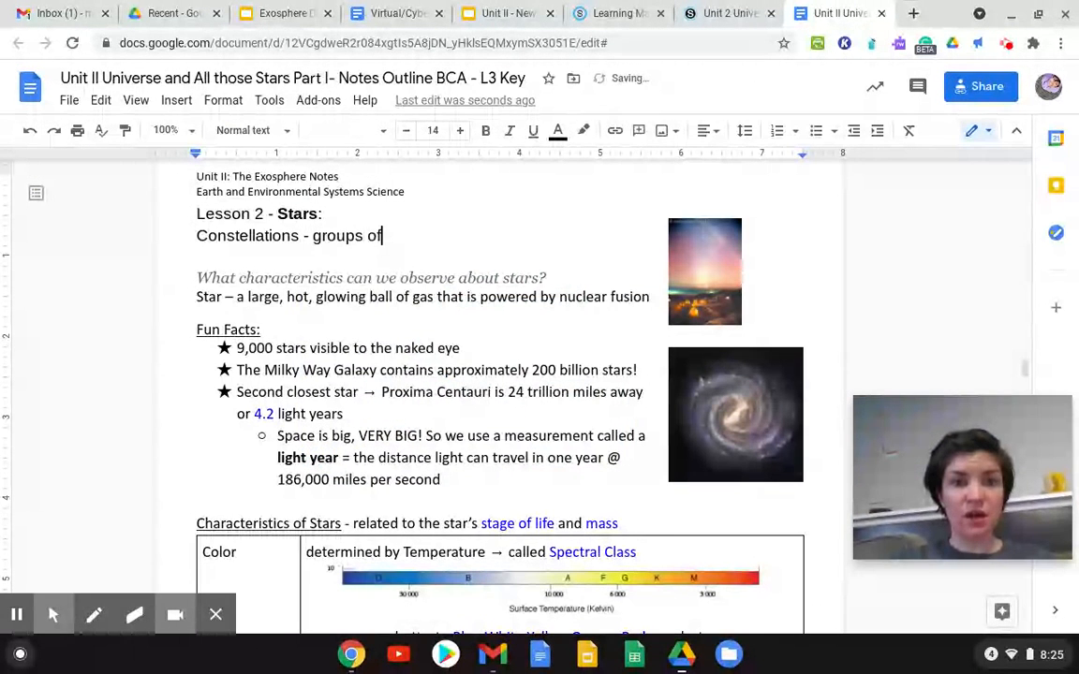
text(stars that m)
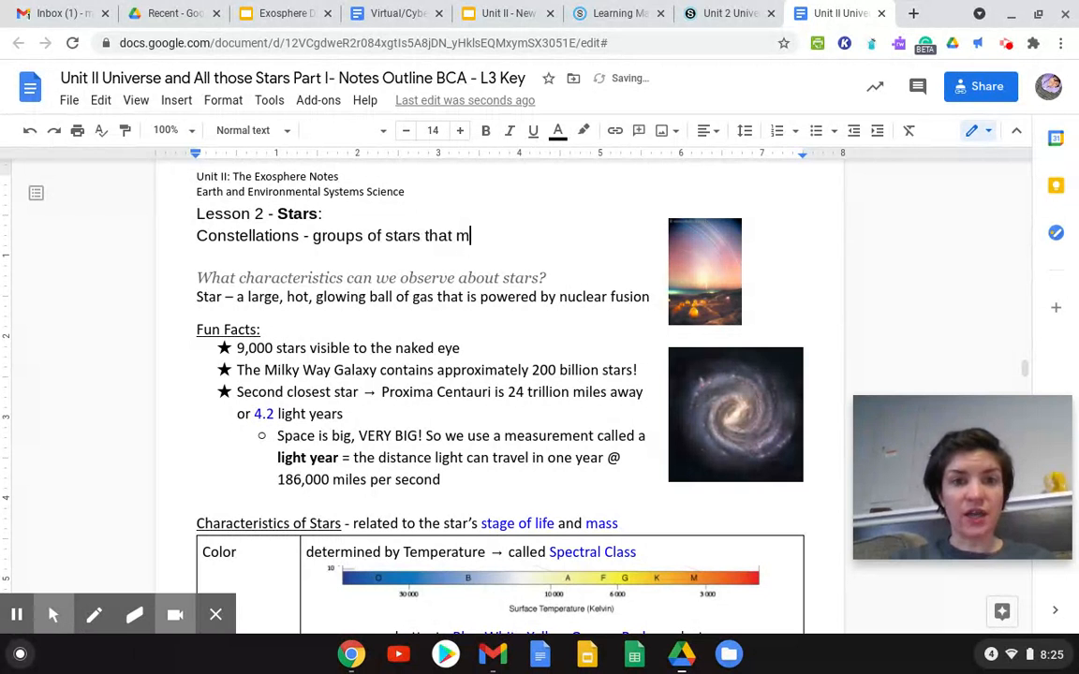
text(ake an appar)
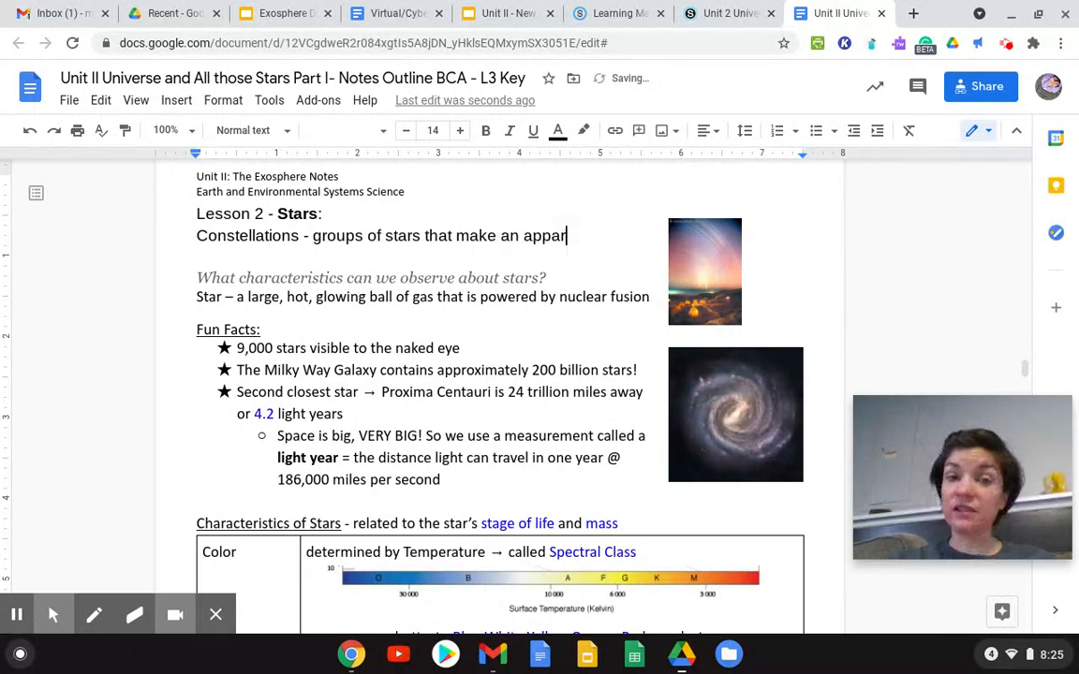
text(ent pat)
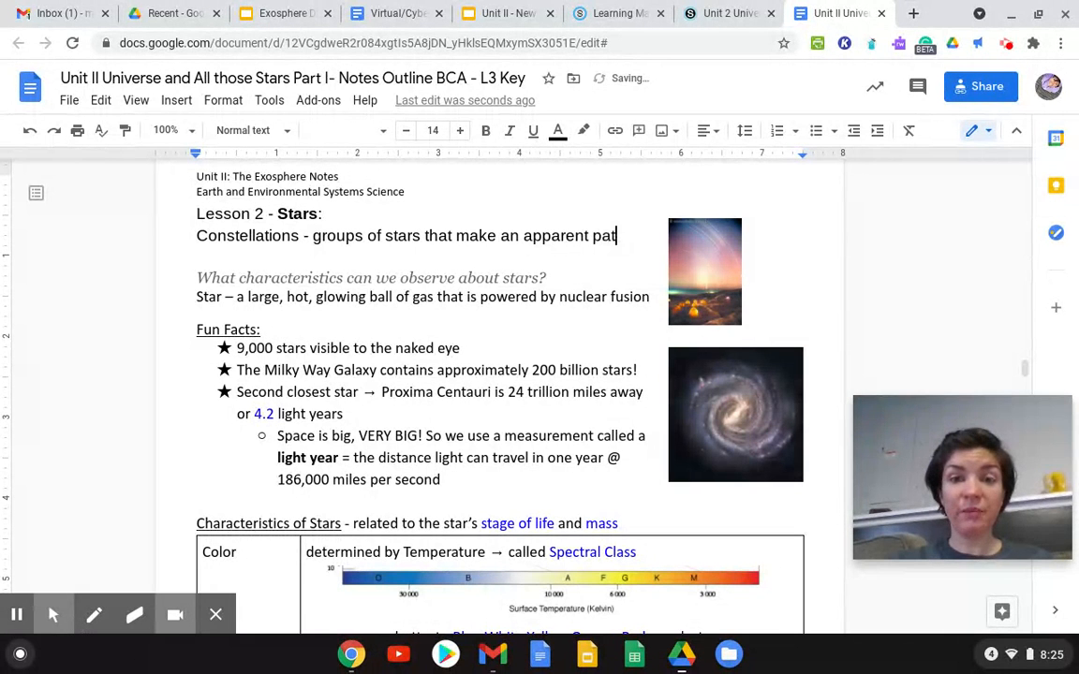
text(tern)
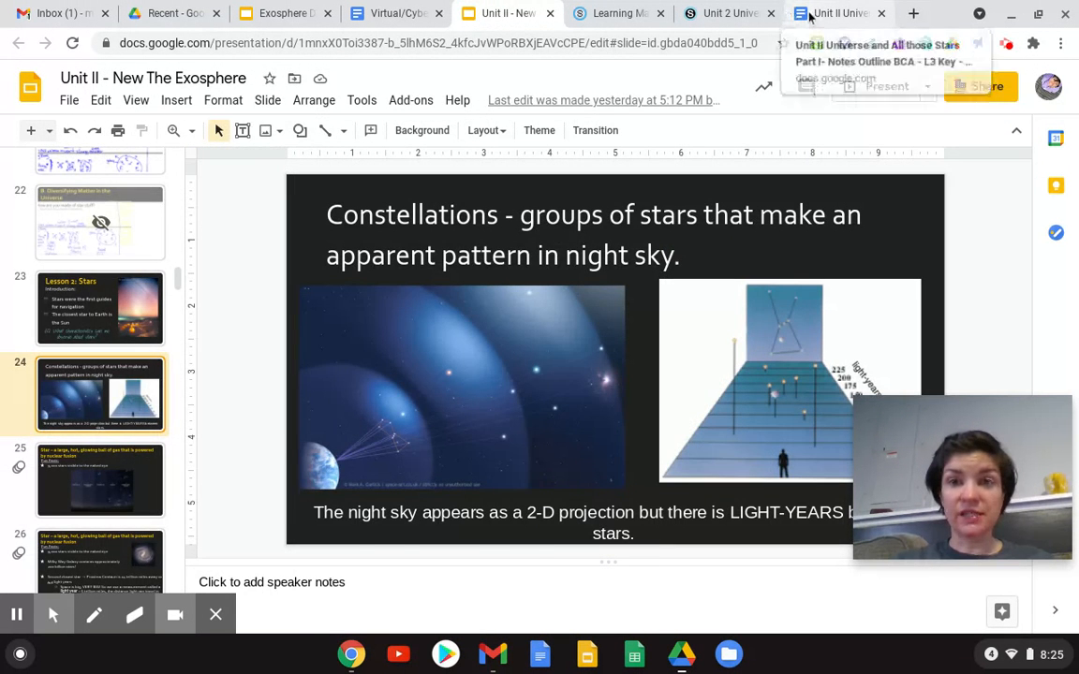
Step: Move the sky photo beside the constellations definition so it no longer splits the sentence
click(834, 13)
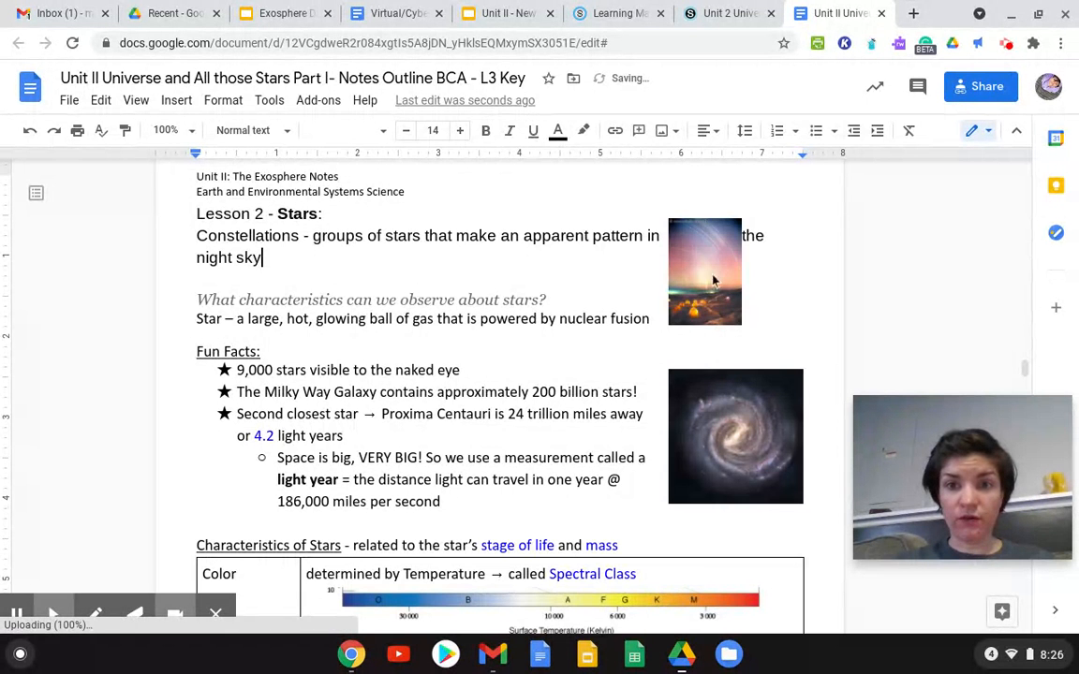
click(704, 272)
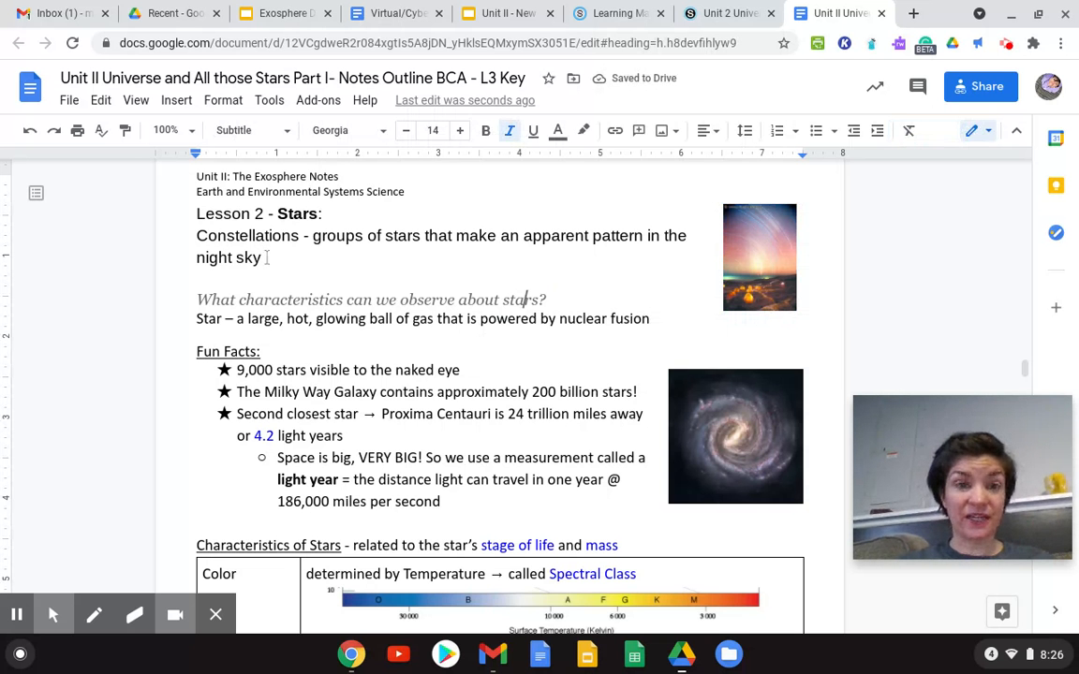
Step: Highlight the word 'Constellations' in yellow
double_click(248, 235)
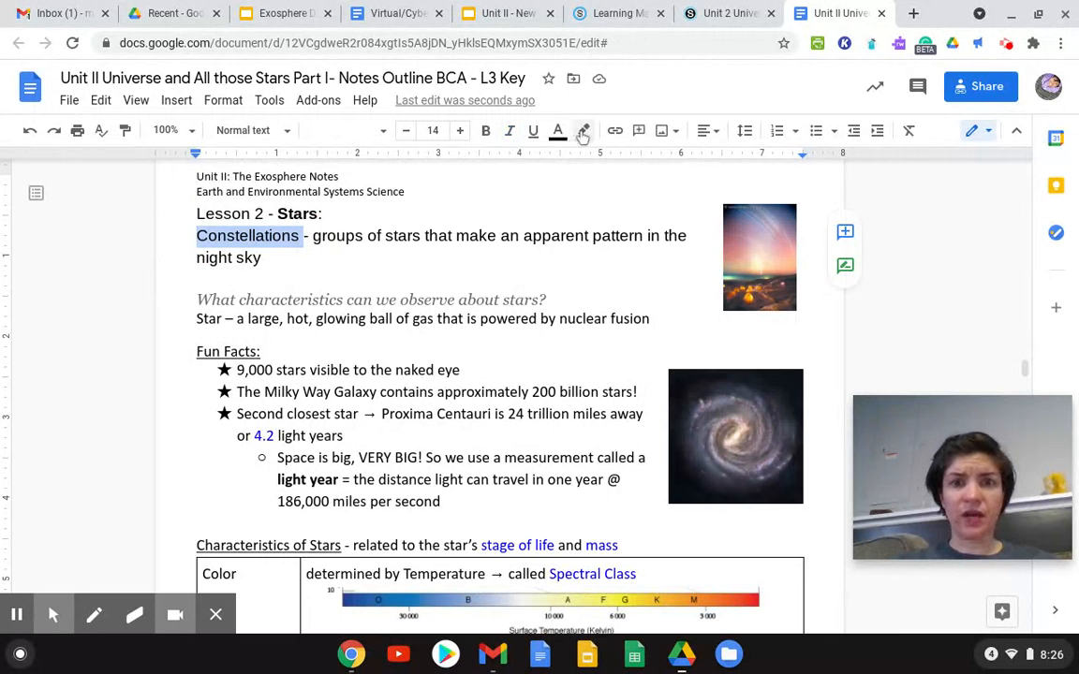
click(559, 131)
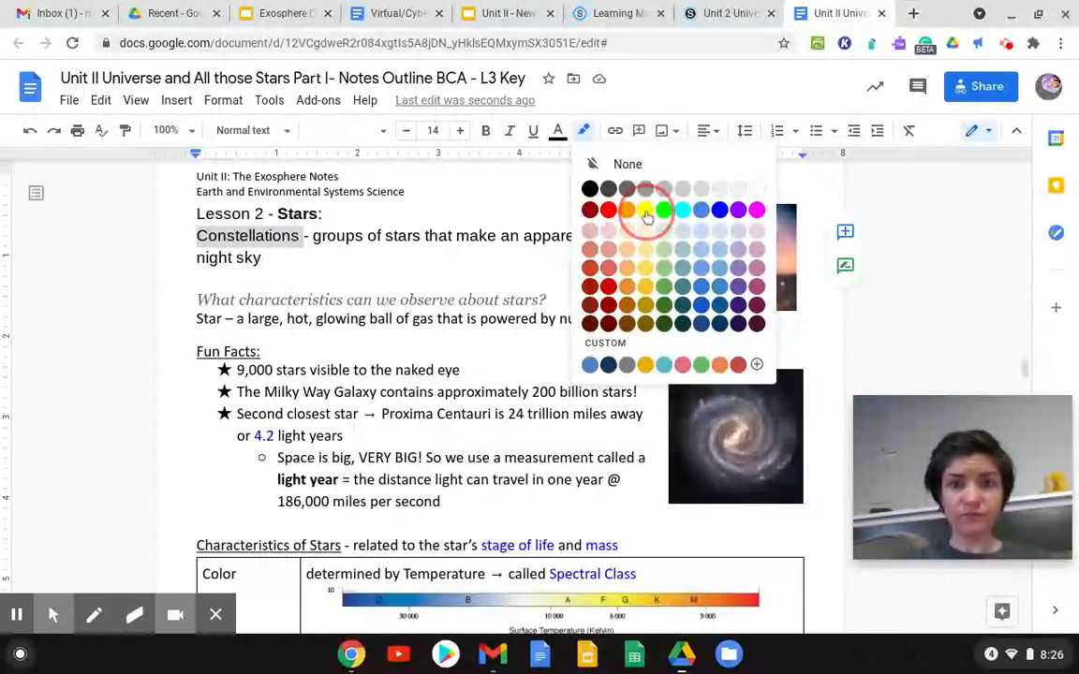
click(646, 210)
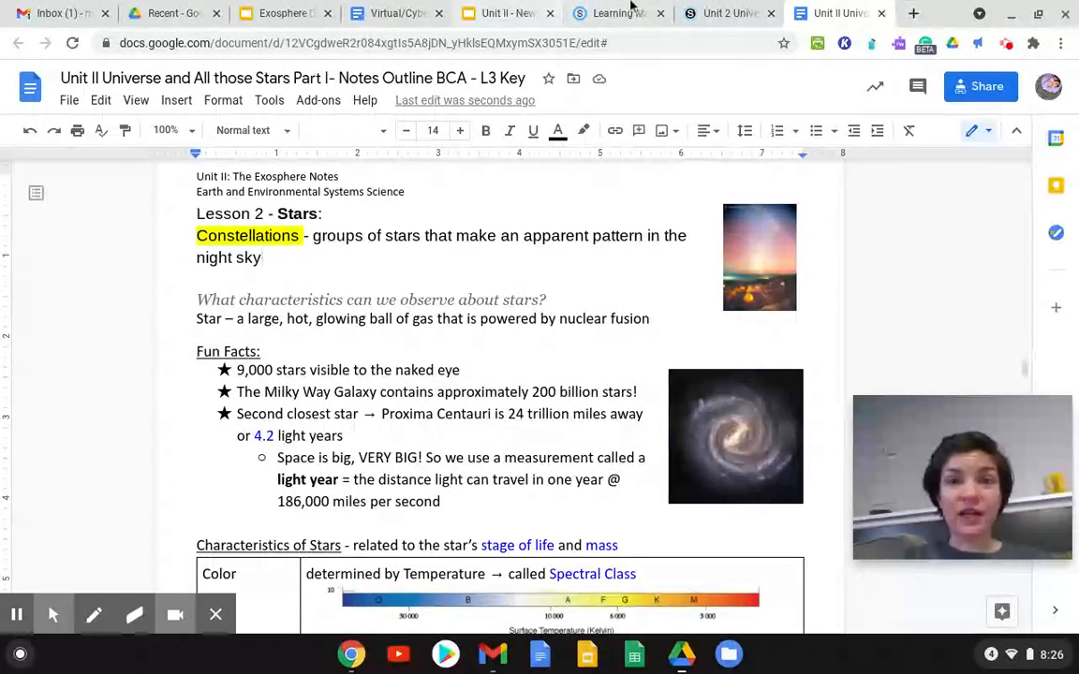
click(506, 13)
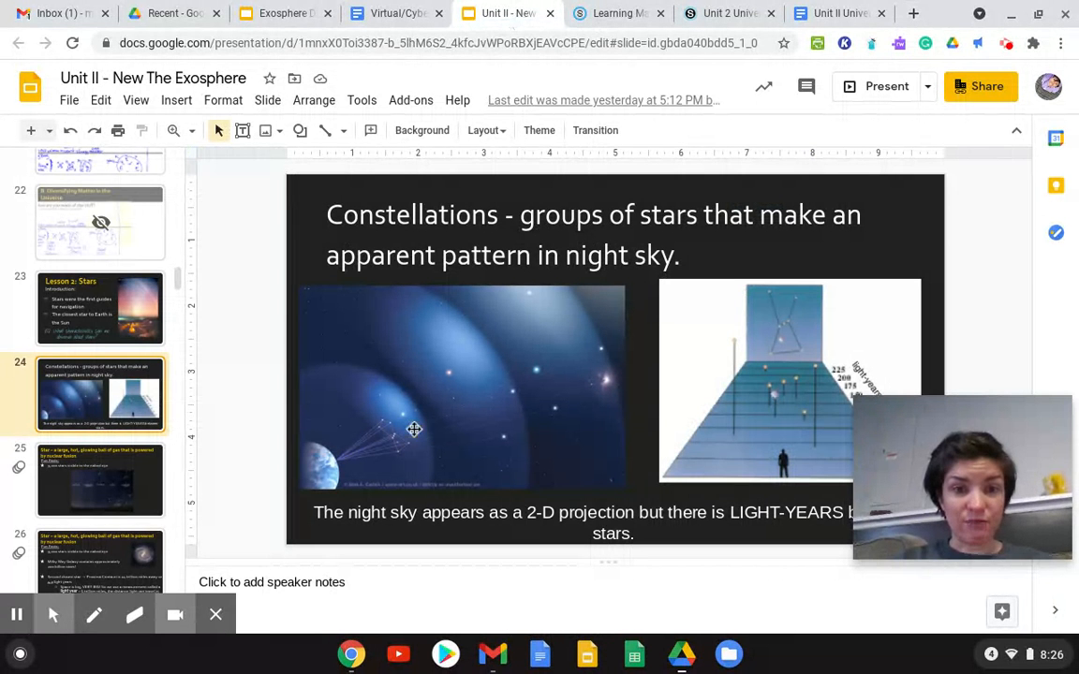
click(885, 86)
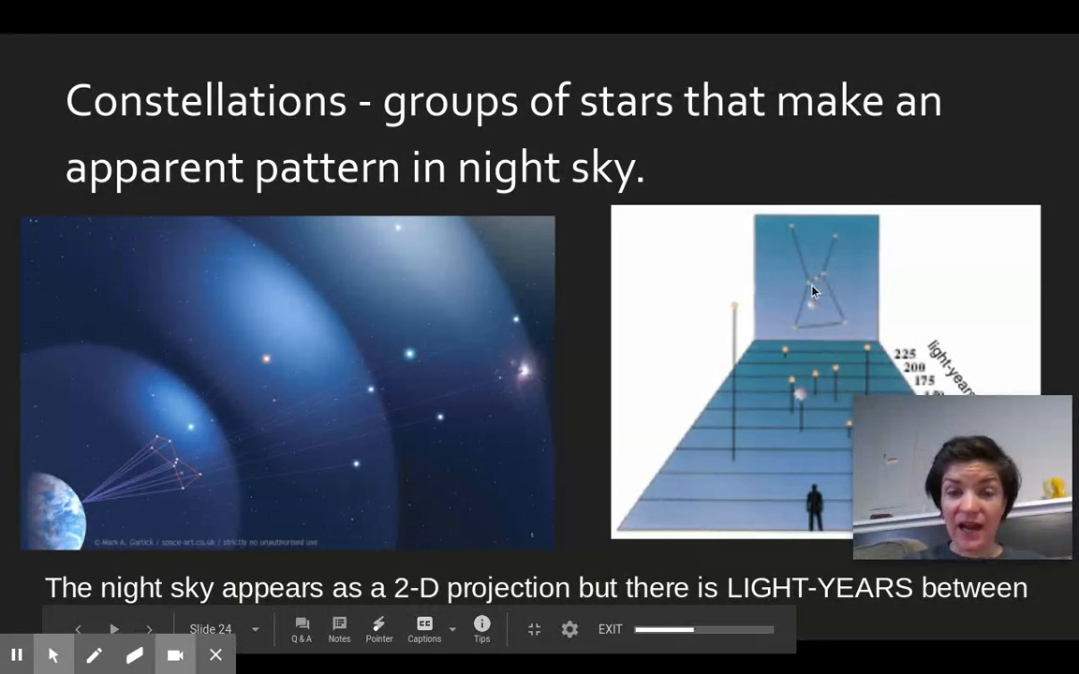
mouse_move(289, 457)
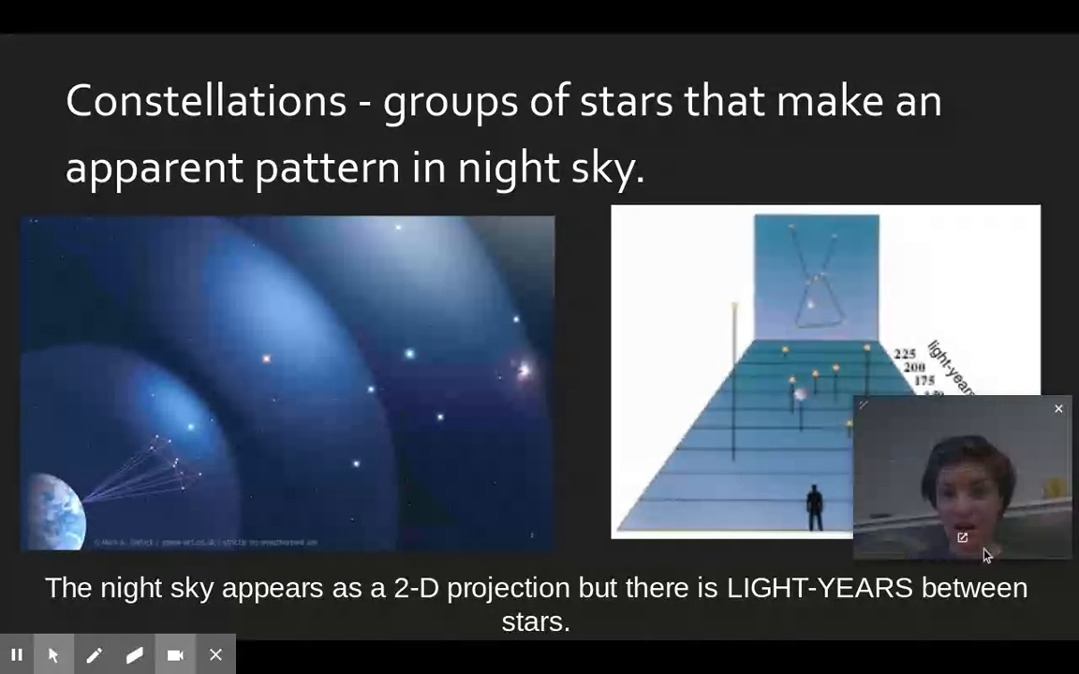
drag(961, 478, 504, 131)
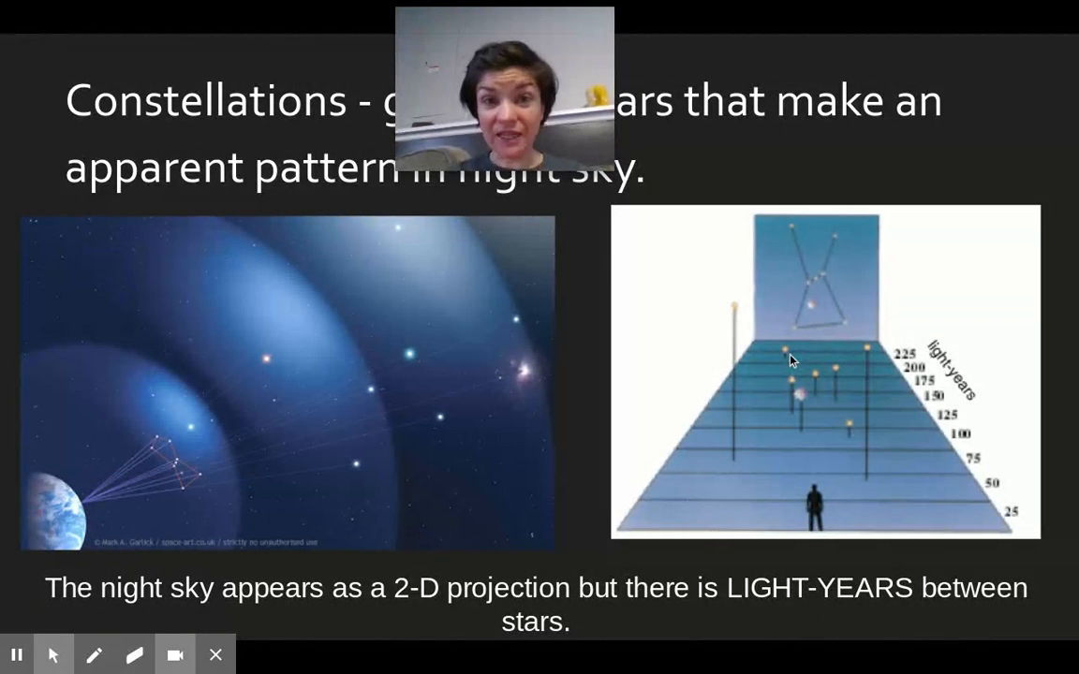
mouse_move(868, 466)
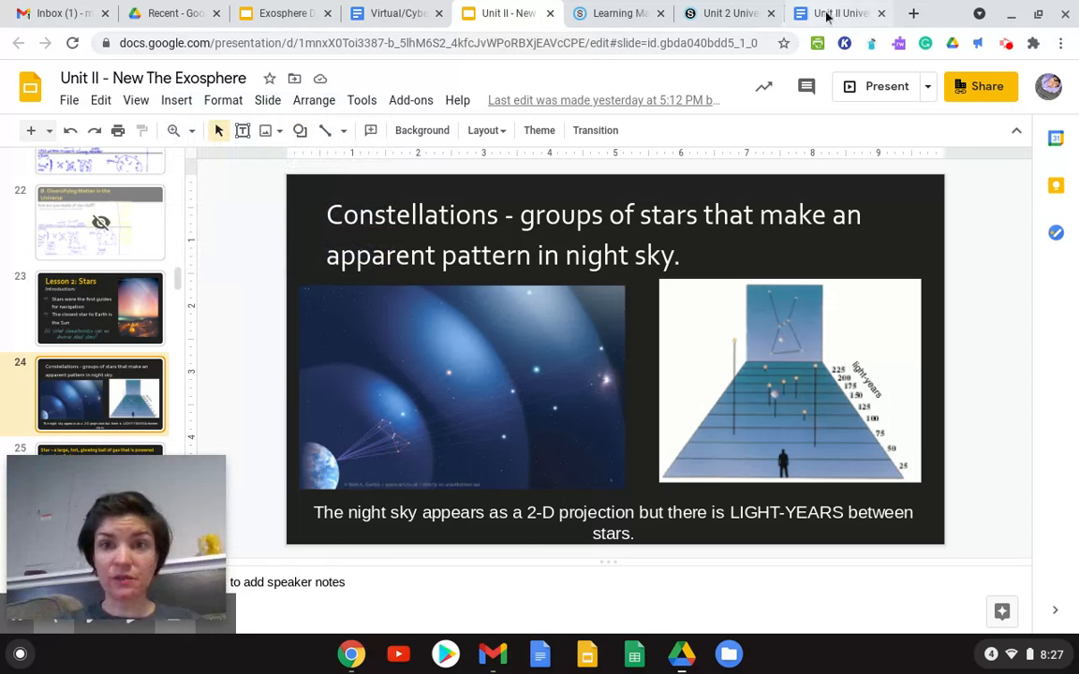
Step: Note that the night sky is a 2-D projection with light years between stars, checking the slide wording
click(835, 13)
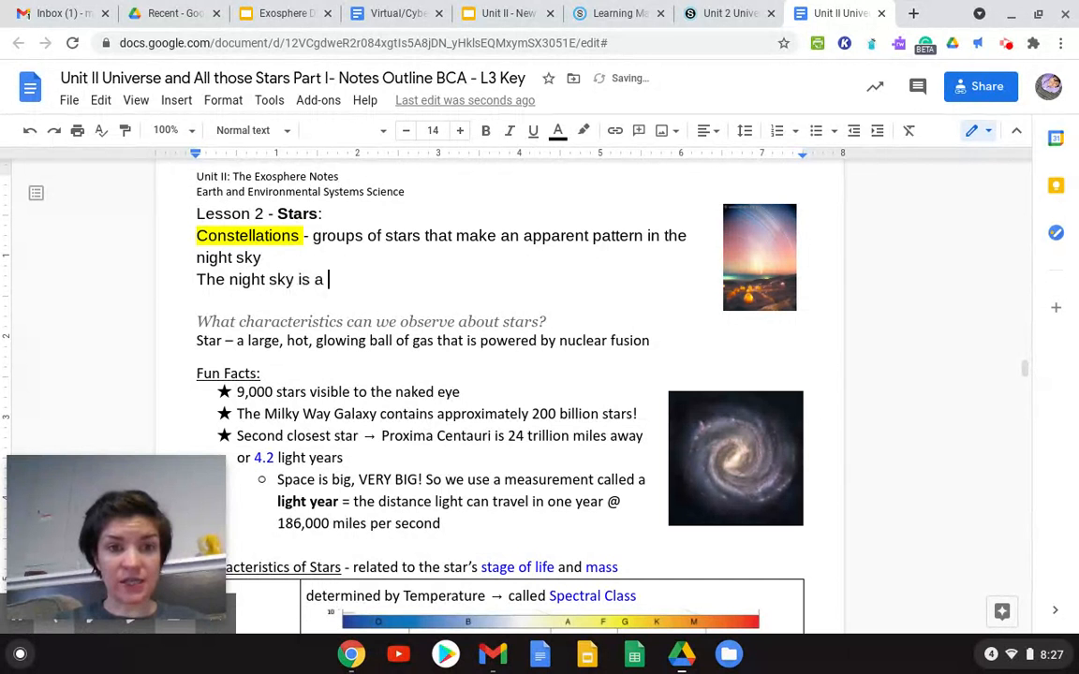
text(2-D)
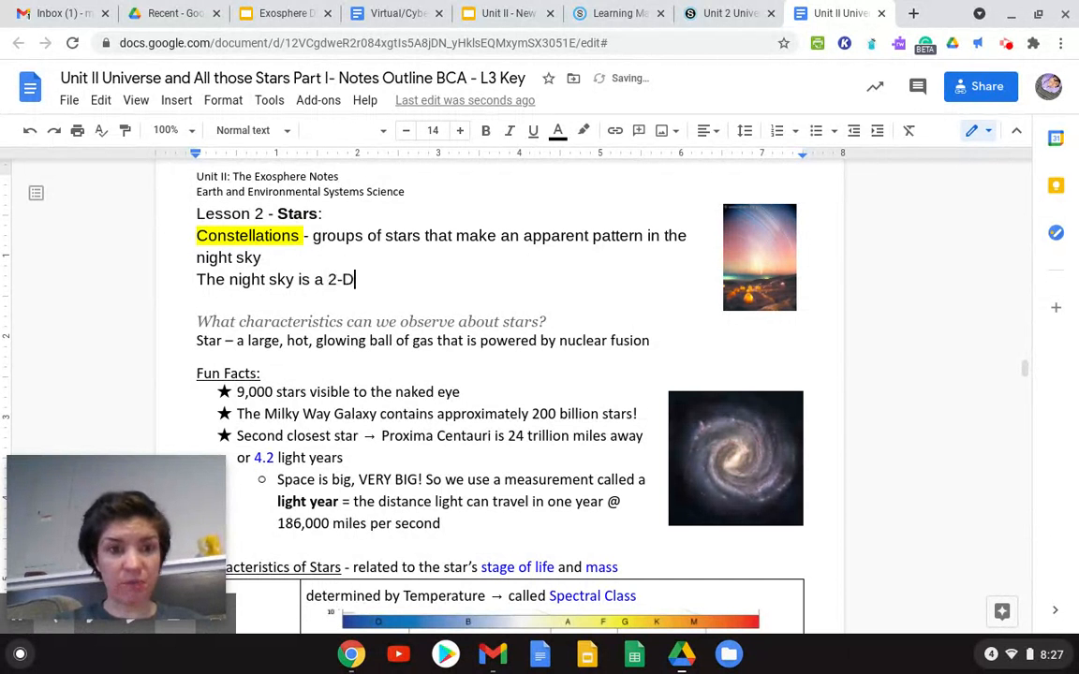
text(projec)
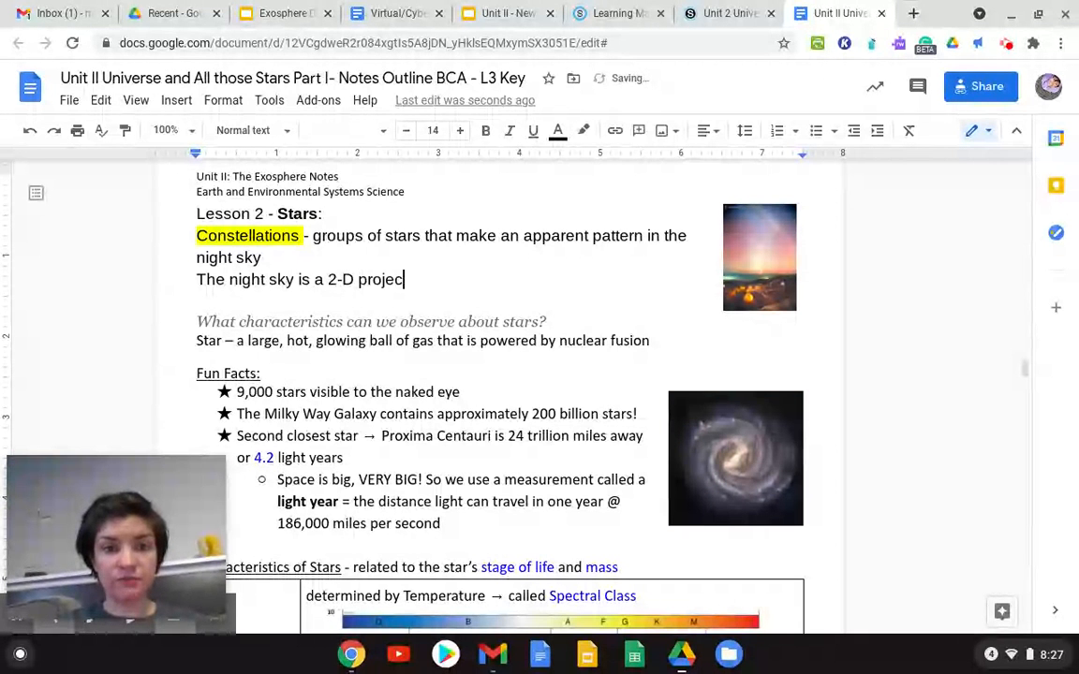
text(tion of)
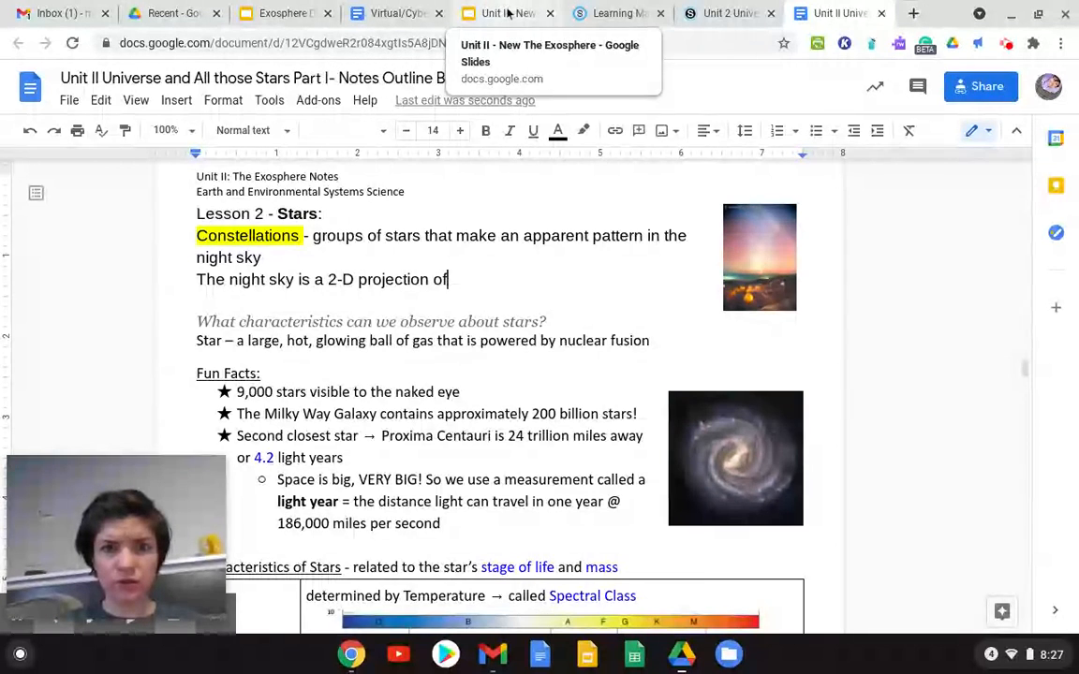
click(506, 13)
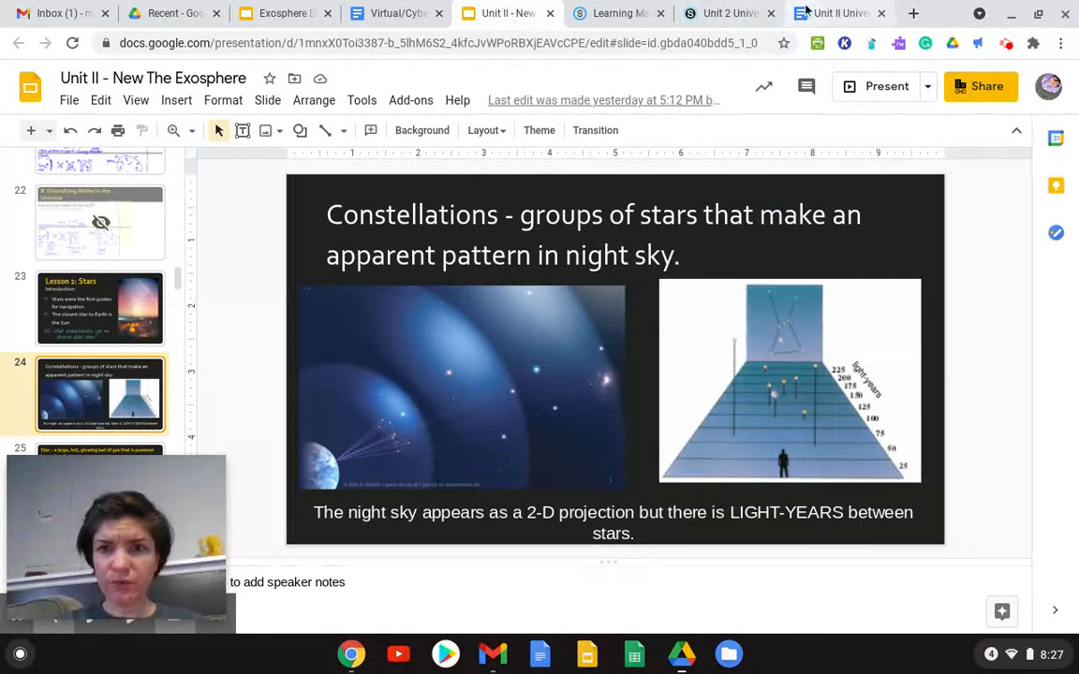
click(834, 13)
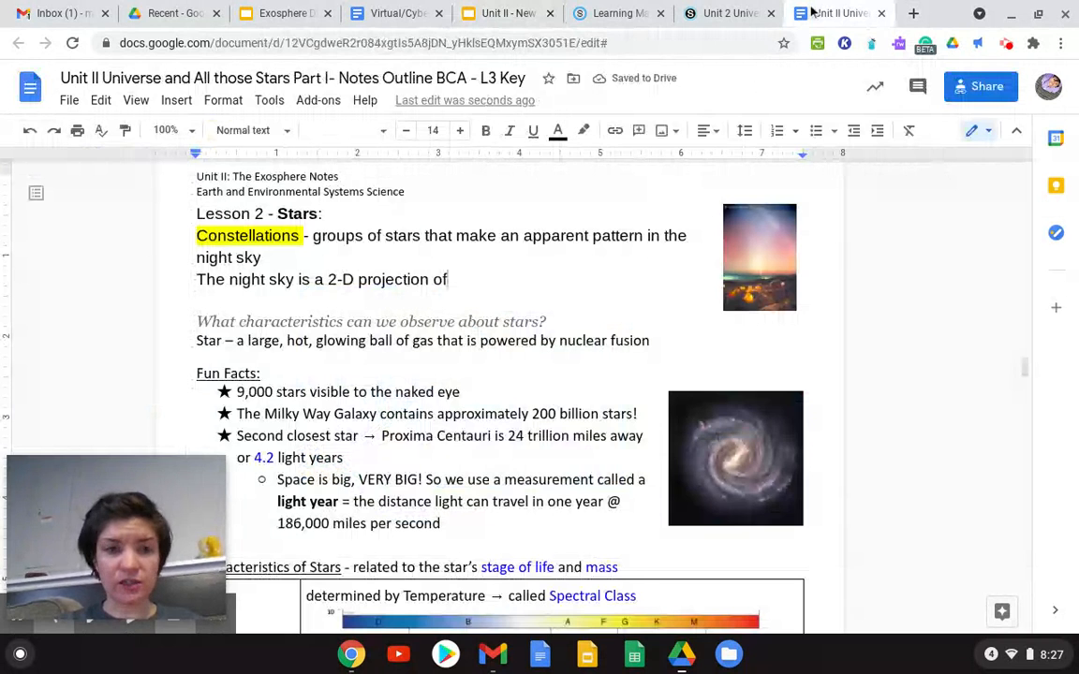
text(but there are light)
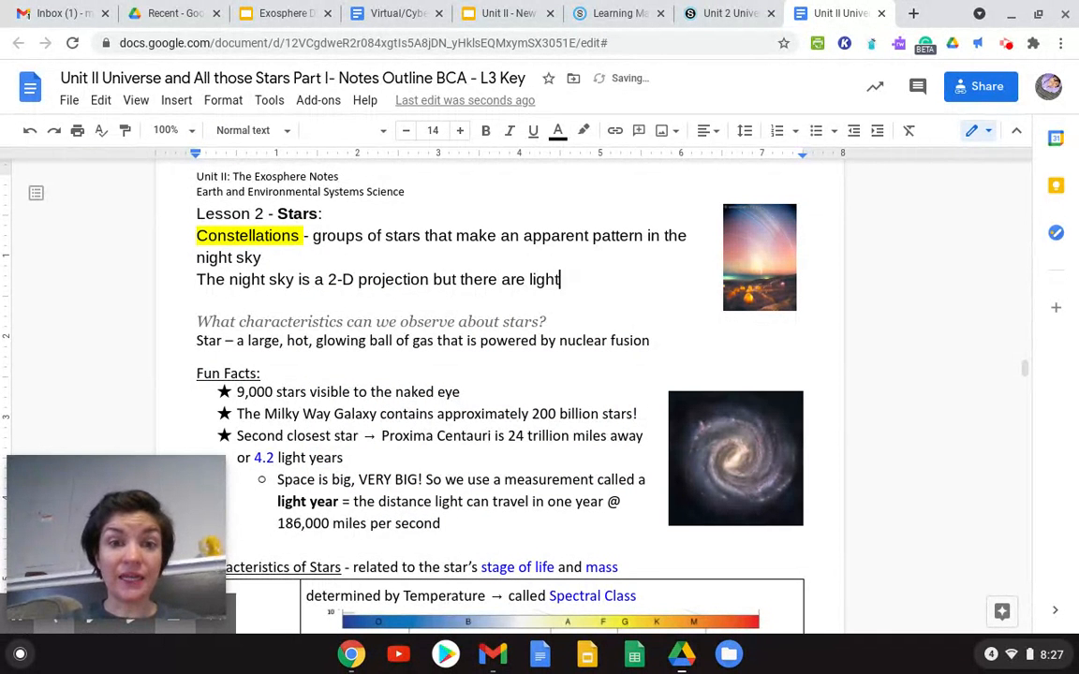
text(years betwee)
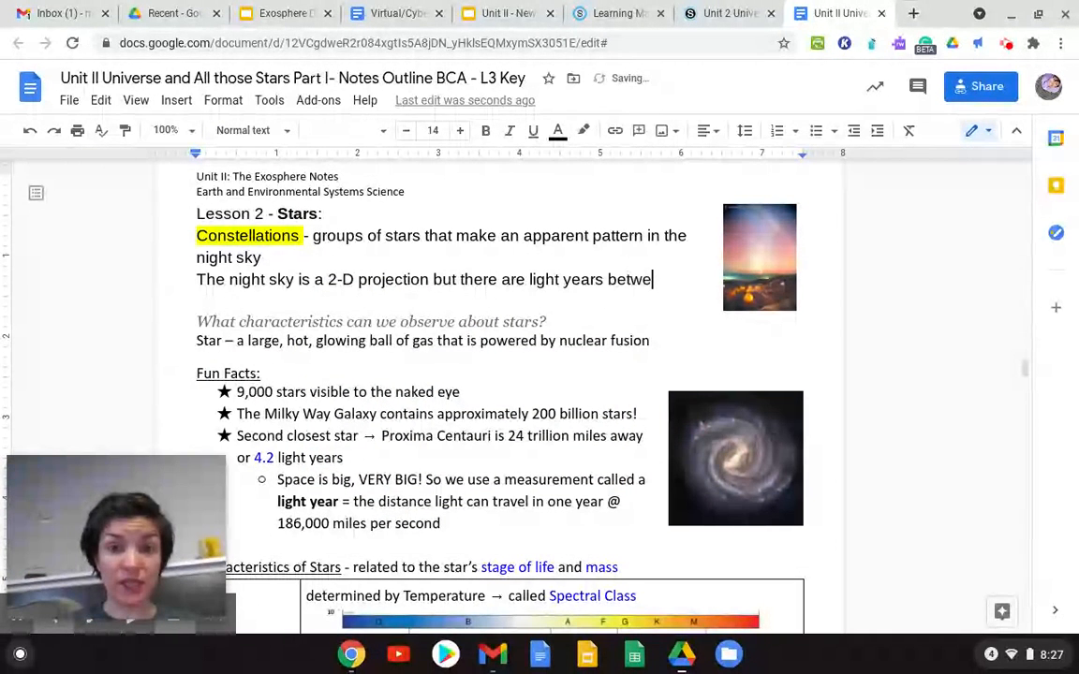
text(en)
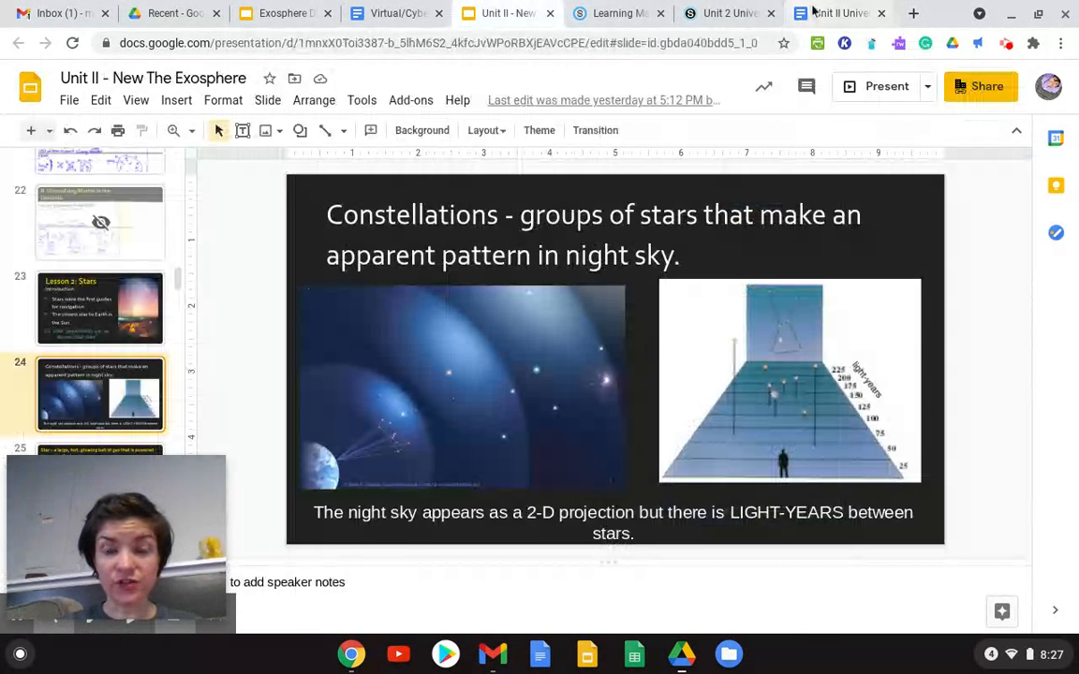
click(832, 13)
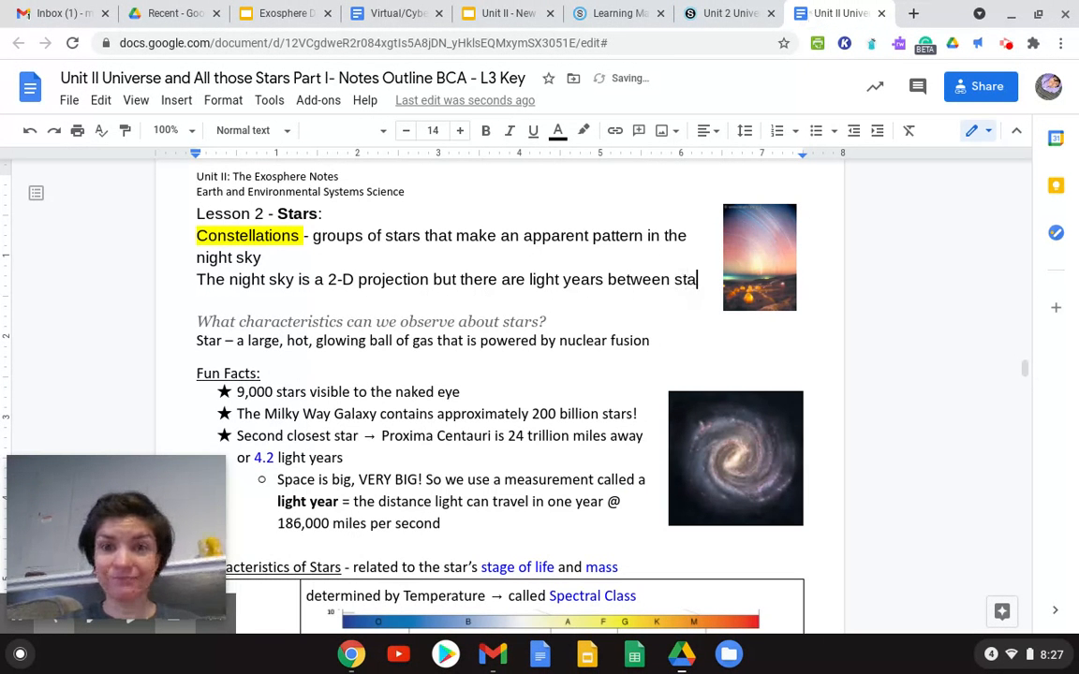
text(rs.)
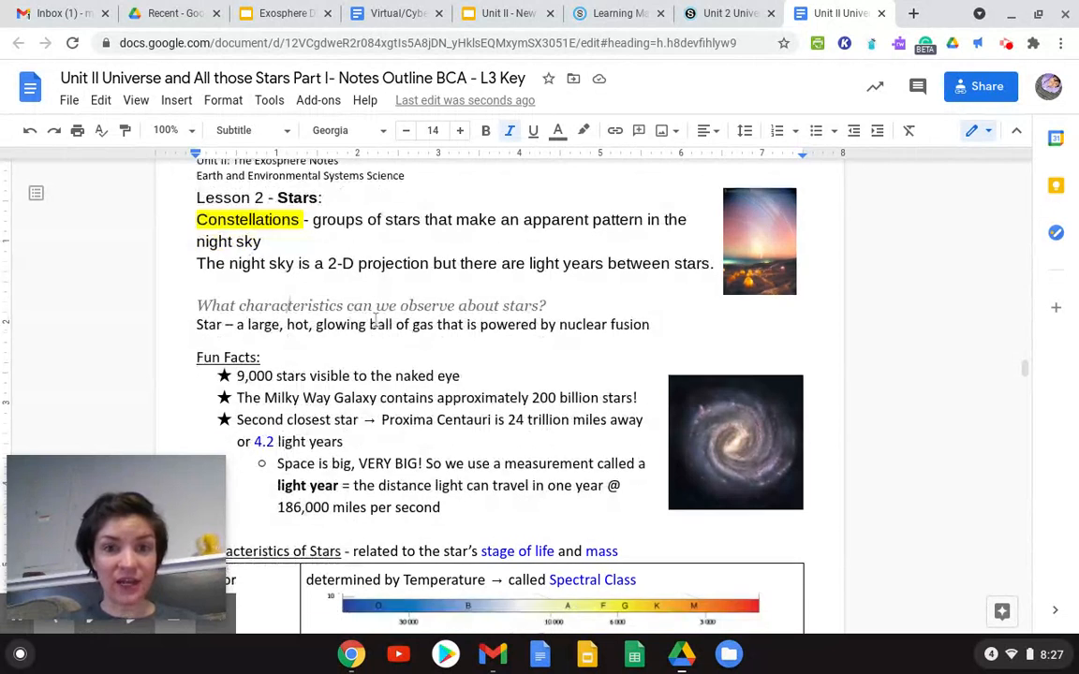
Step: Highlight 'a large, hot, glowing ball of gas powered by nuclear fusion' in yellow
scroll(down, 3)
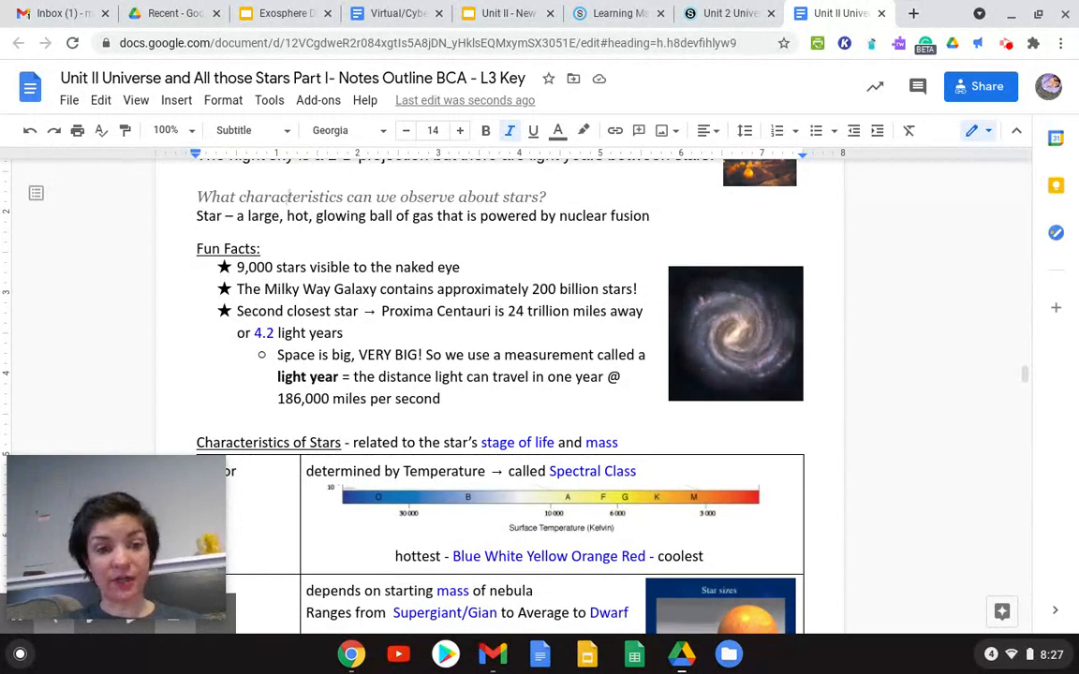
scroll(down, 3)
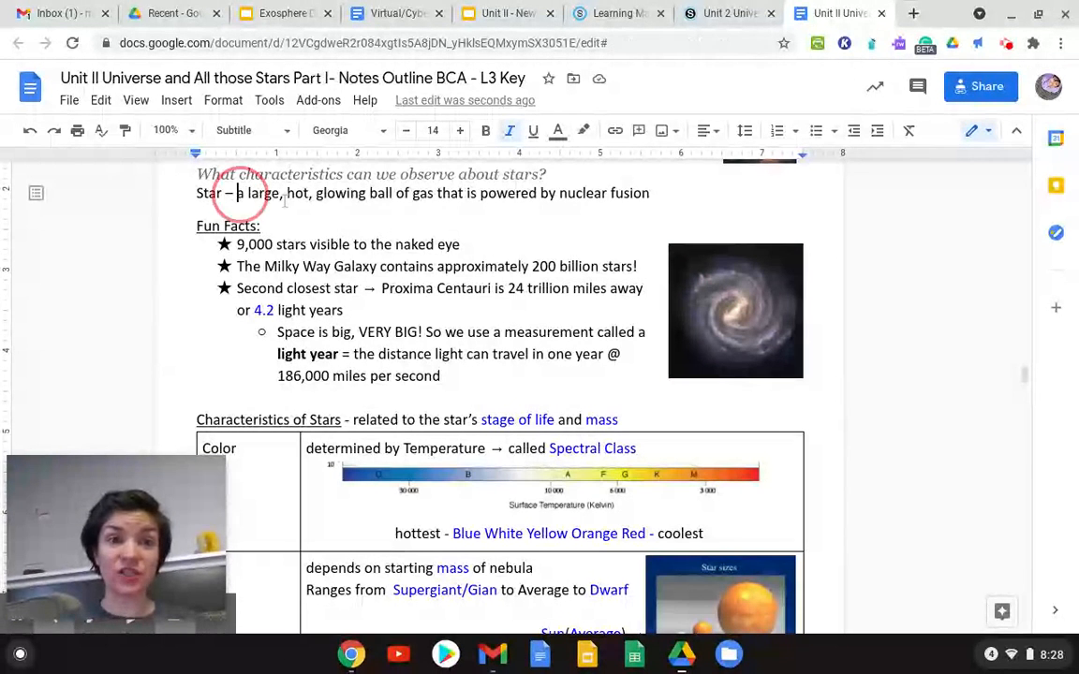
drag(237, 193, 483, 193)
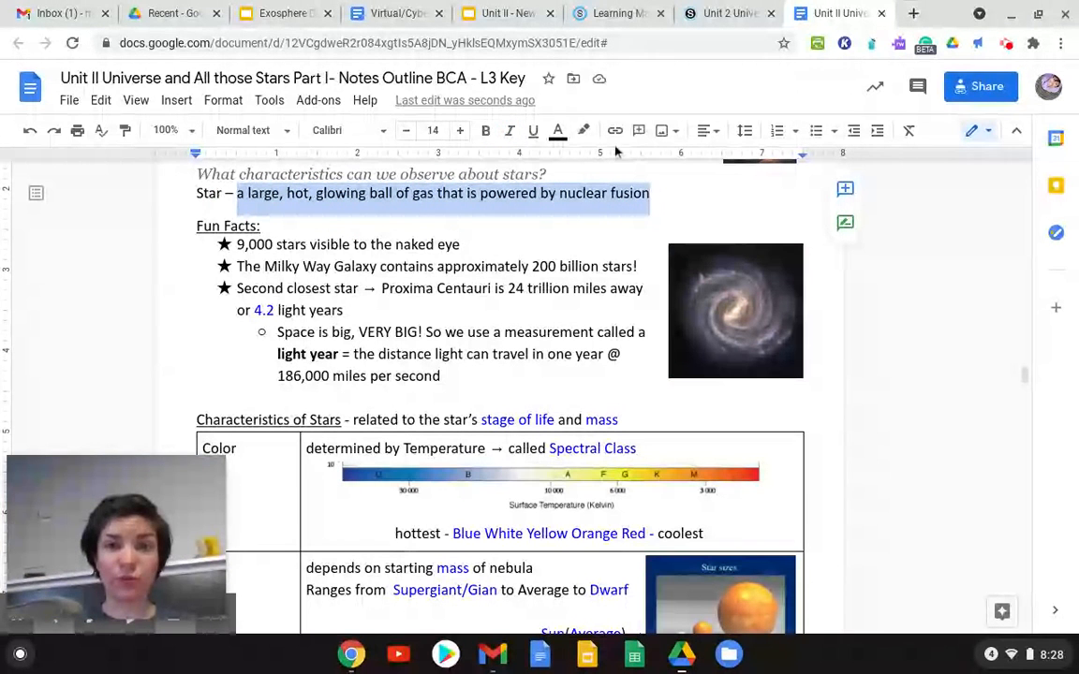
click(558, 130)
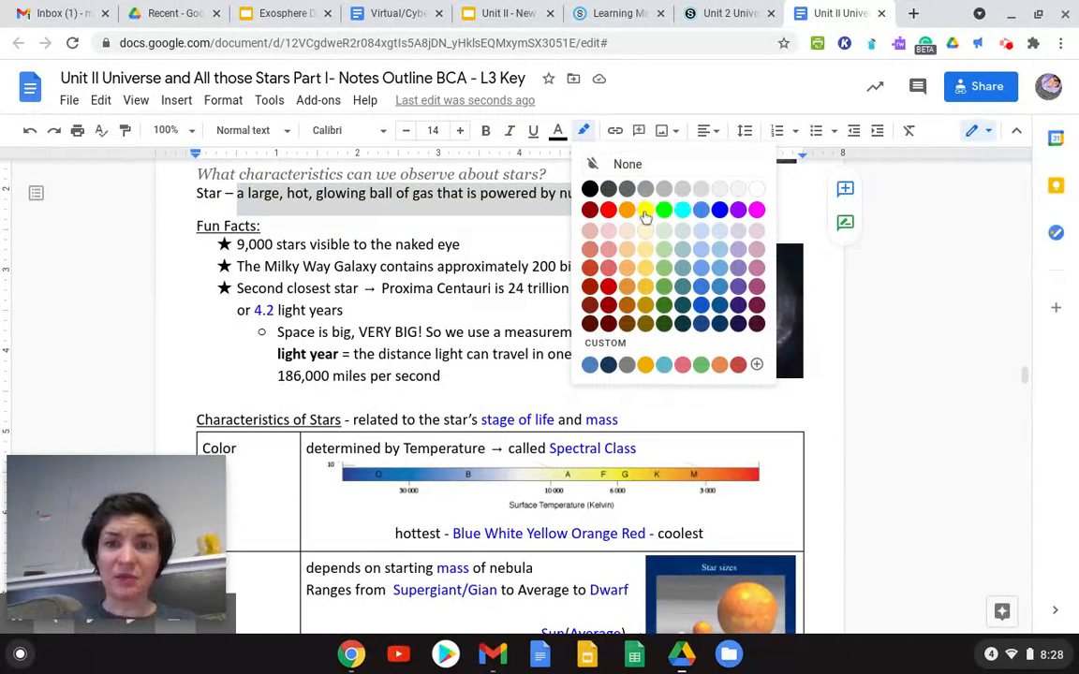
click(644, 209)
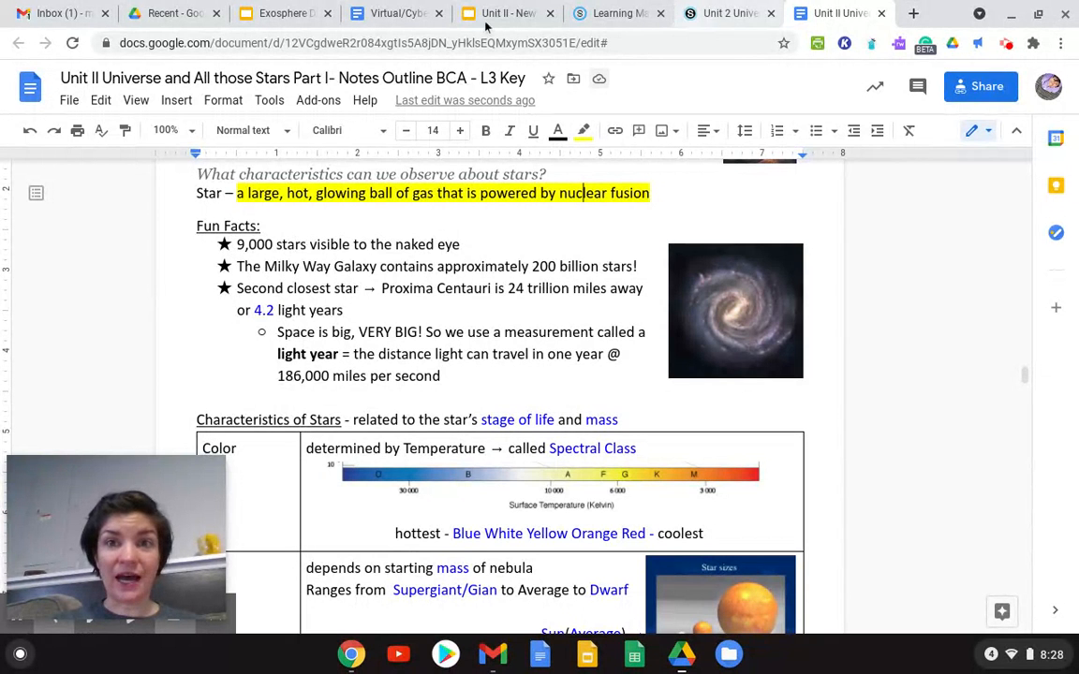
Step: Present the star definition slide full screen, then open a new browser tab
click(506, 13)
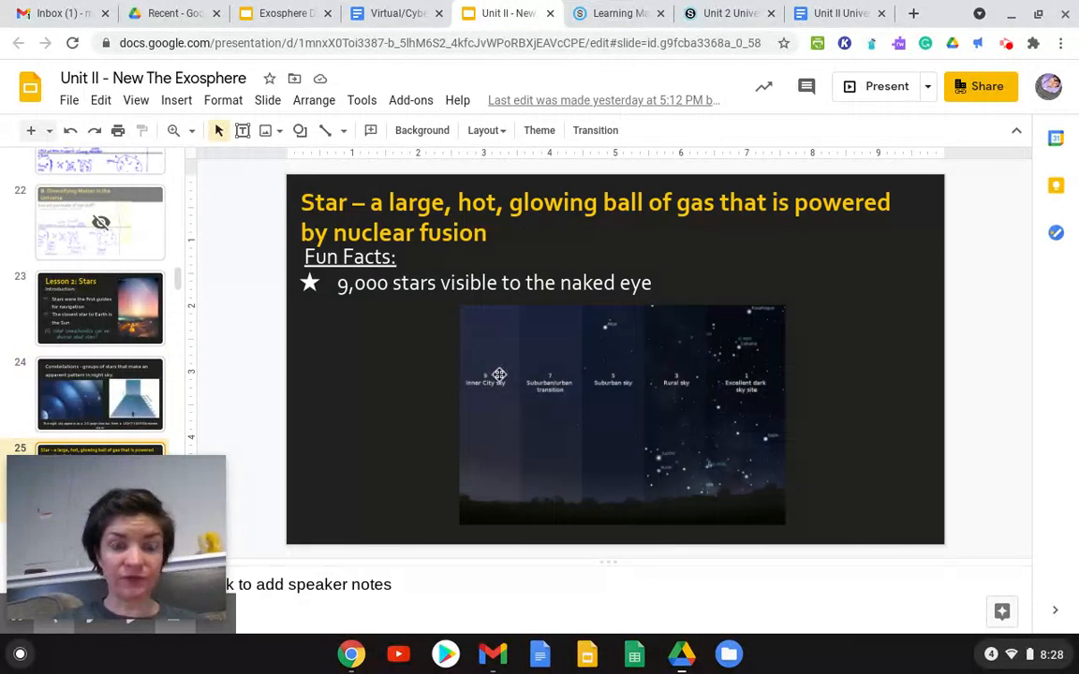
mouse_move(886, 86)
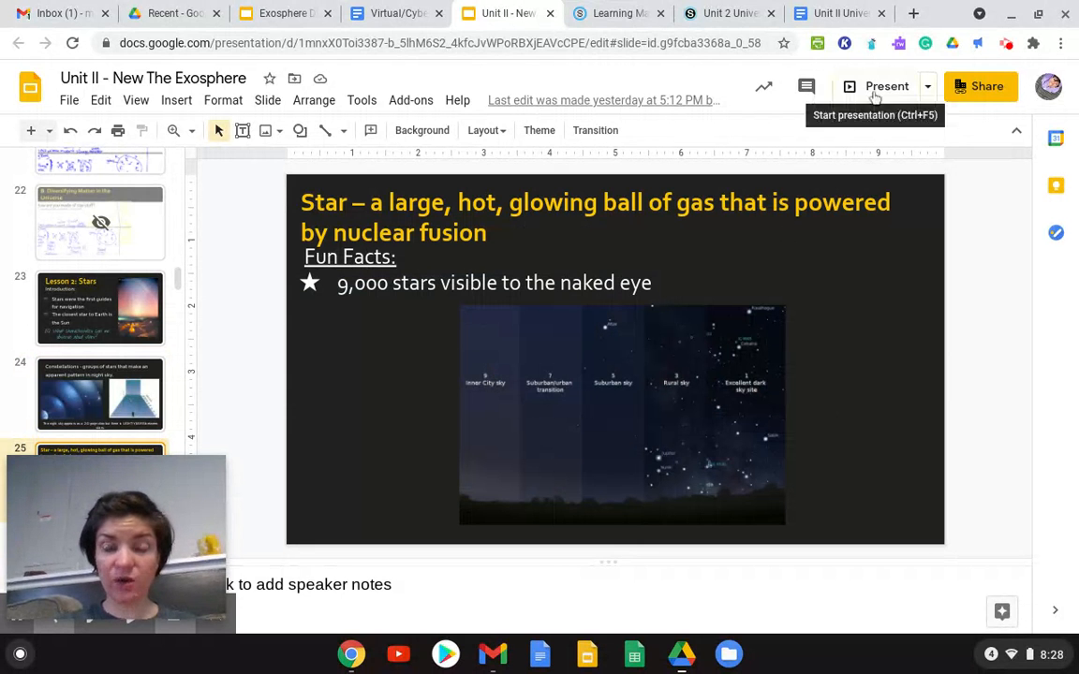
click(885, 87)
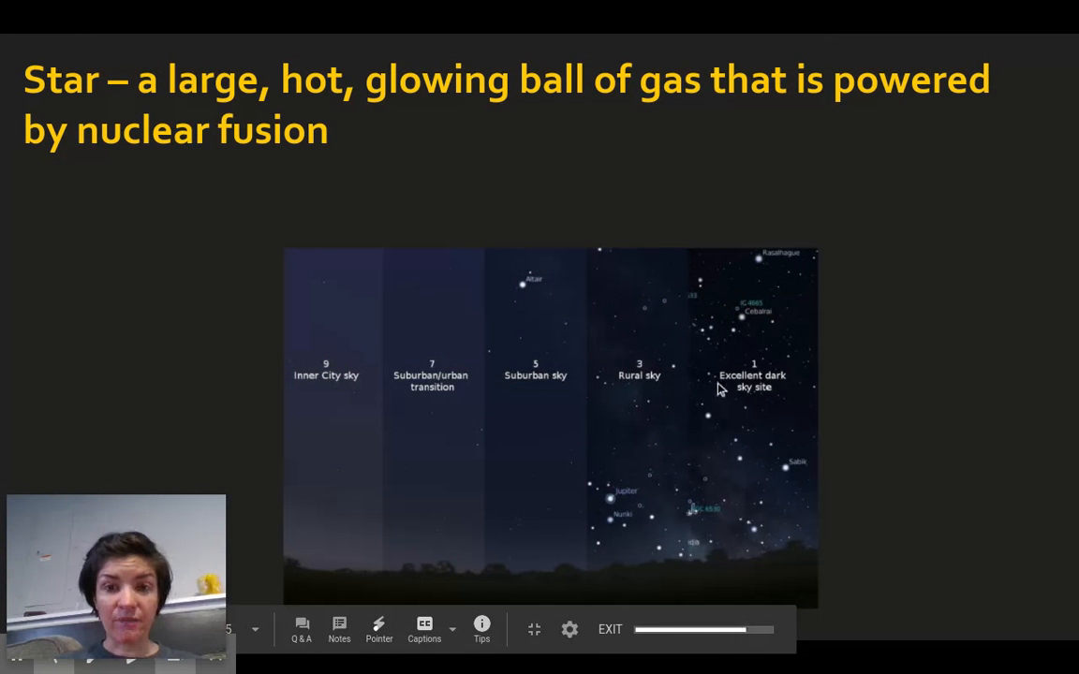
mouse_move(750, 328)
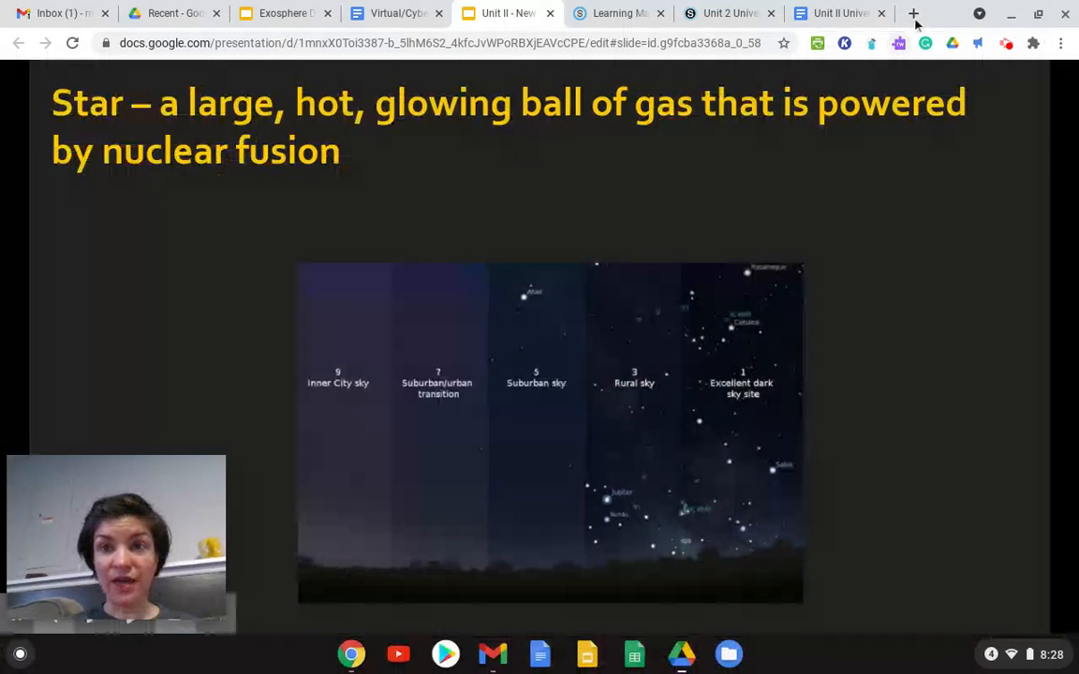
click(913, 14)
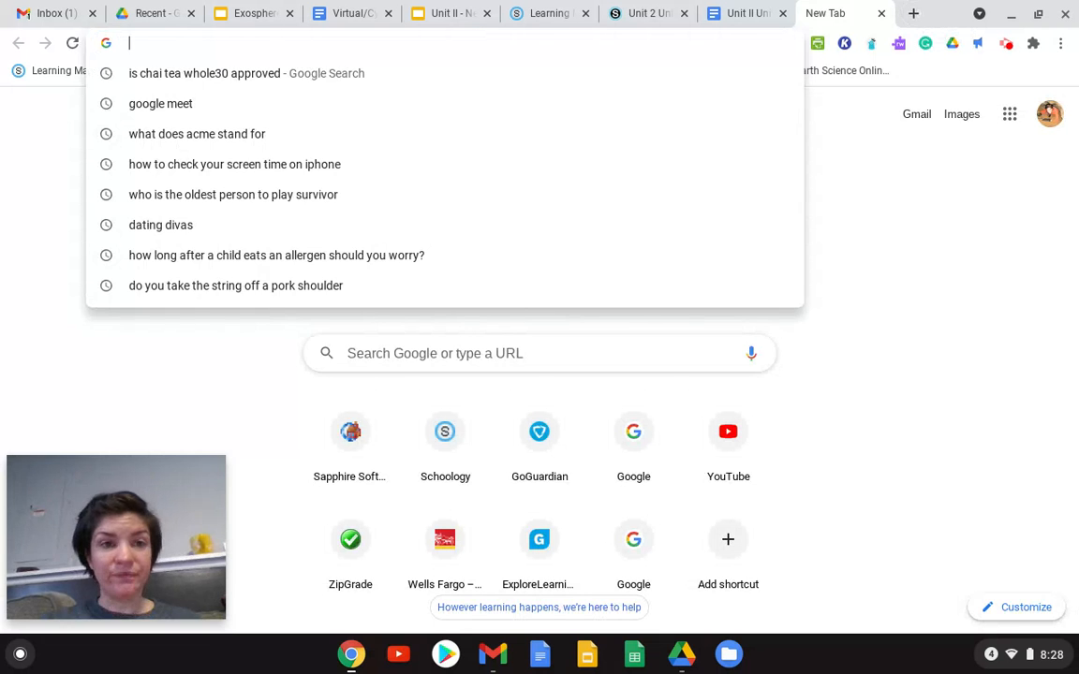
Step: Search Google for 'Dark park' to reach Cherry Springs State Park's Milky Way photo
text(Dark park)
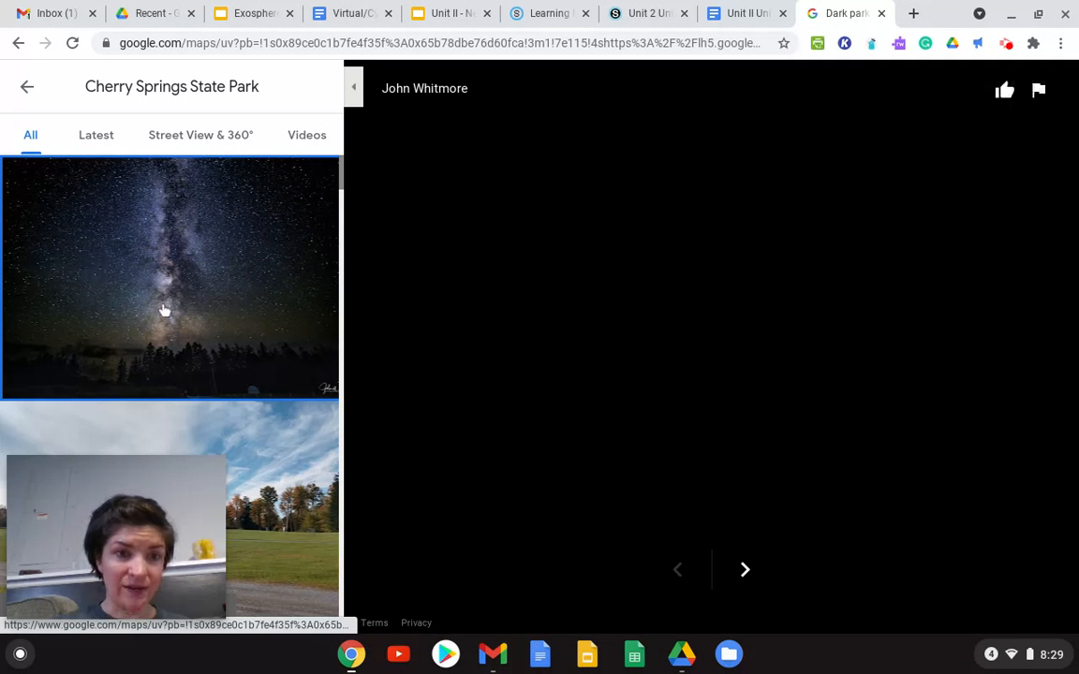
mouse_move(164, 354)
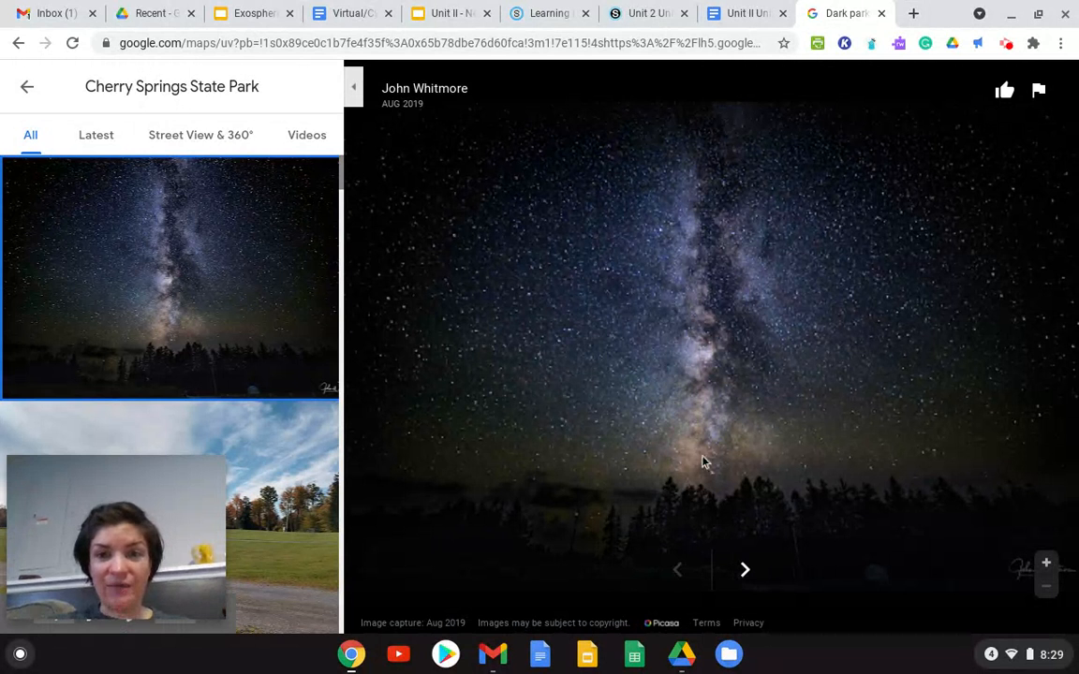
mouse_move(689, 103)
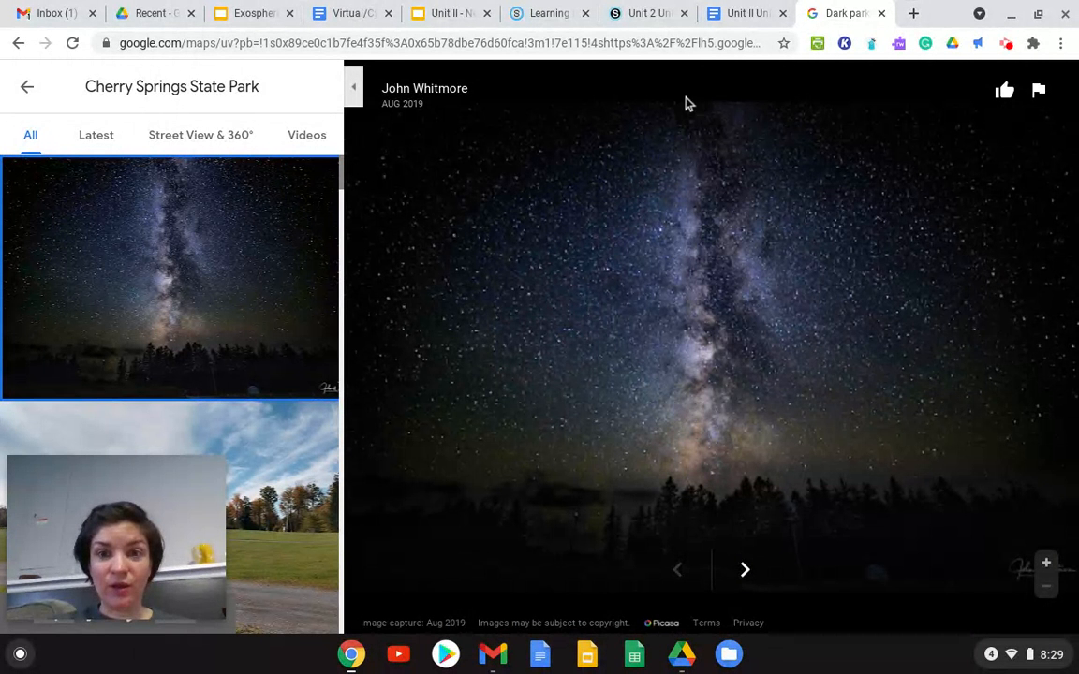
mouse_move(719, 244)
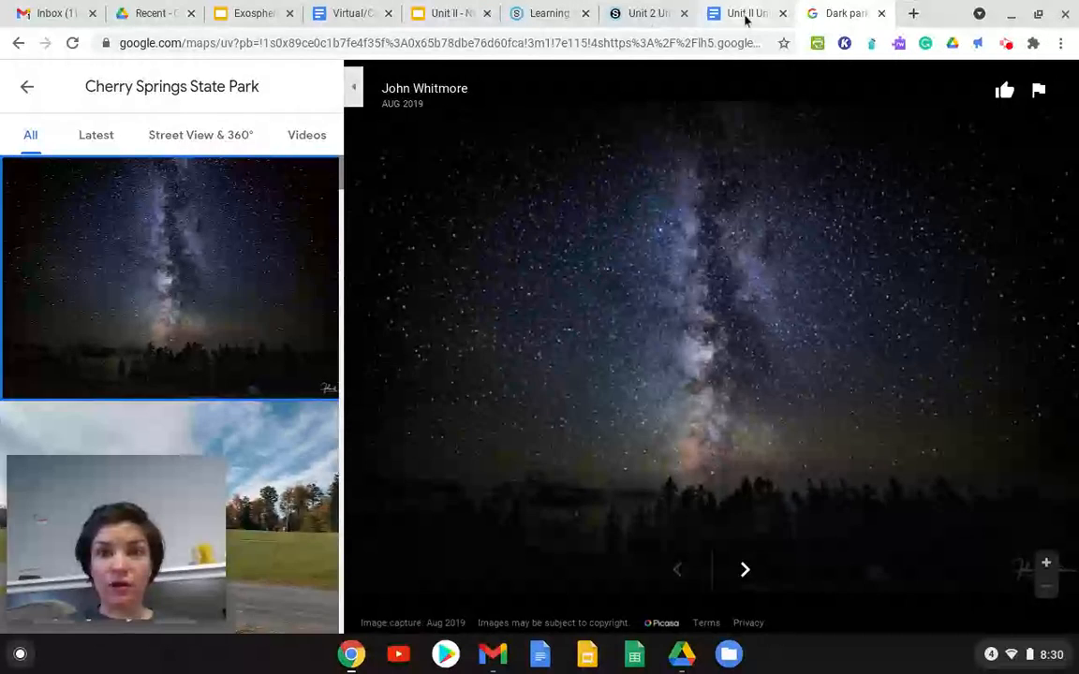
Step: Return to the stars notes document after one more glance at the park photo
click(740, 13)
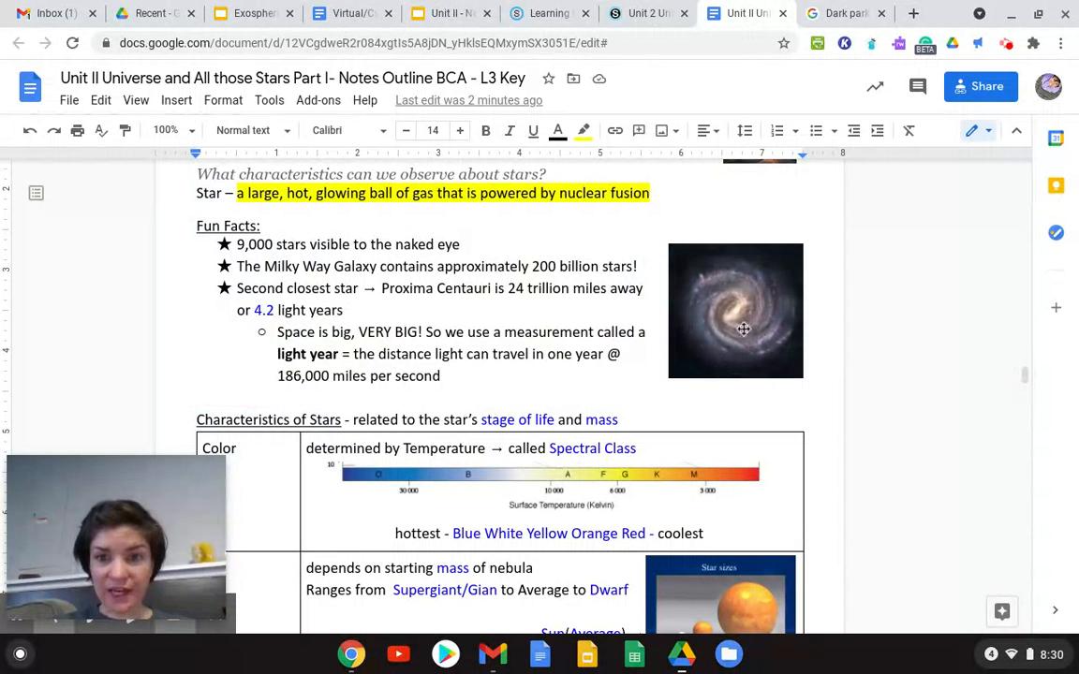
mouse_move(719, 339)
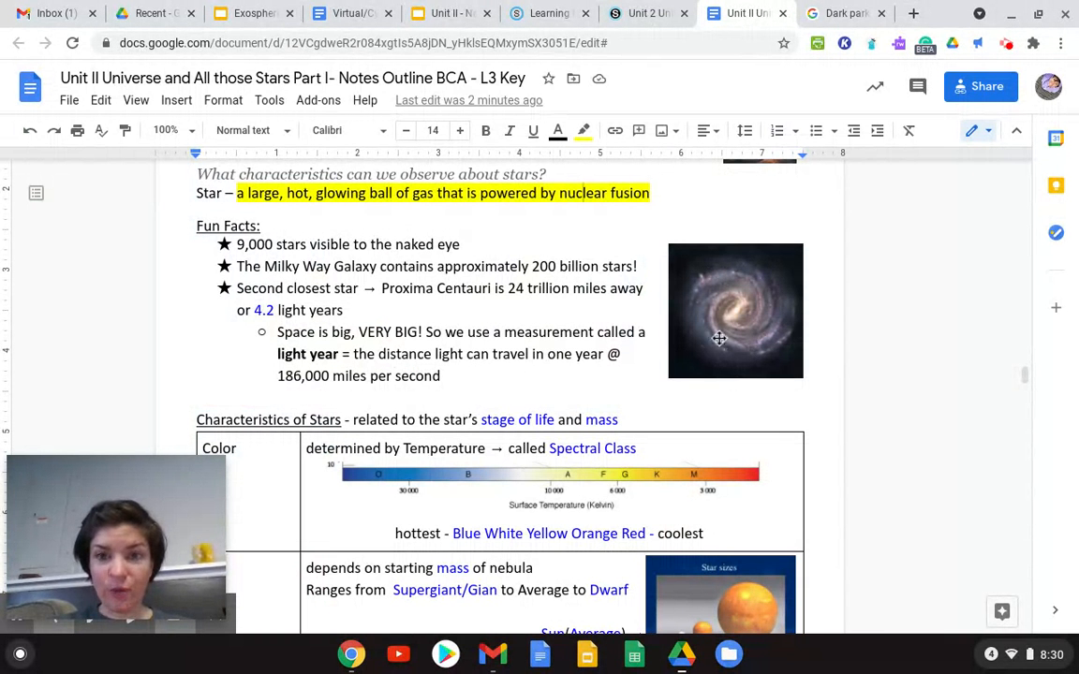
mouse_move(757, 345)
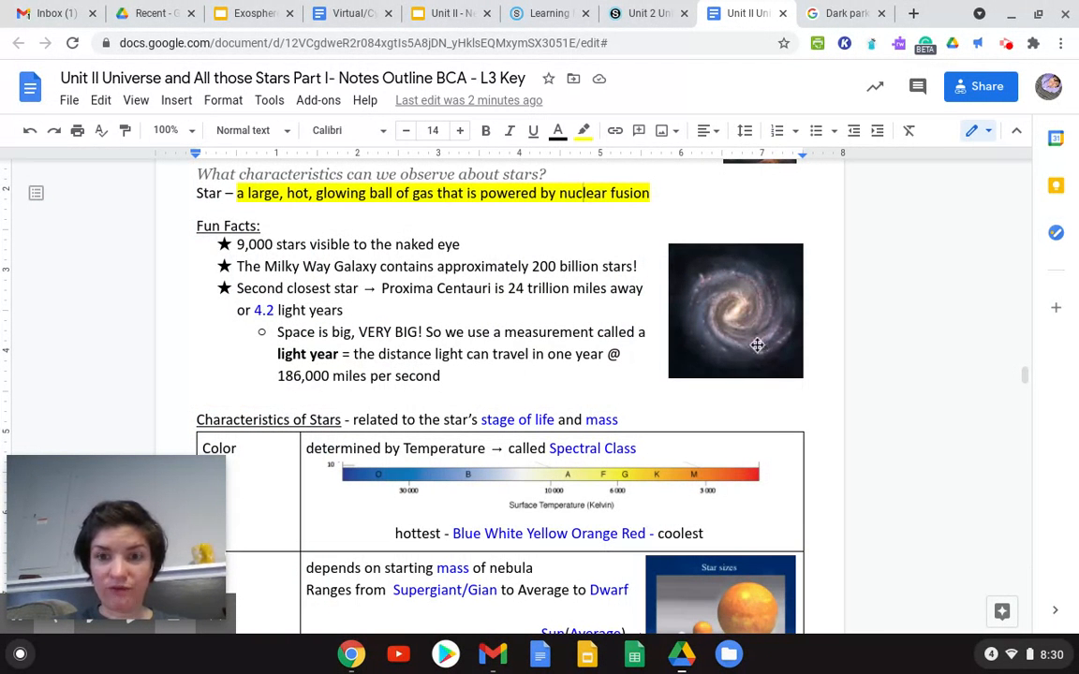
mouse_move(740, 321)
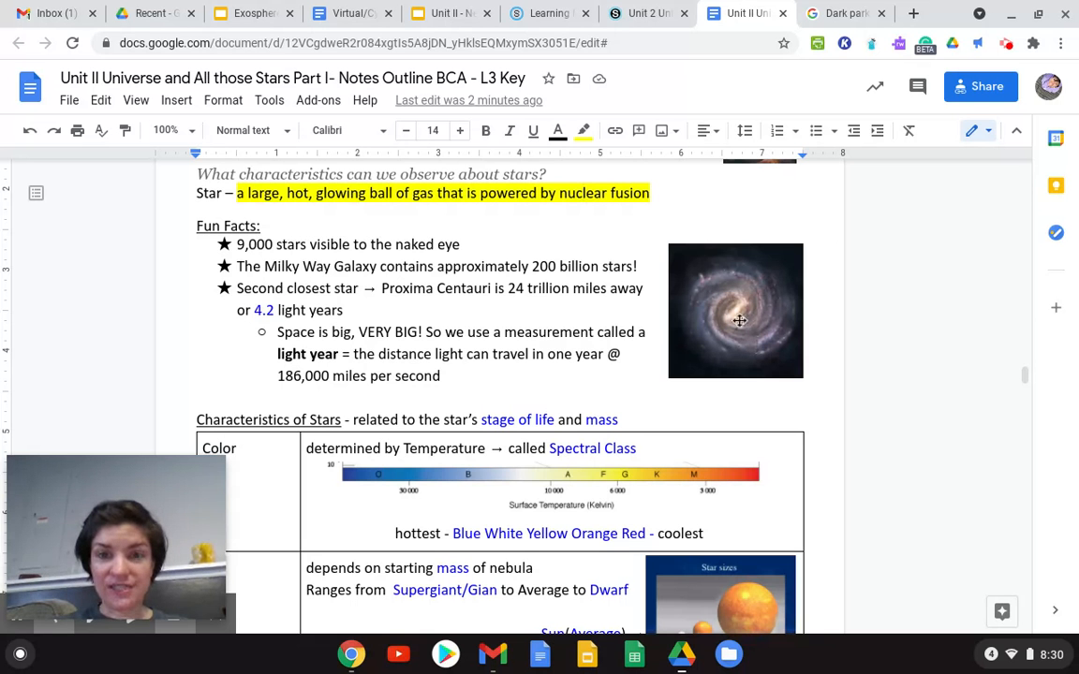
mouse_move(758, 352)
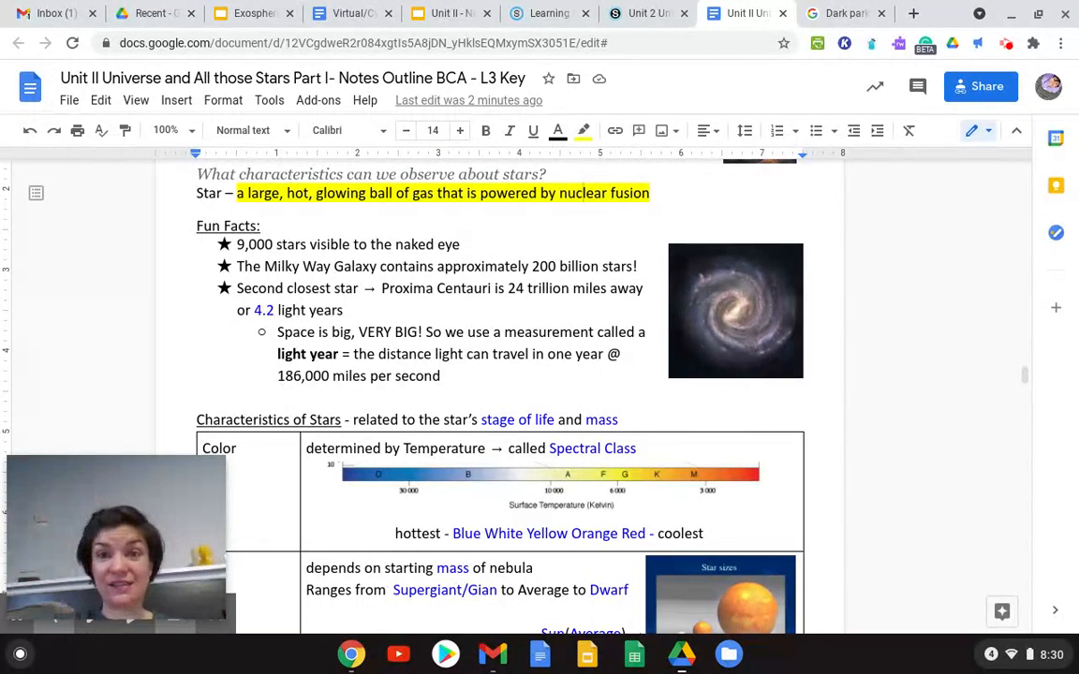
click(841, 13)
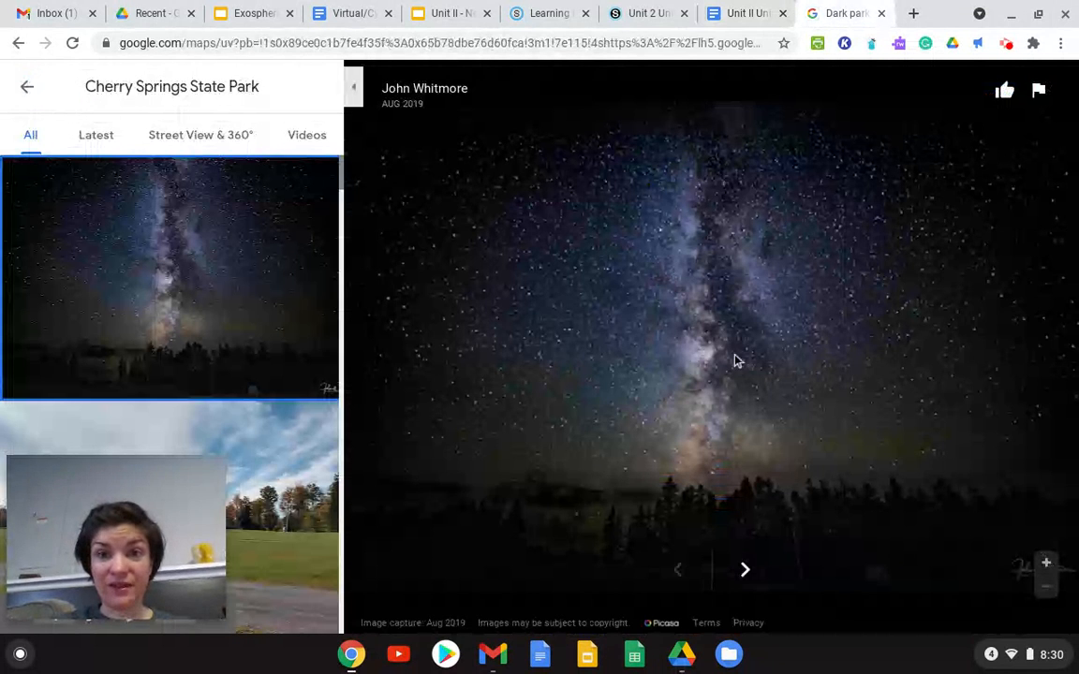
click(746, 13)
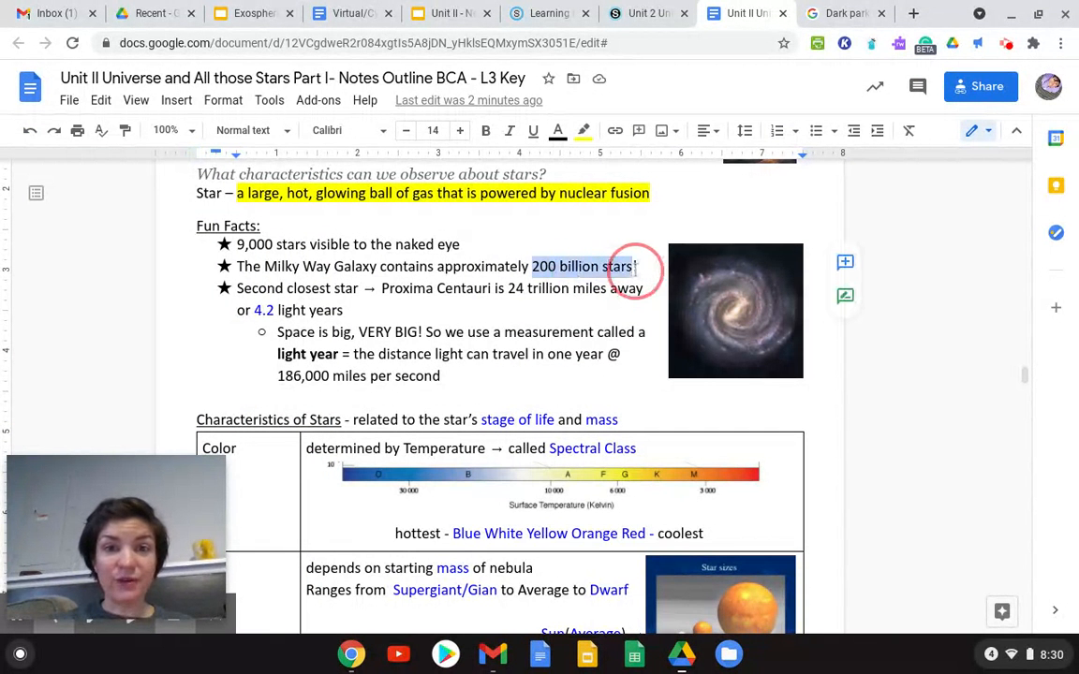
Step: Highlight '200 billion stars' and '4.2 light years' in yellow
click(584, 130)
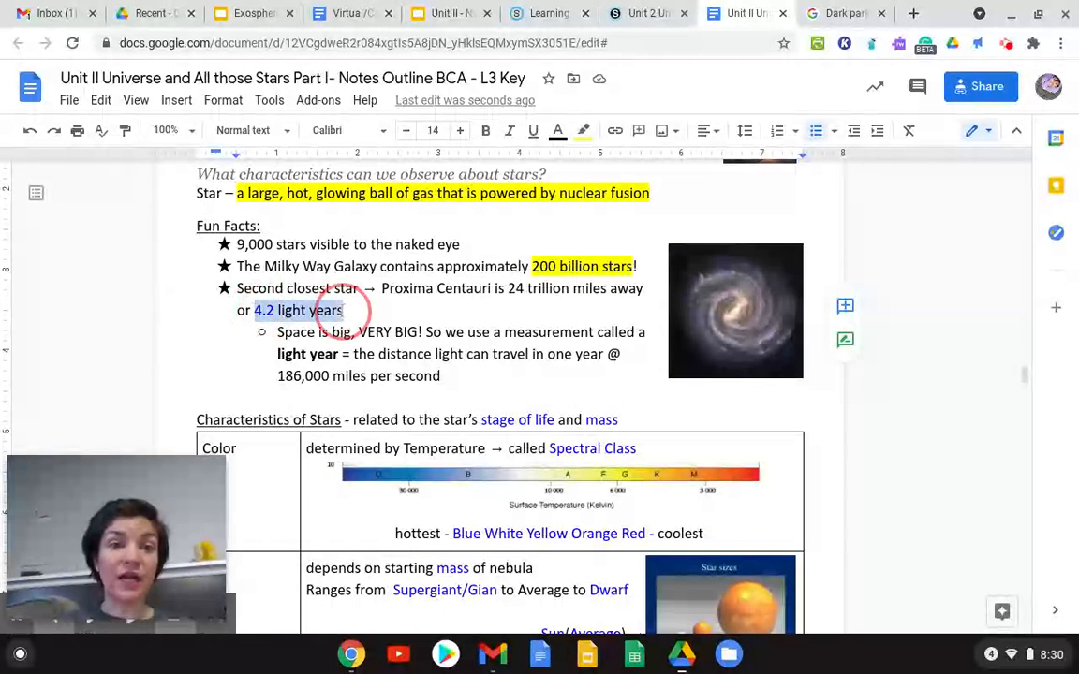
click(583, 130)
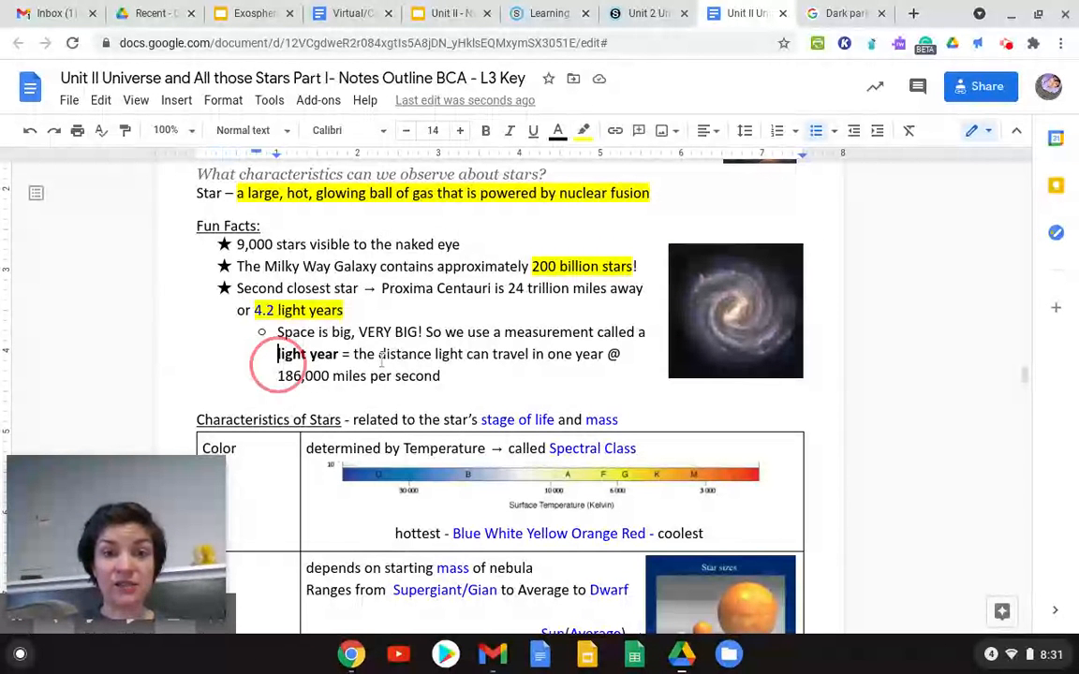
Step: Highlight 'light year = the distance' in green and move down to the next section
drag(277, 354, 434, 354)
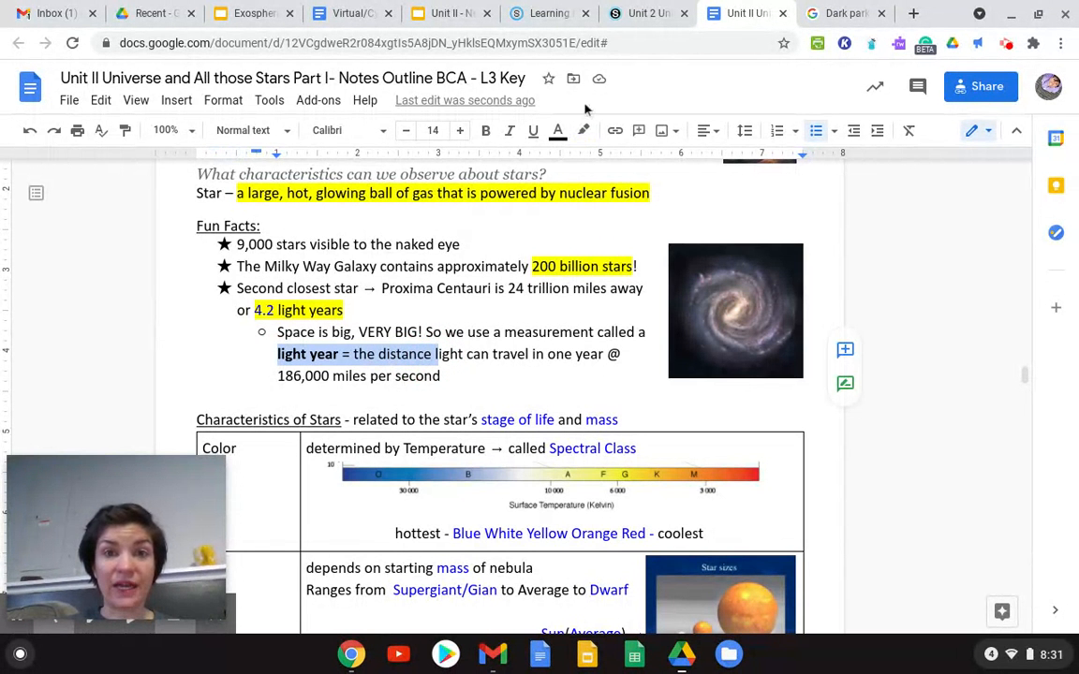
click(557, 130)
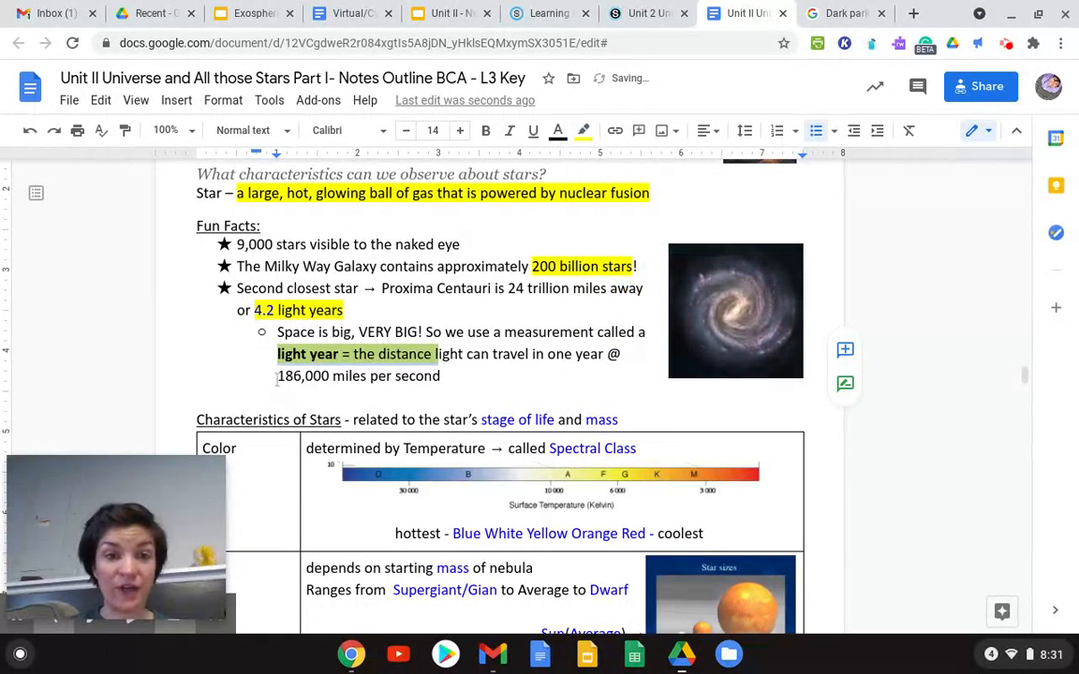
scroll(down, 3)
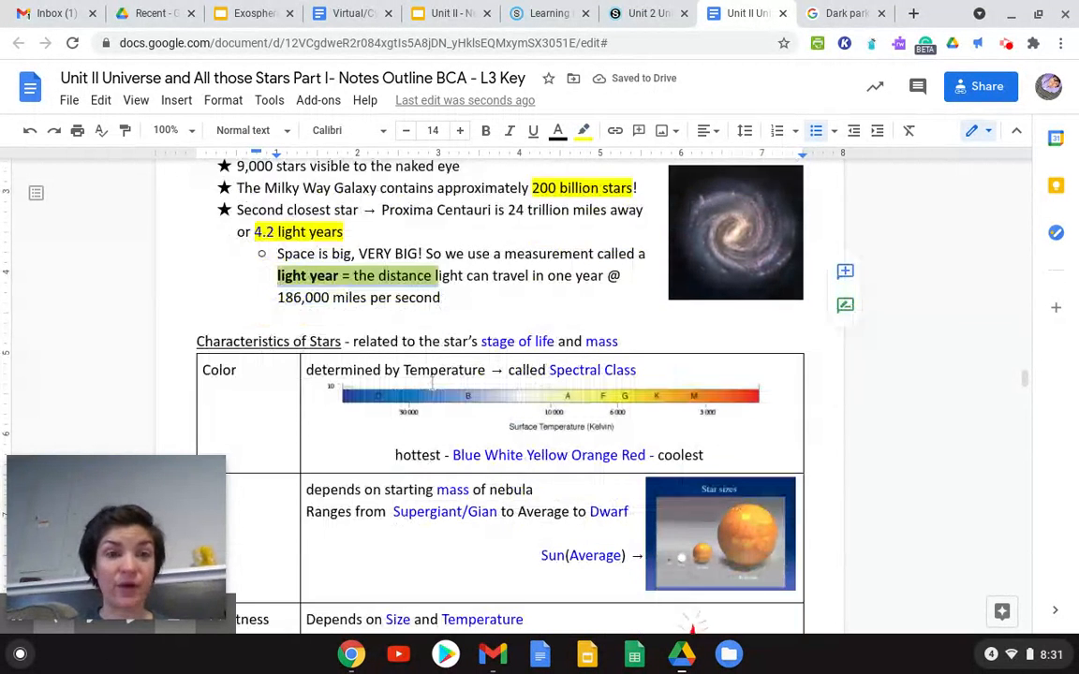
scroll(down, 3)
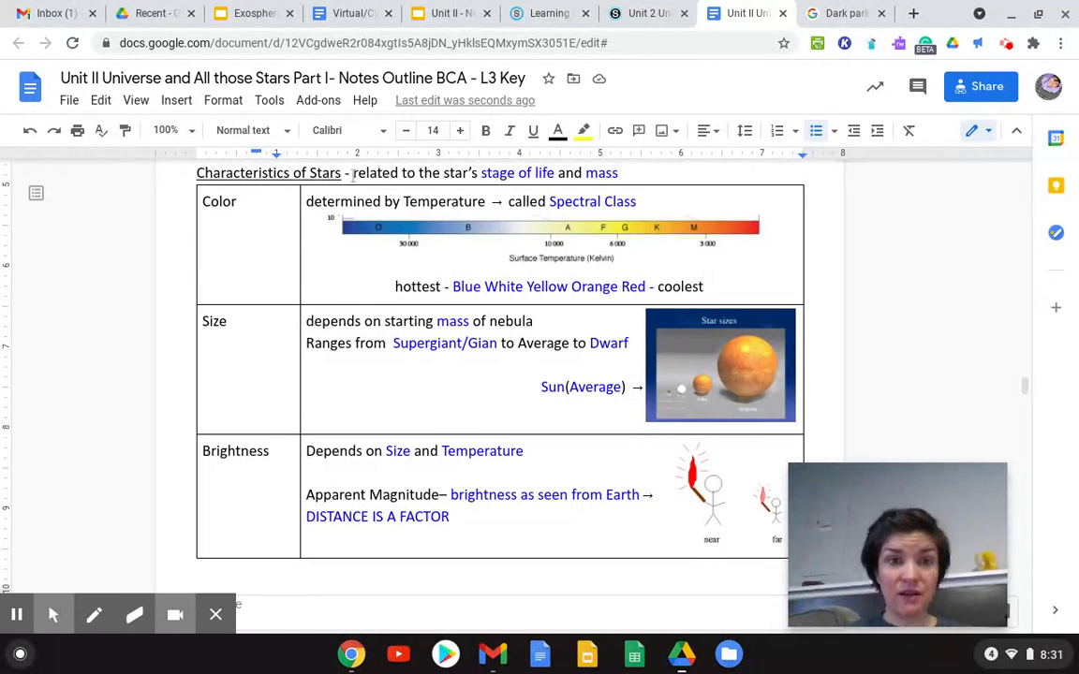
Step: Highlight 'related to the star's stage of life and mass' and 'Temperature' in yellow
drag(353, 173, 616, 172)
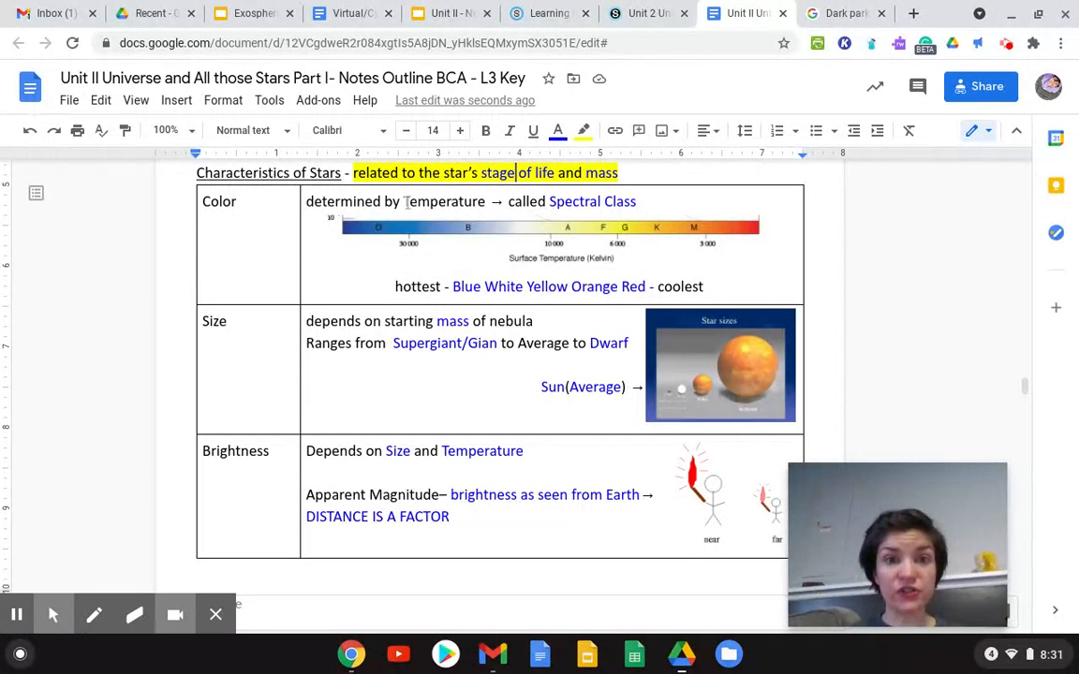
double_click(443, 201)
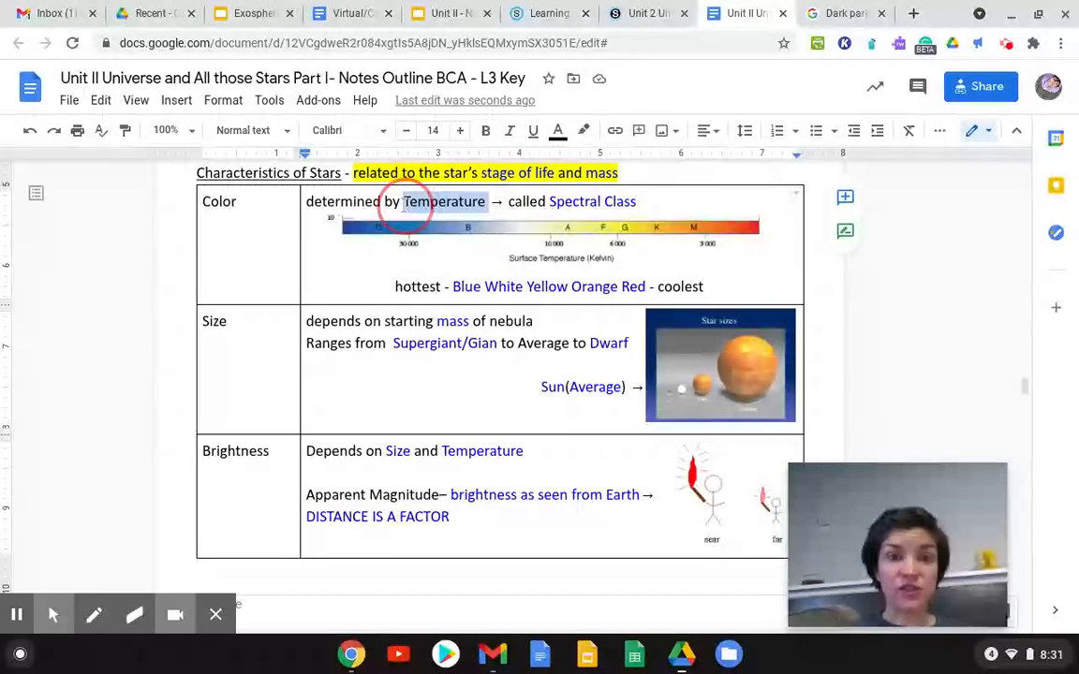
click(584, 131)
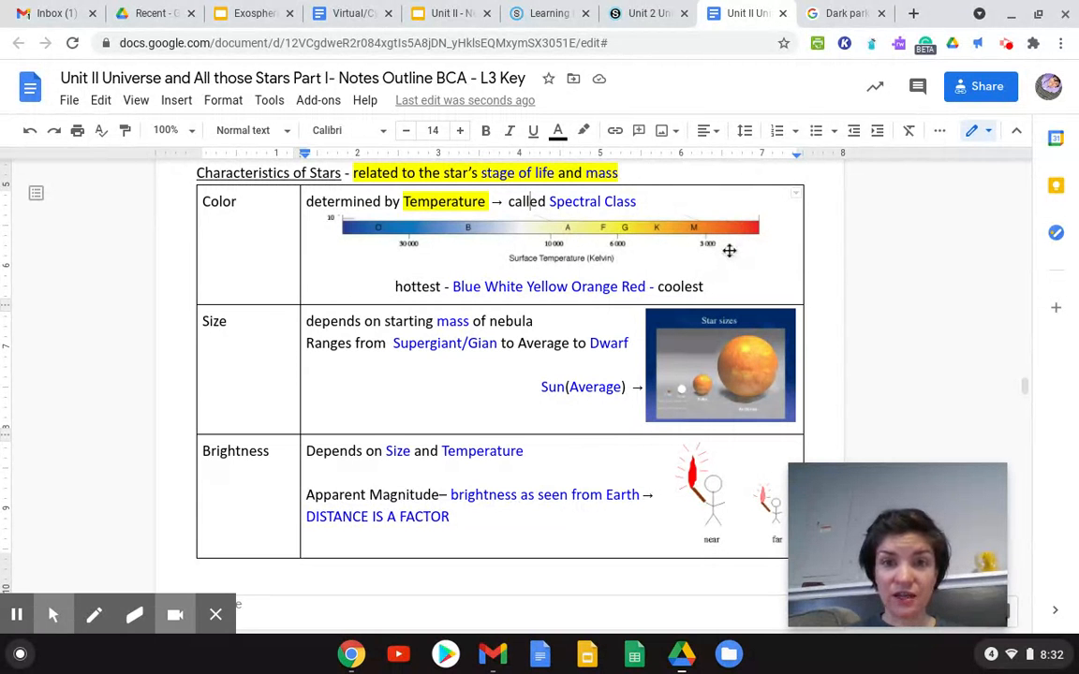
mouse_move(734, 234)
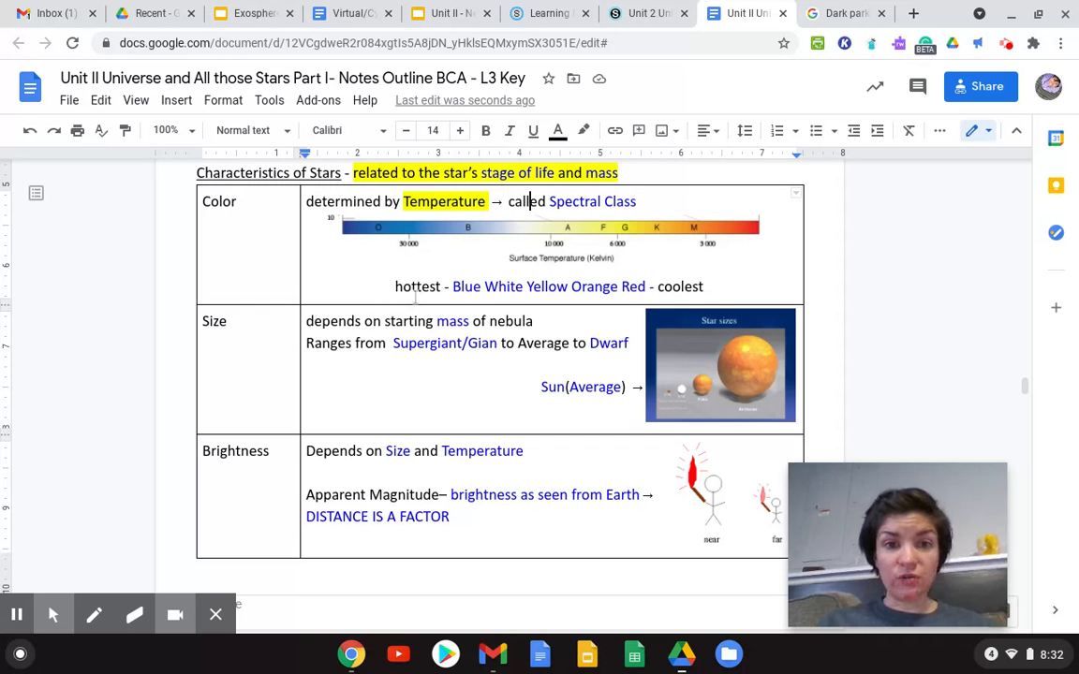
Step: Highlight the hottest-to-coolest colour line in yellow
drag(394, 286, 569, 287)
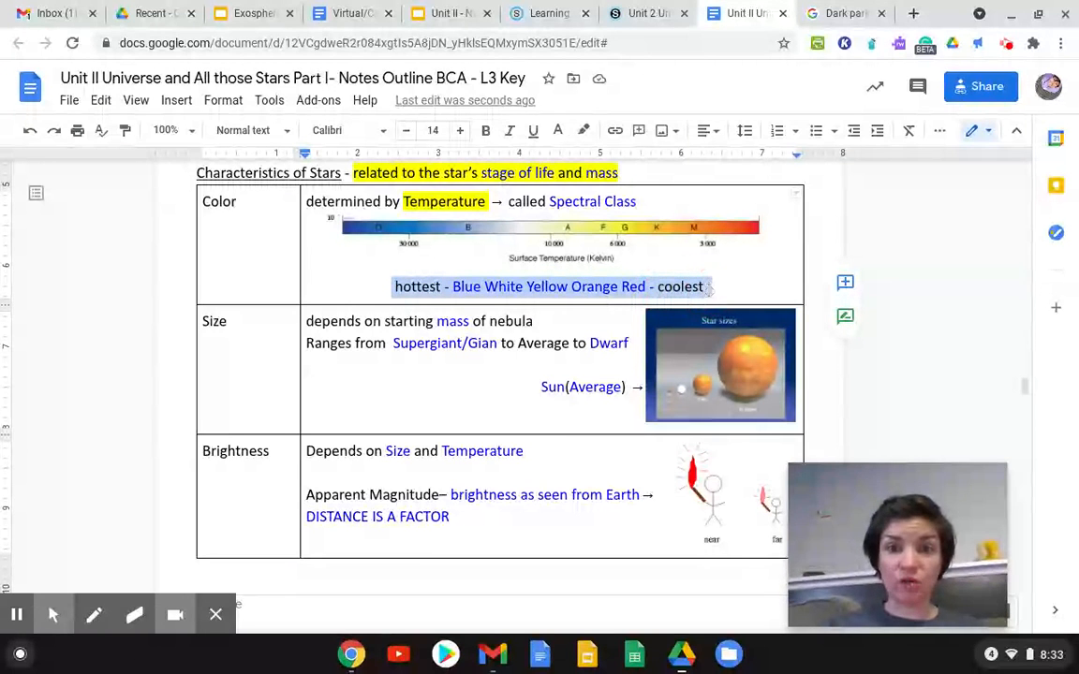
click(582, 130)
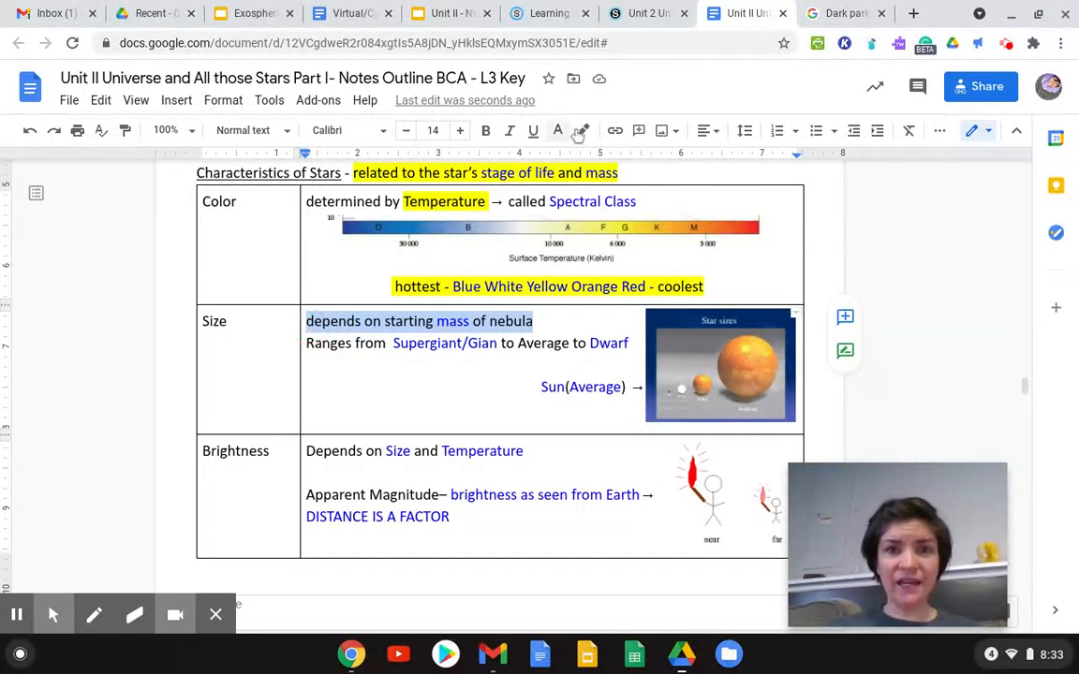
Step: Highlight 'depends on starting mass of nebula' in green, then move to the Exosphere slides
click(582, 131)
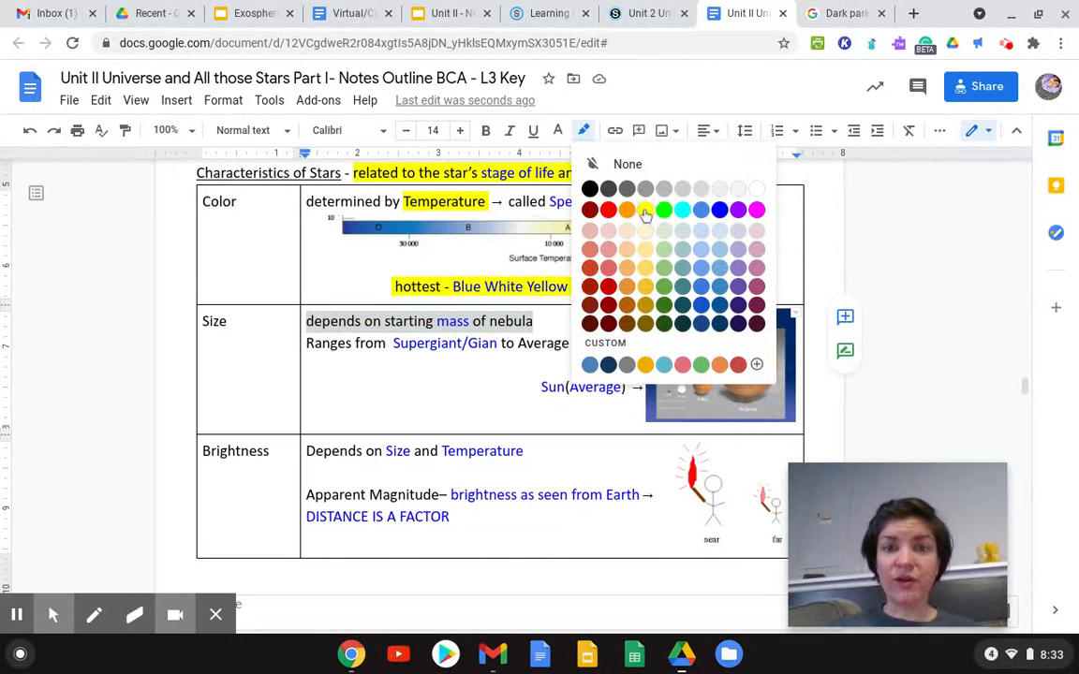
click(645, 210)
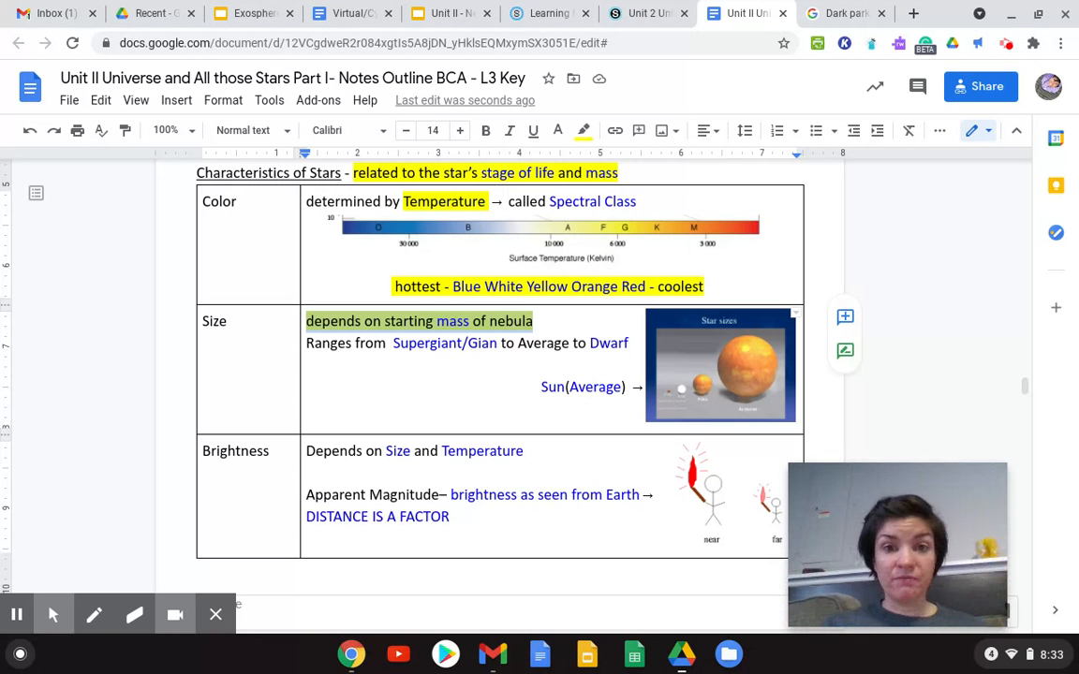
mouse_move(638, 407)
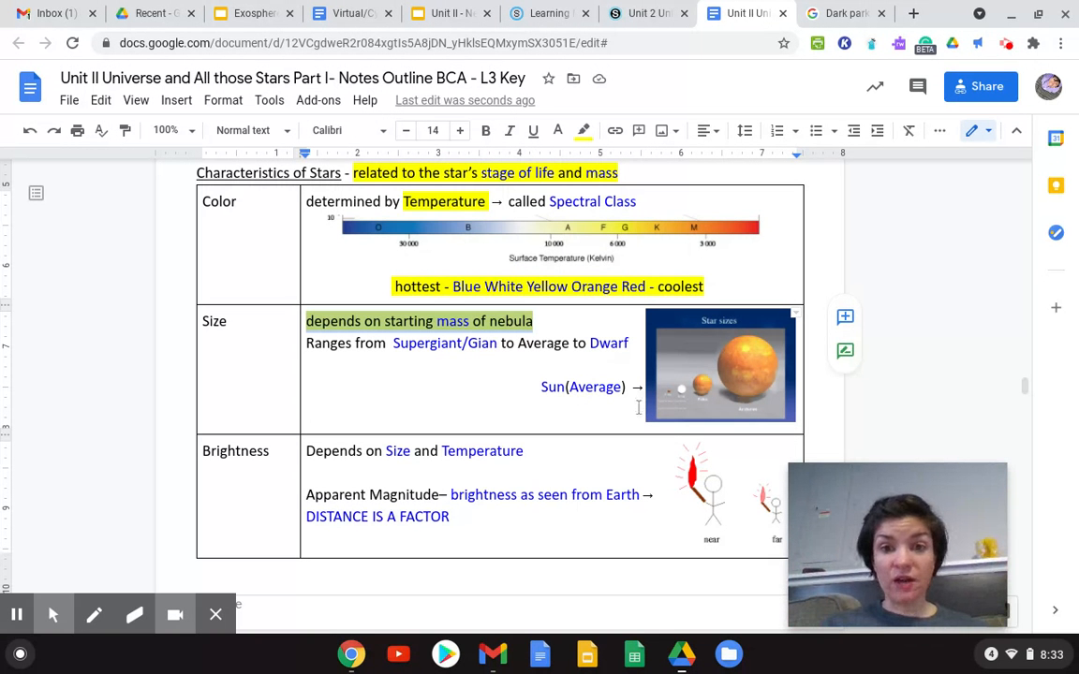
click(450, 13)
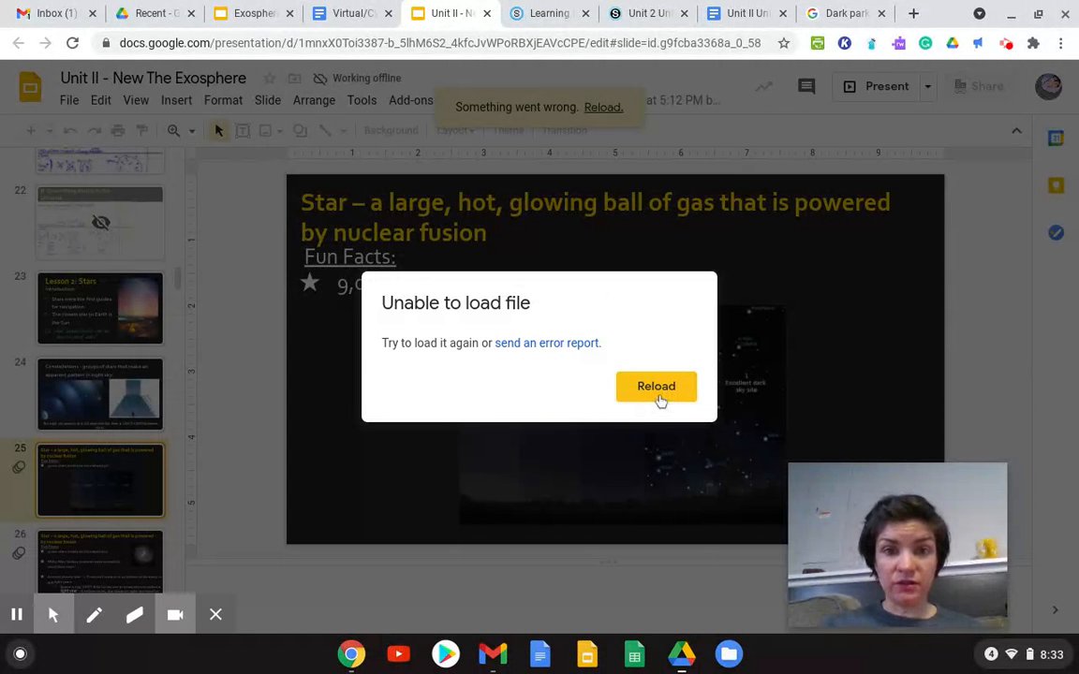
Step: Reload the presentation and go to slide 29, the star size slide
click(655, 386)
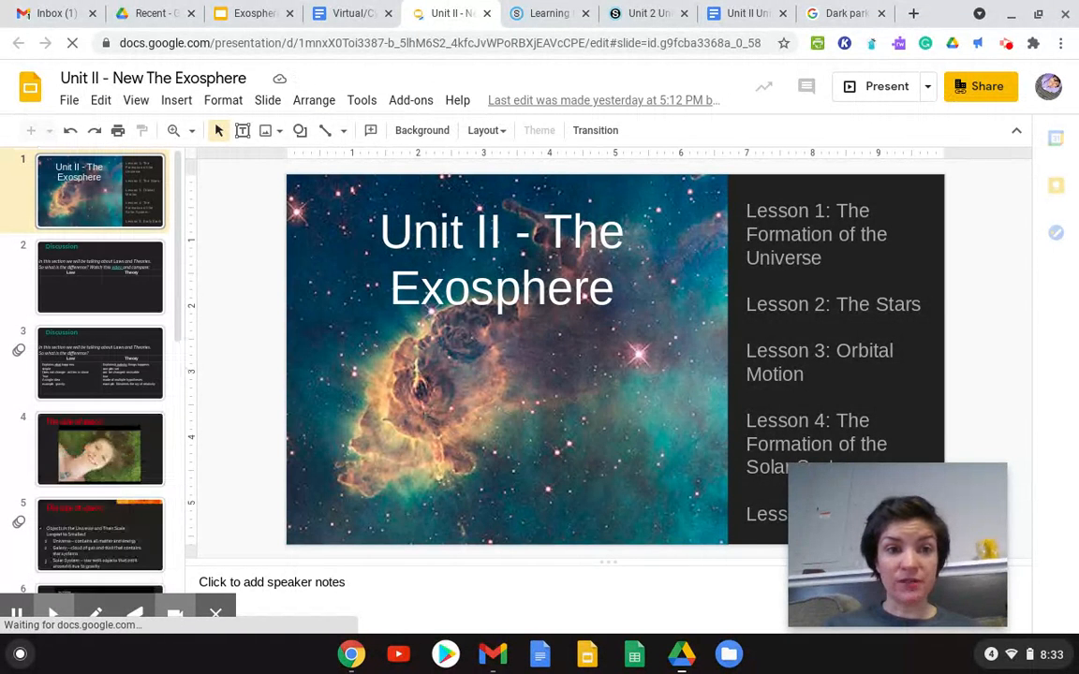
scroll(down, 3)
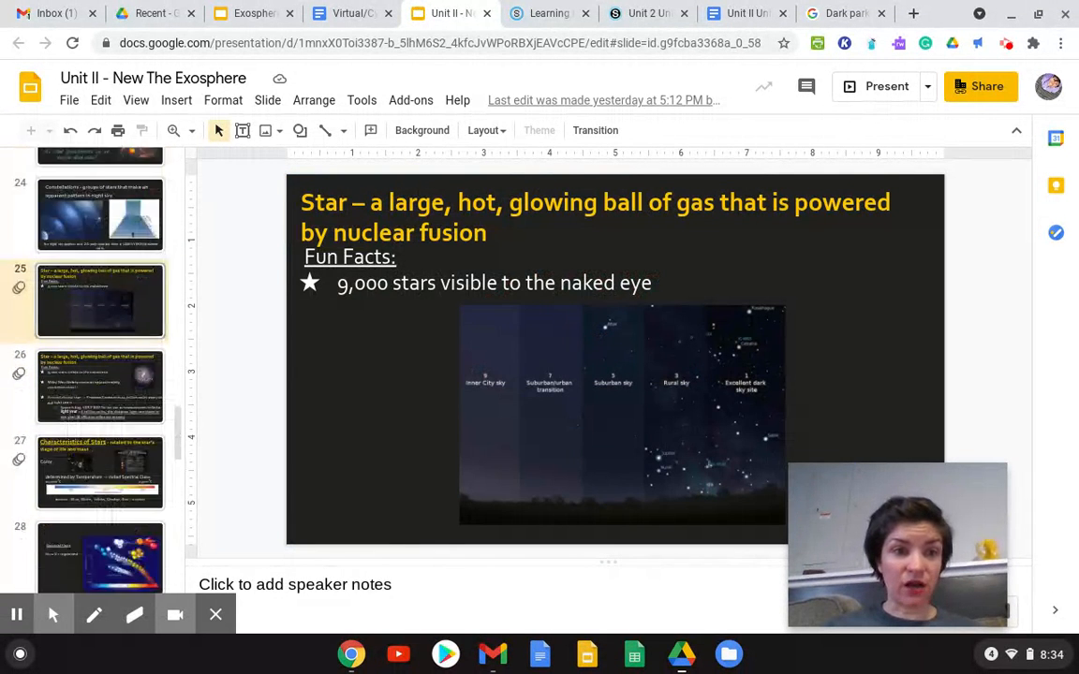
scroll(down, 3)
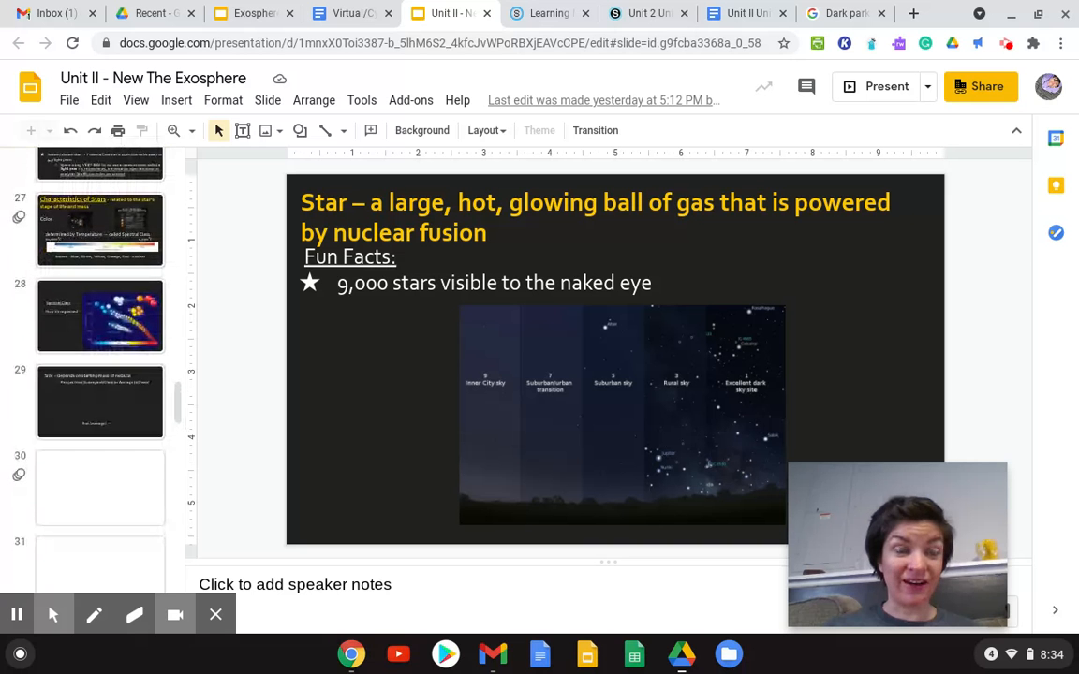
scroll(down, 3)
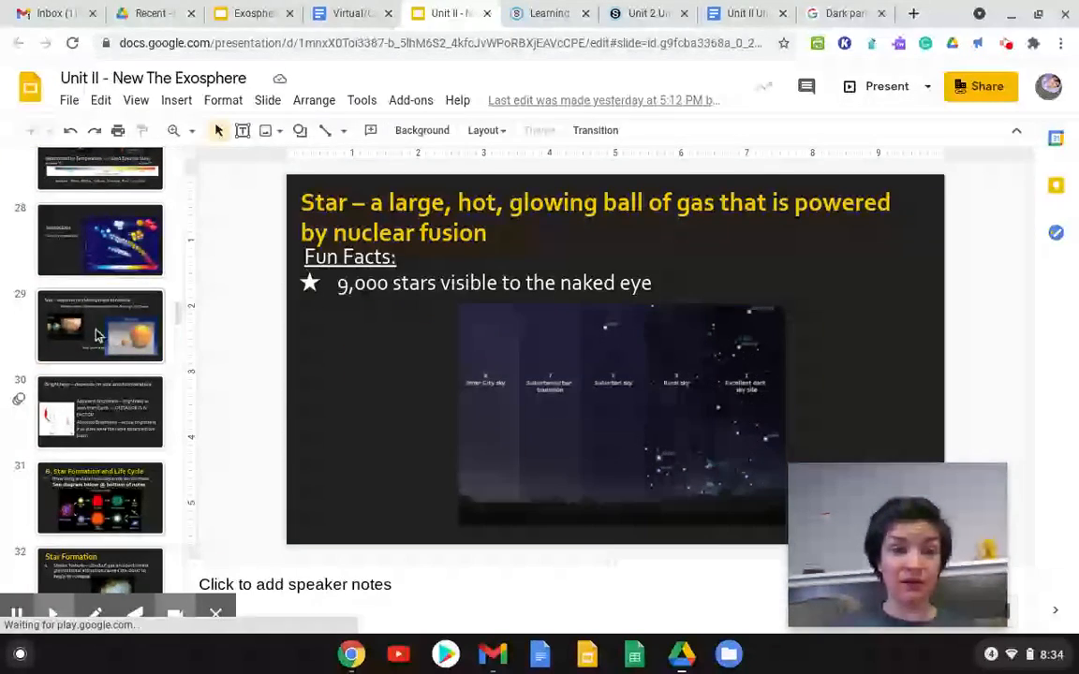
click(100, 325)
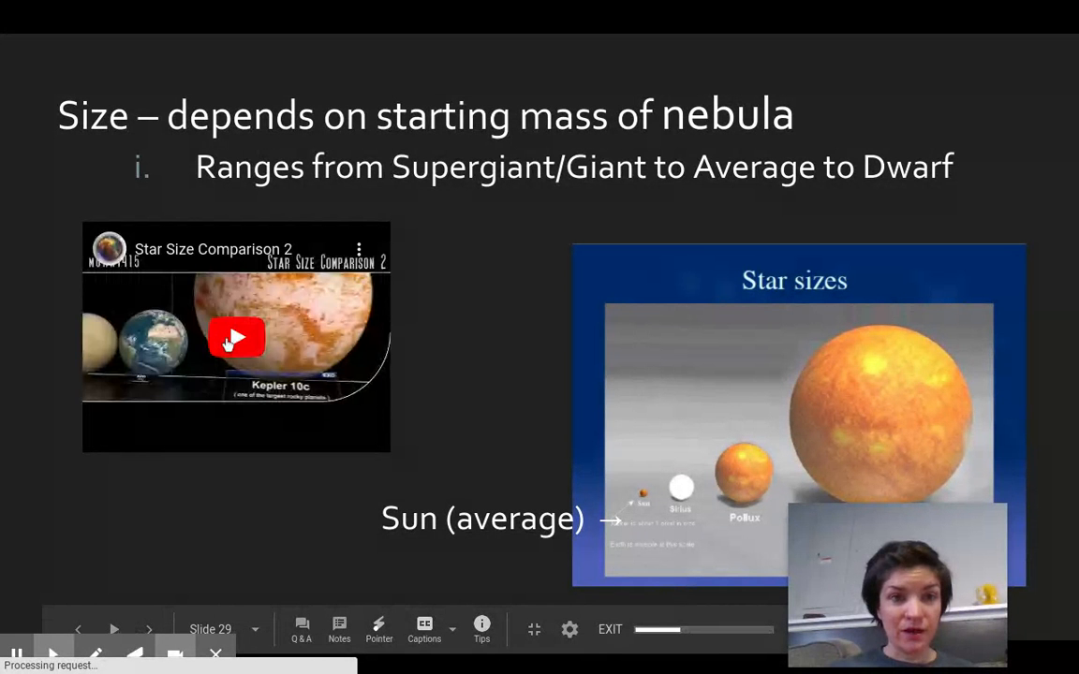
Step: Play the embedded Star Size Comparison 2 video full screen
click(236, 338)
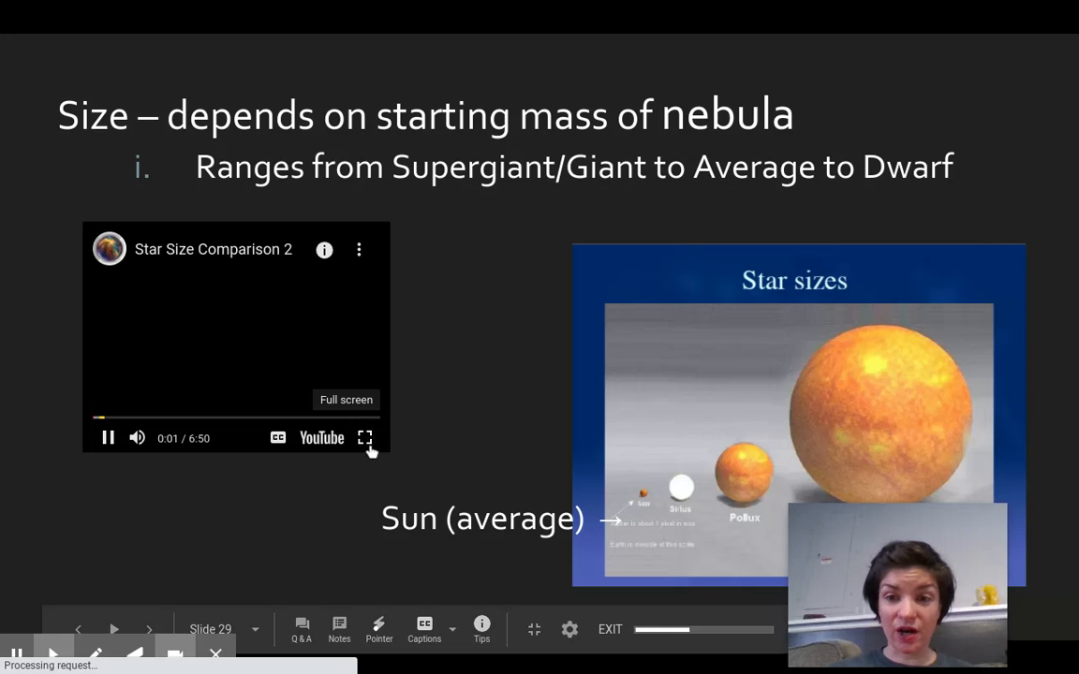
click(365, 437)
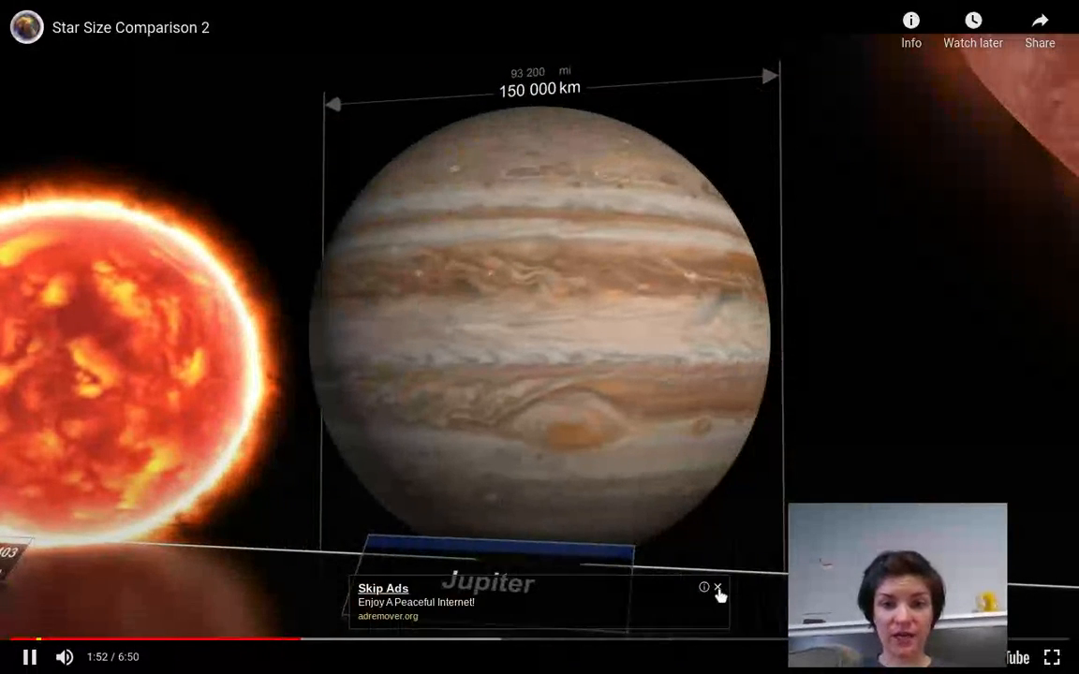
Step: Dismiss the ad banner, pause the video at UY Scuti and leave full-screen playback
click(718, 587)
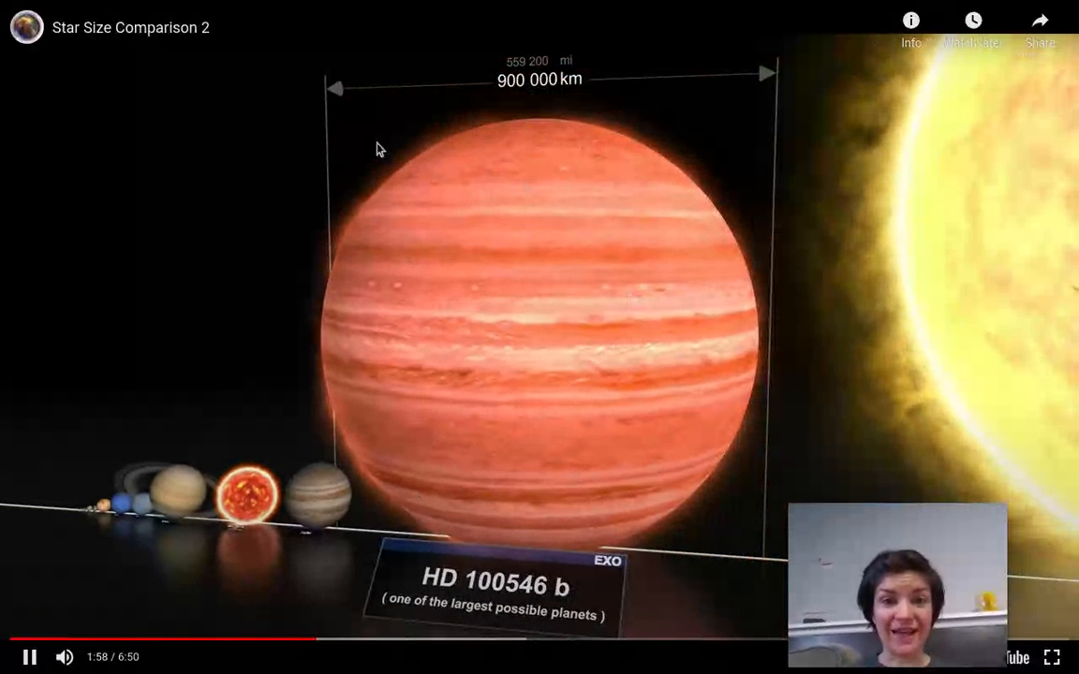
mouse_move(643, 405)
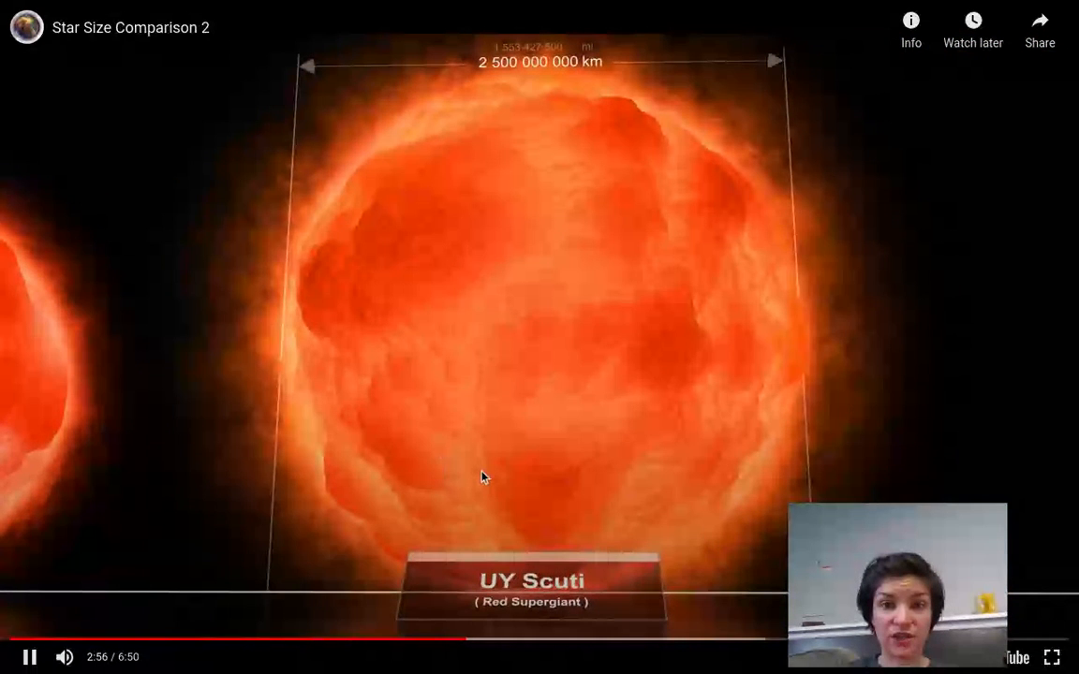
click(482, 459)
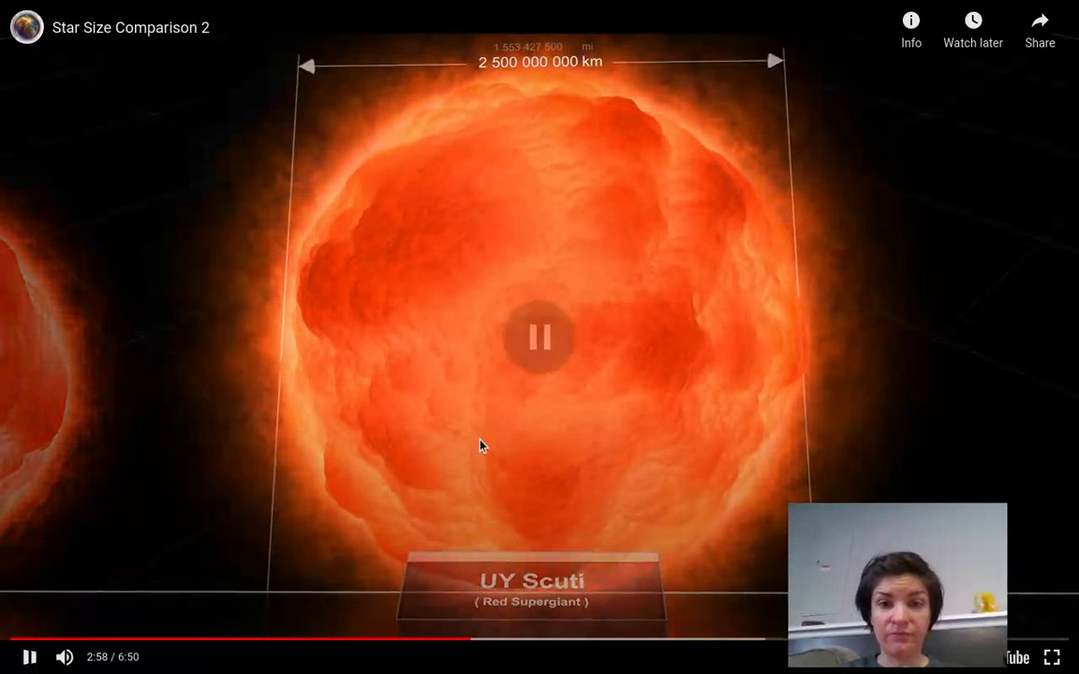
click(538, 337)
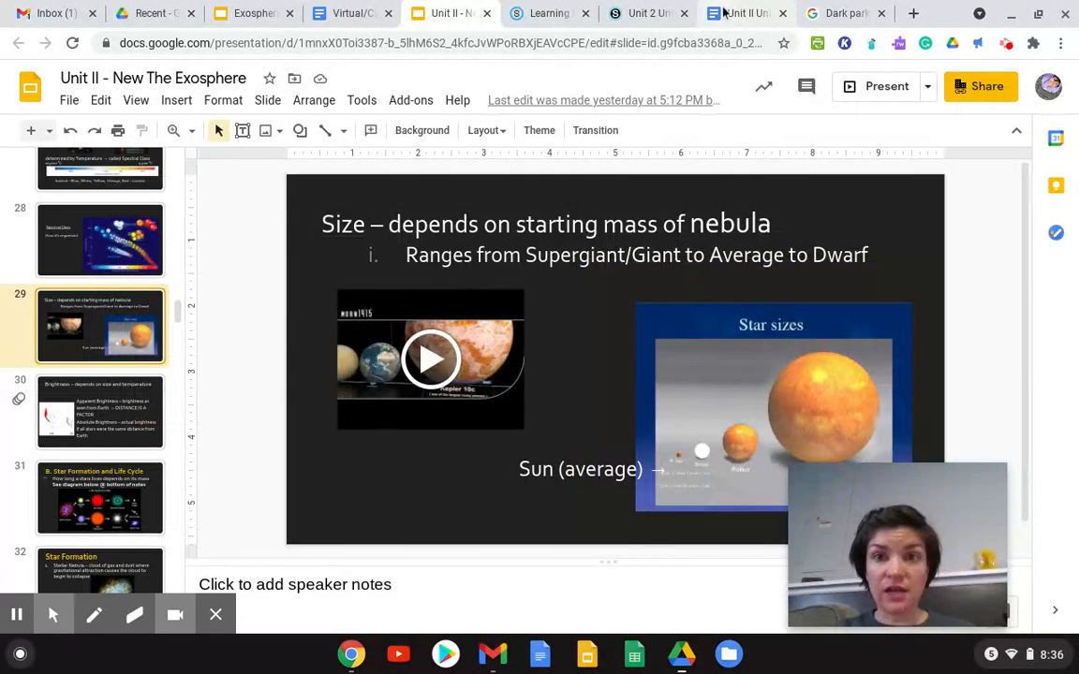
Step: In the notes, highlight 'Size and Temperature' under Brightness in yellow
click(747, 13)
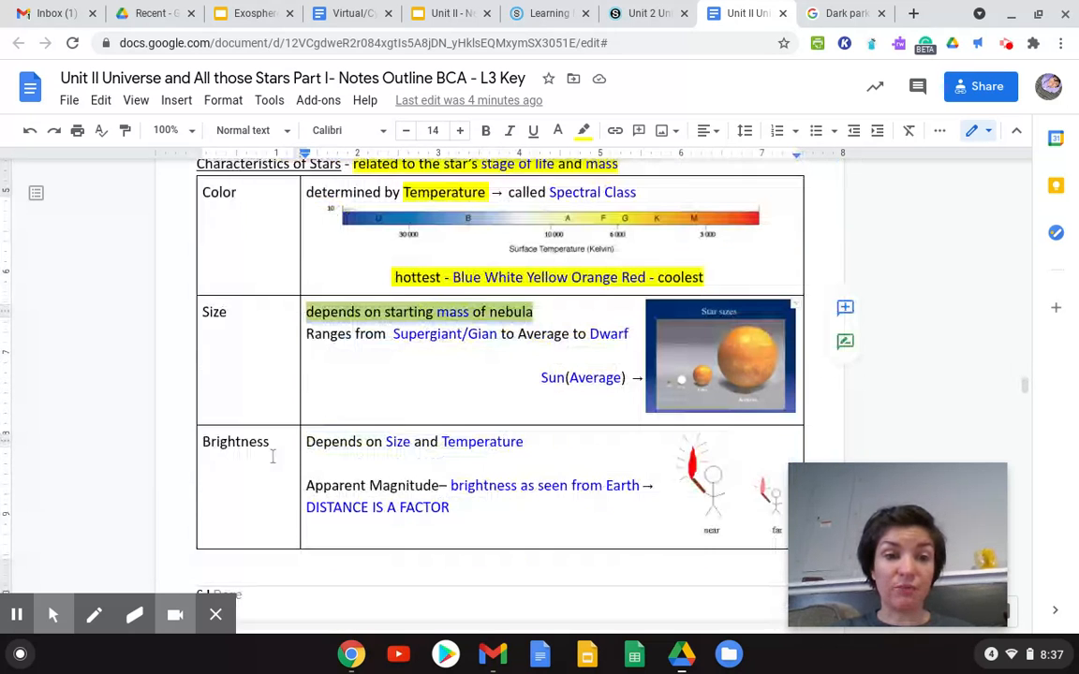
scroll(down, 3)
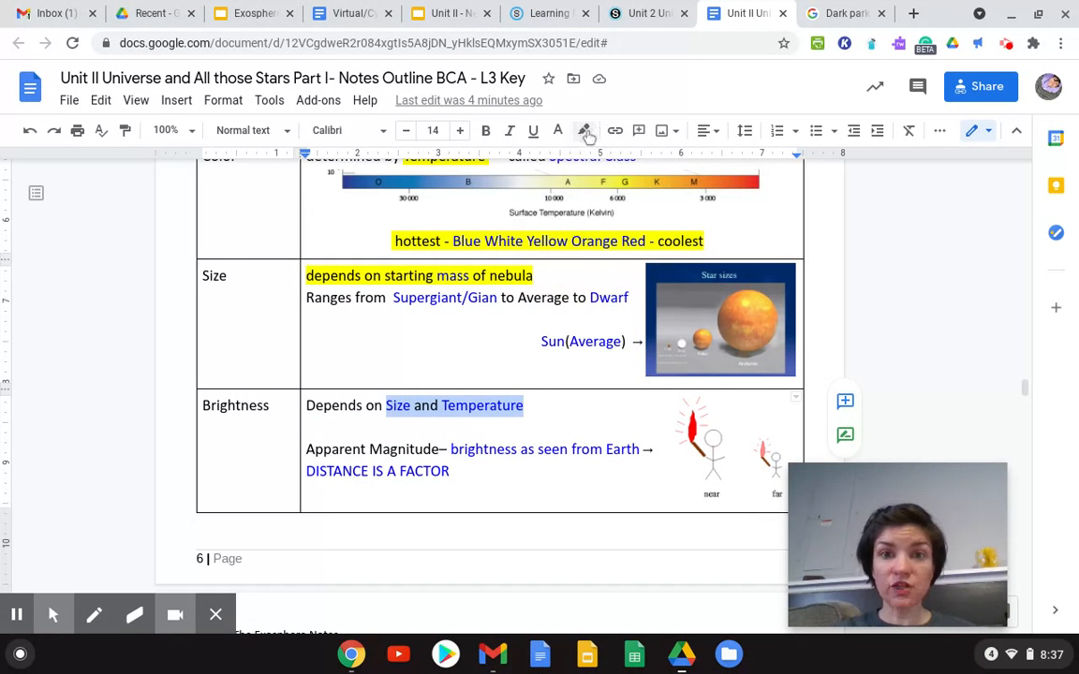
click(583, 130)
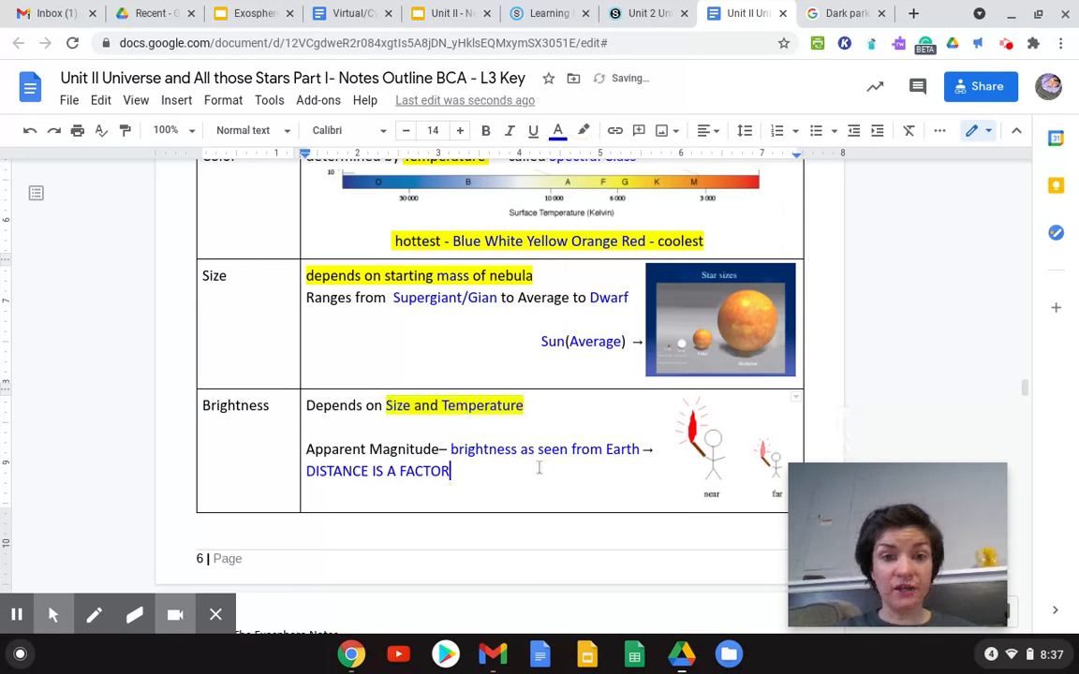
scroll(down, 3)
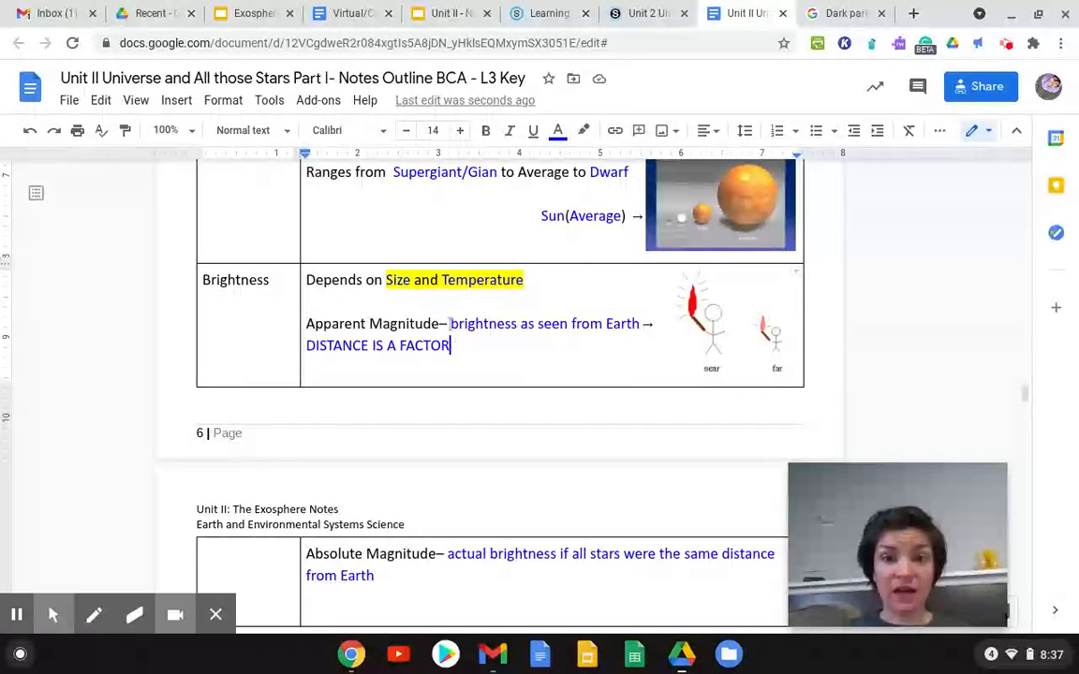
Step: Highlight 'brightness as seen from Earth' in yellow and move down to Absolute Magnitude
drag(449, 323, 639, 323)
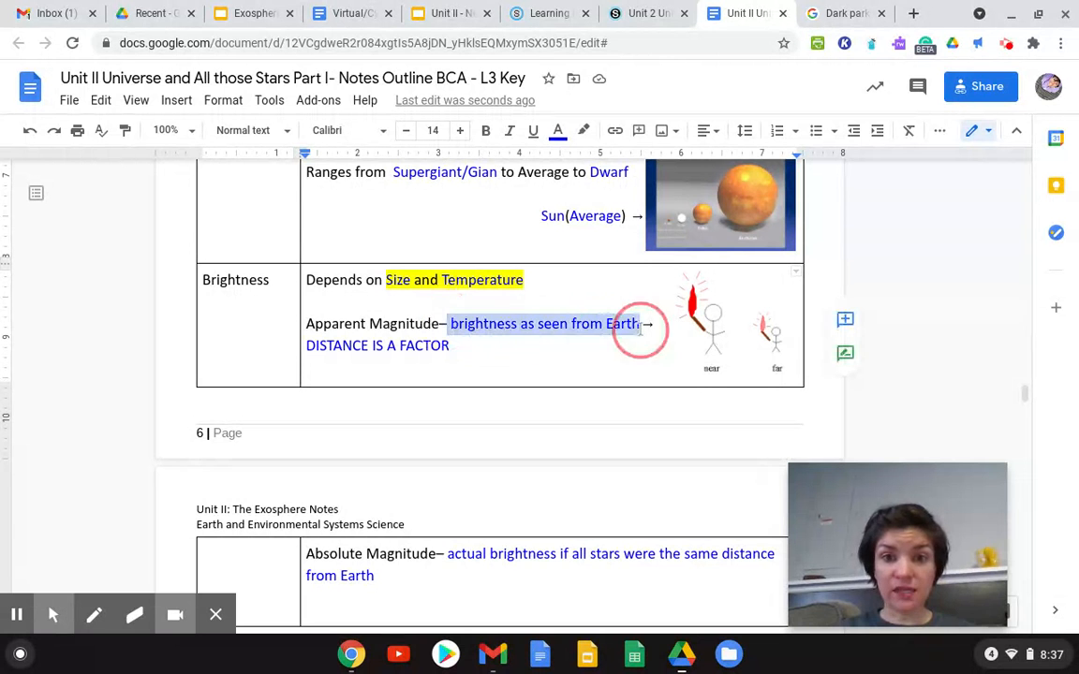
click(559, 130)
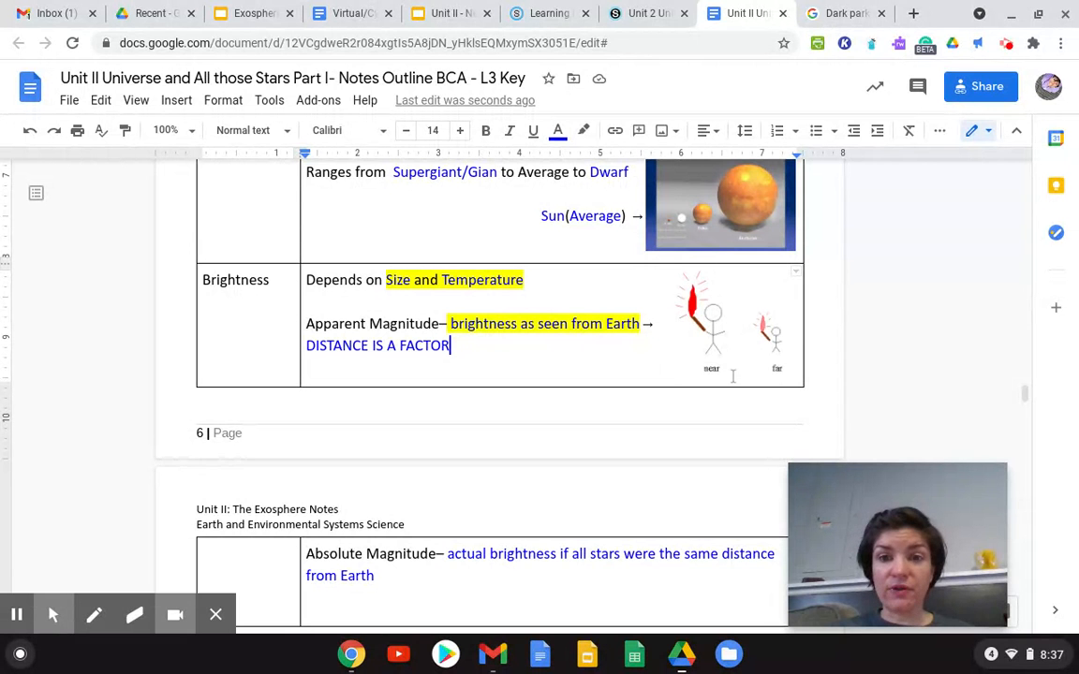
mouse_move(689, 298)
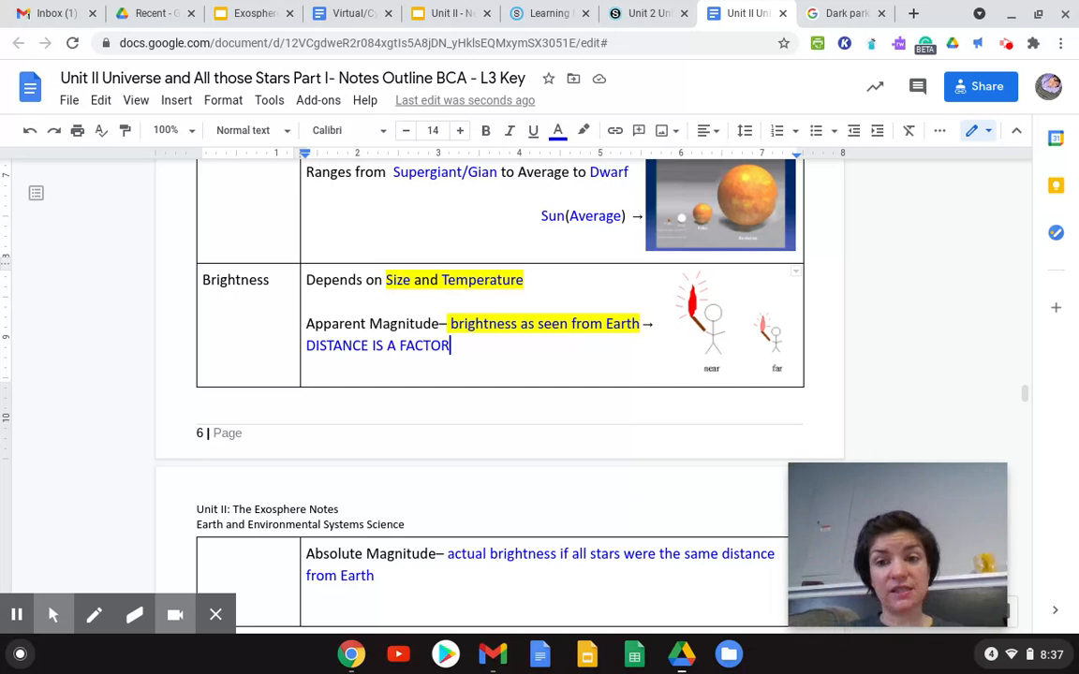
scroll(down, 3)
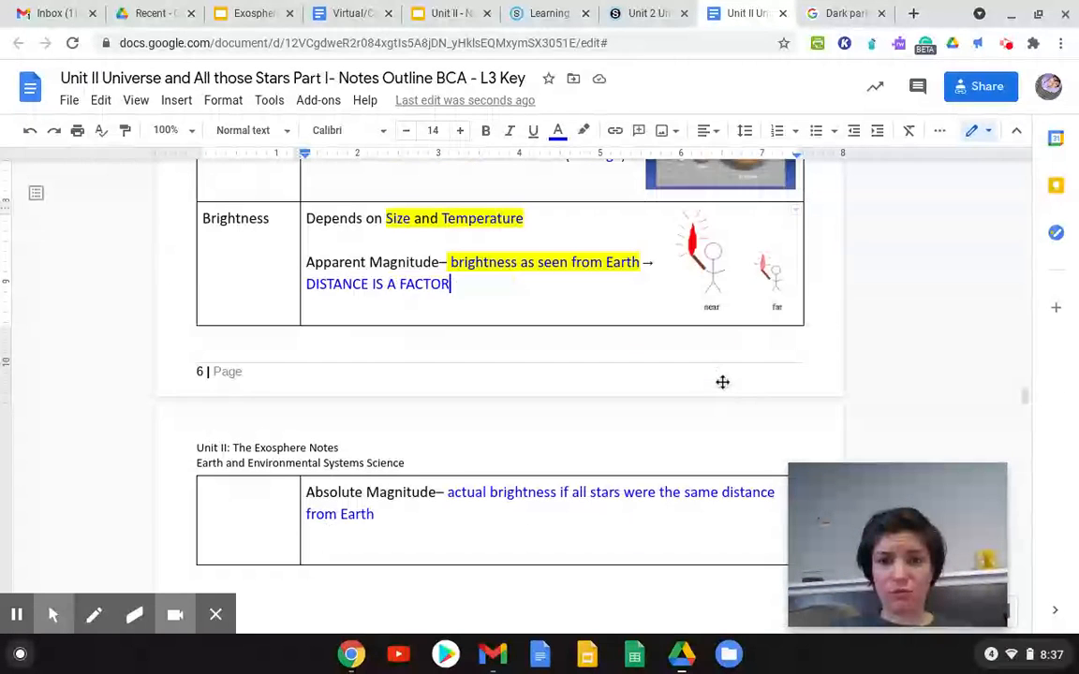
scroll(down, 3)
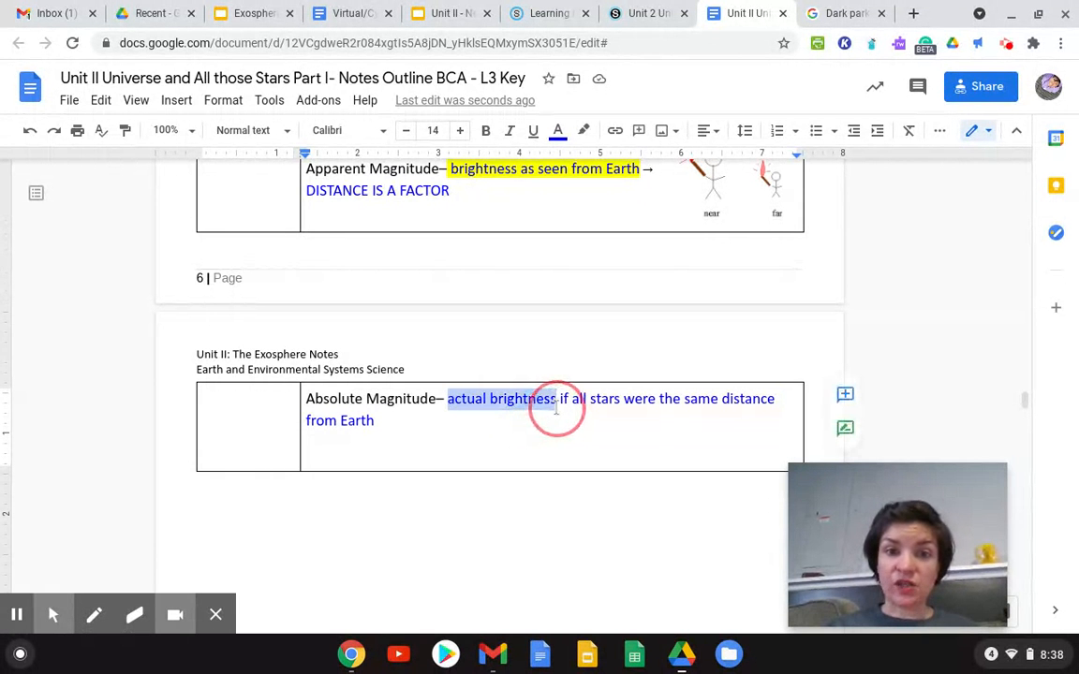
Step: Highlight 'actual brightness' in the Absolute Magnitude definition
click(557, 130)
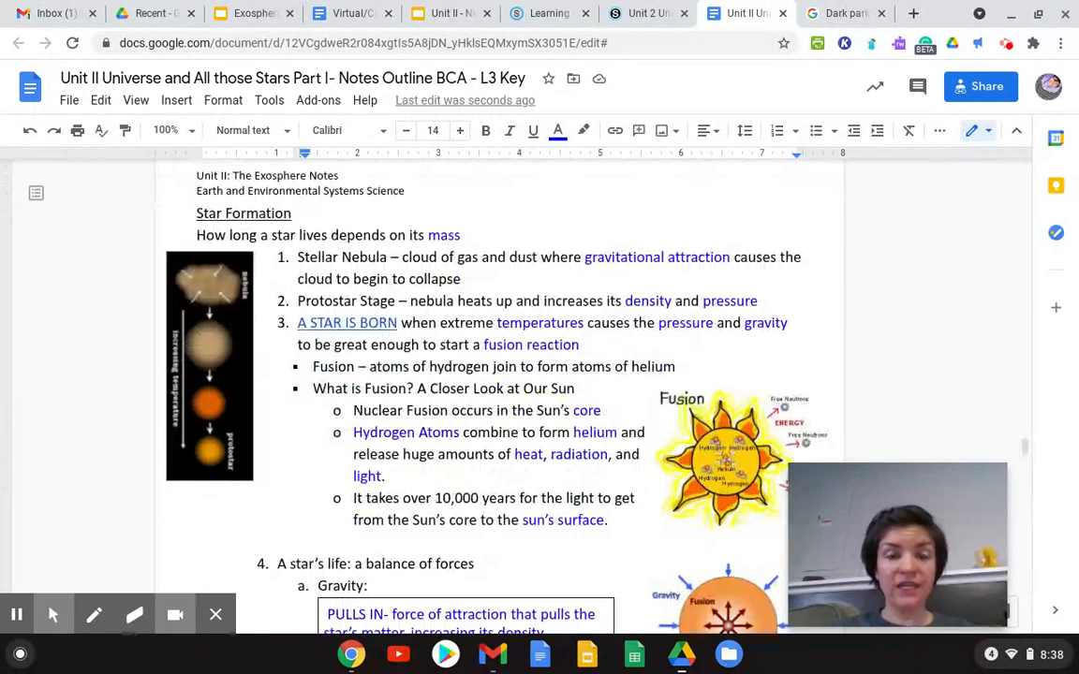
Step: Highlight the sentence 'How long a star lives depends on its mass'
scroll(down, 3)
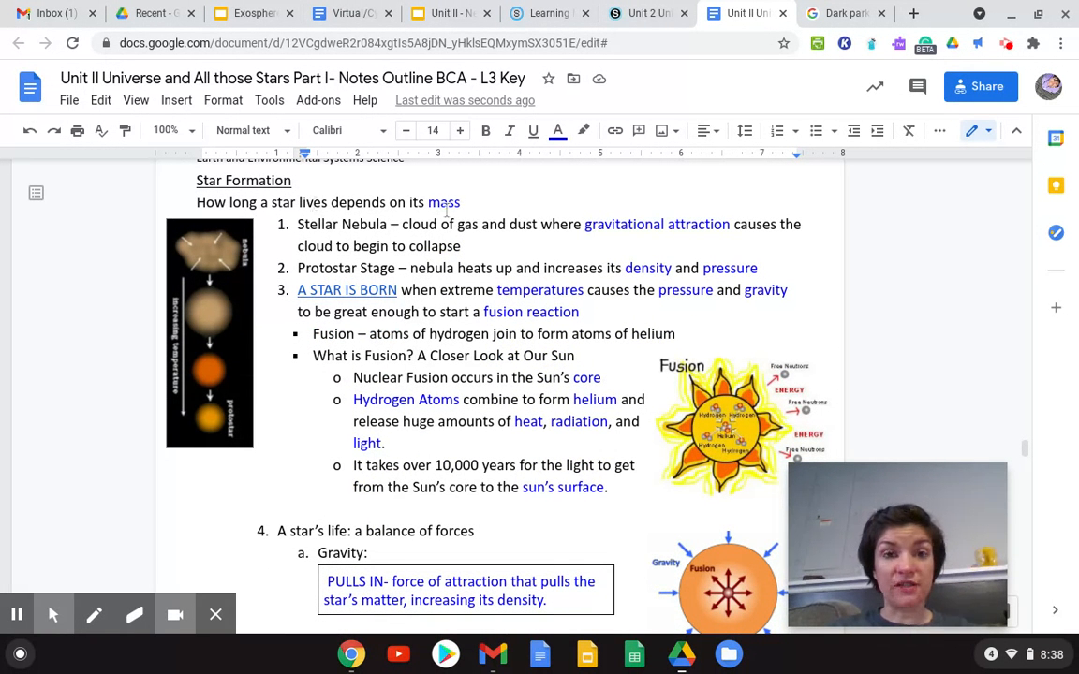
click(458, 202)
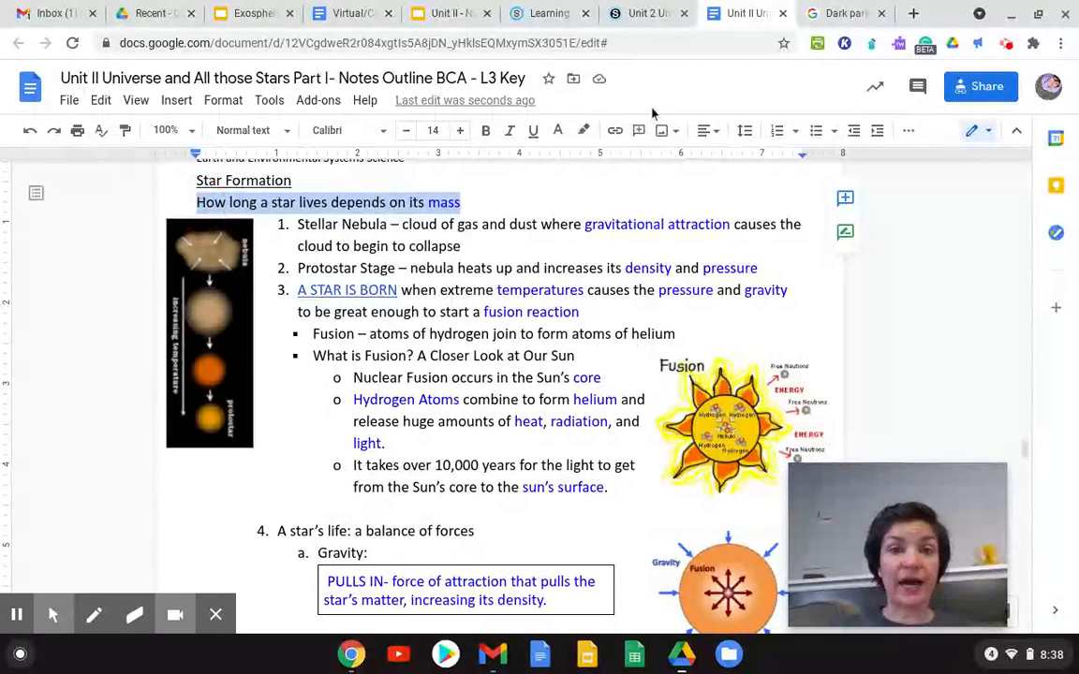
click(584, 130)
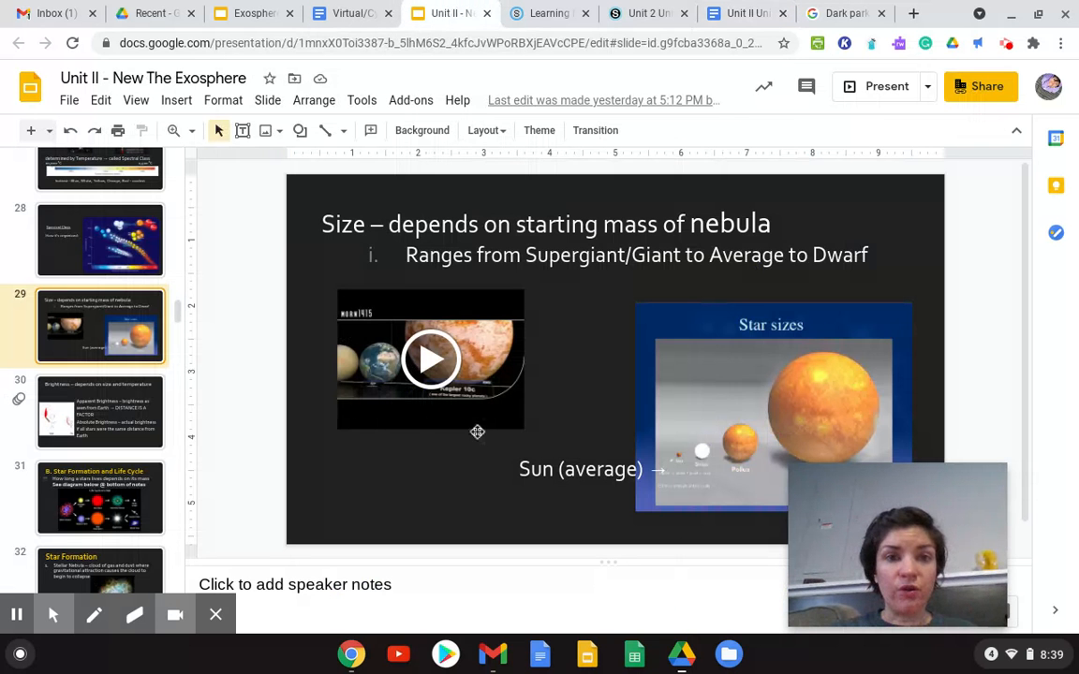
Step: Show slide 31, Star Formation and Life Cycle, in the filmstrip
click(100, 497)
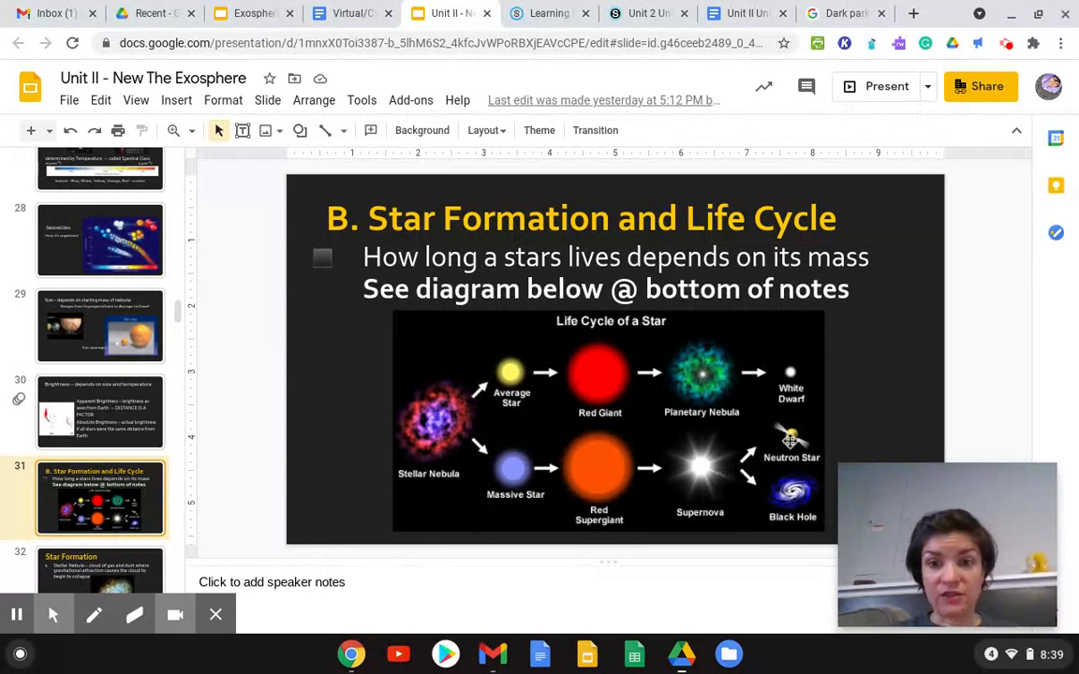
mouse_move(766, 461)
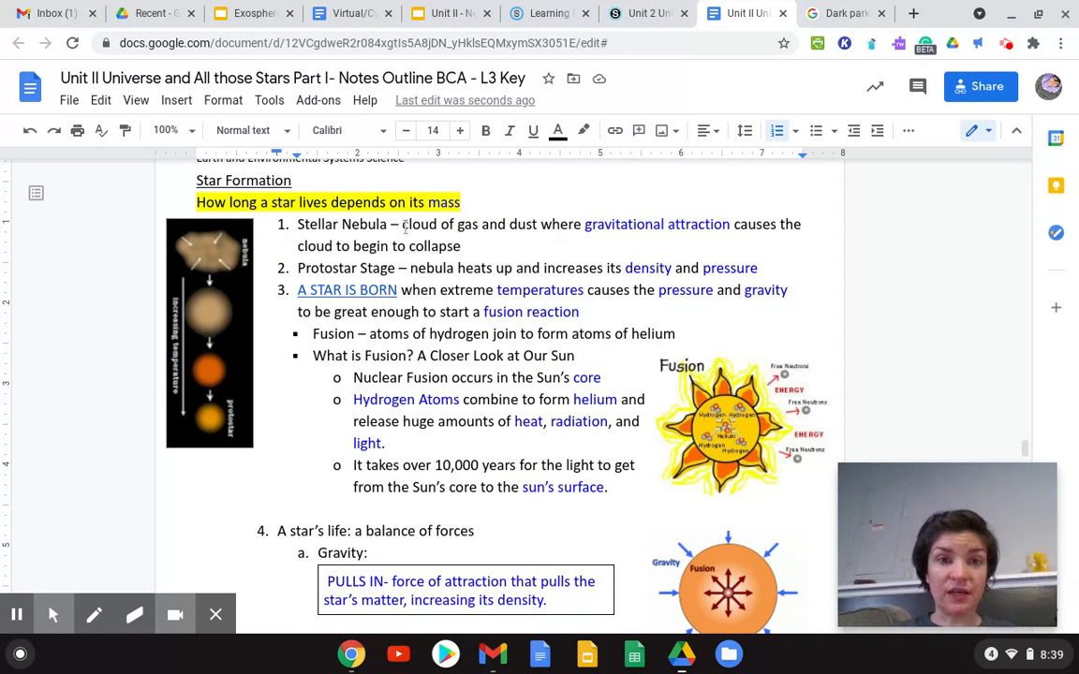
Step: Highlight 'cloud of gas and dust' and 'nebula heats up' in yellow
click(407, 229)
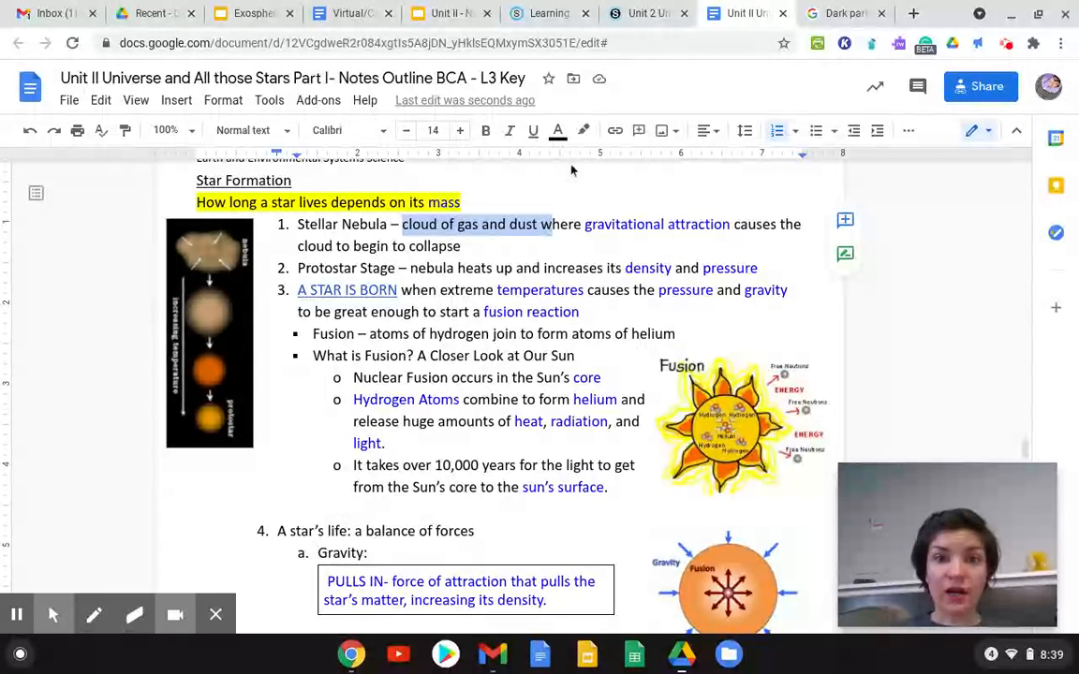
click(558, 130)
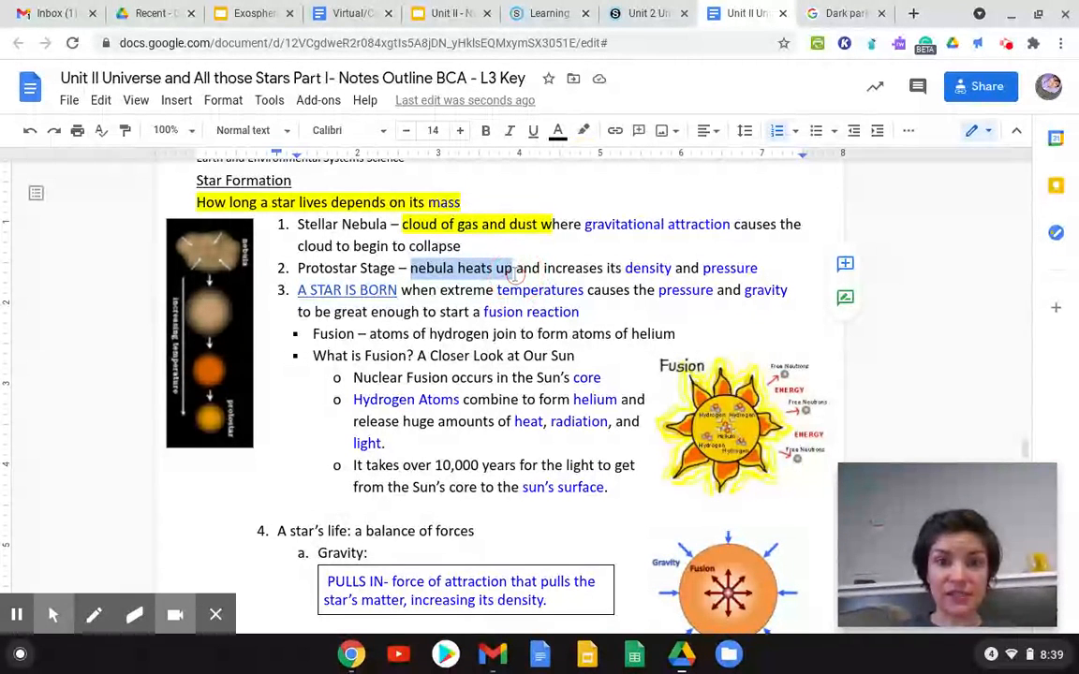
click(583, 131)
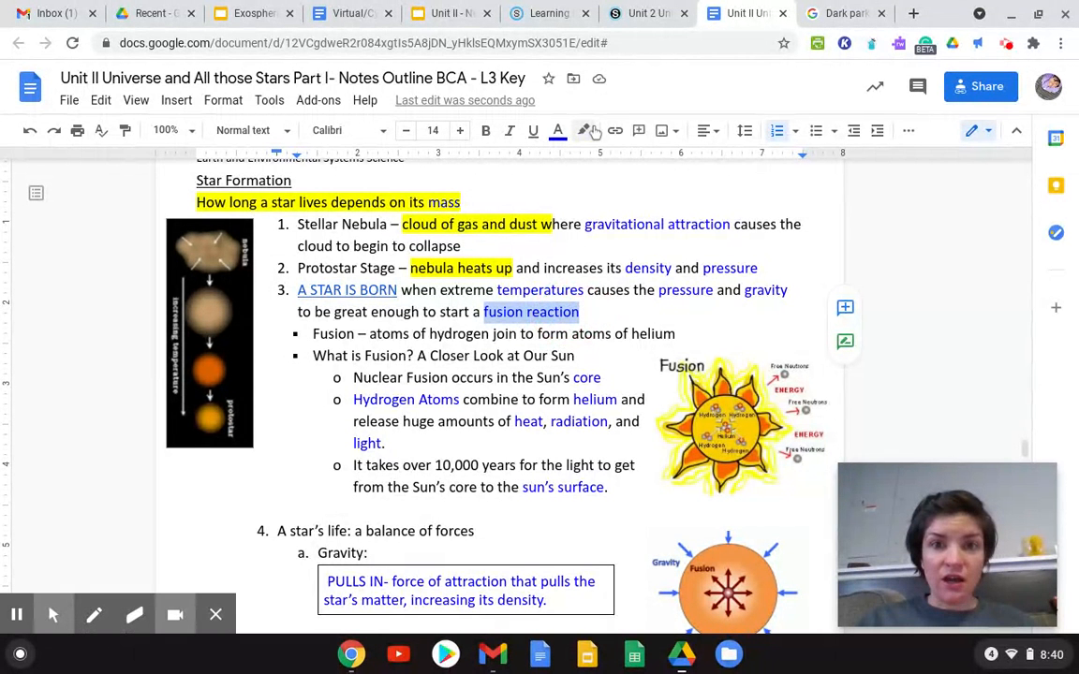
Step: Highlight 'fusion reaction' in yellow
click(583, 130)
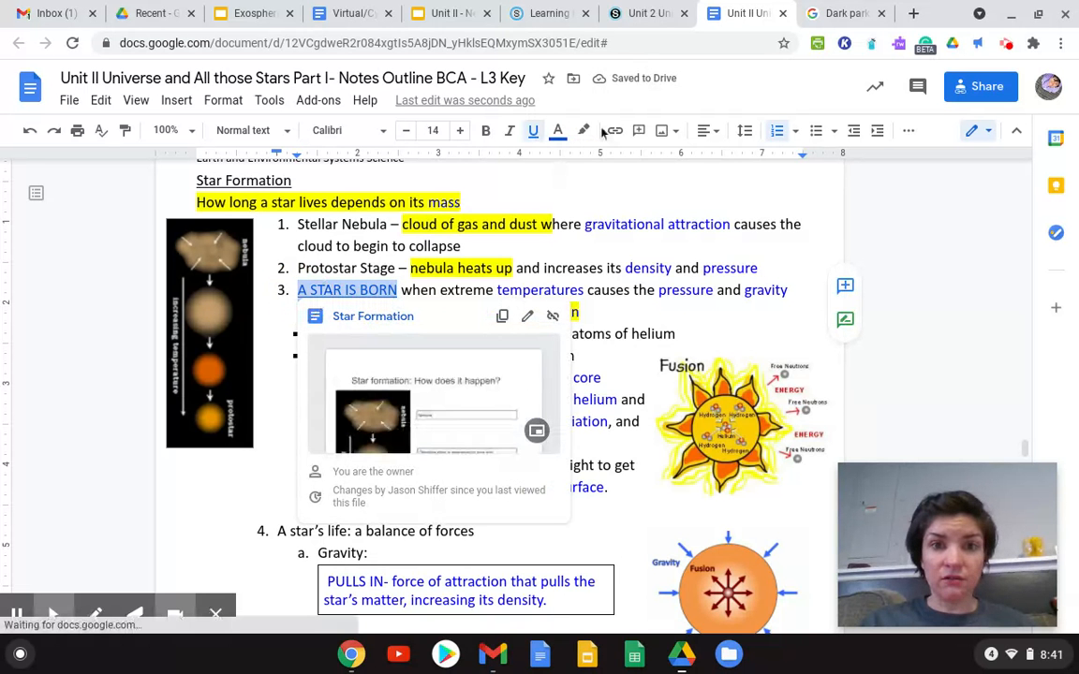
mouse_move(583, 130)
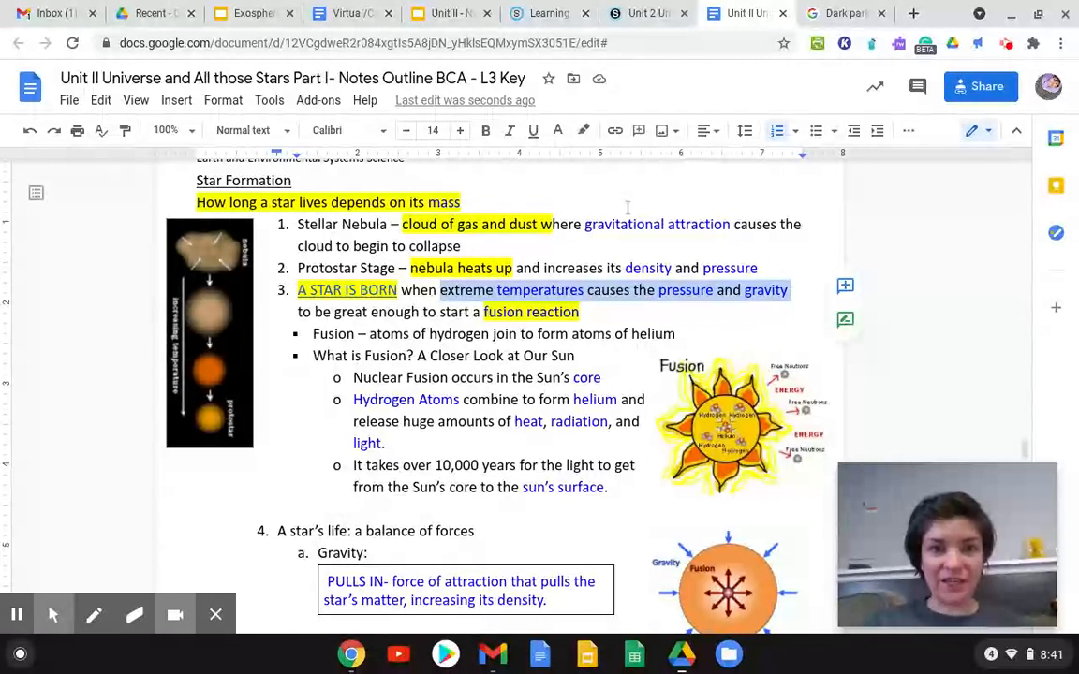
Step: Highlight the extreme temperatures phrase and 'hydrogen join to form atoms of helium' in yellow
click(583, 130)
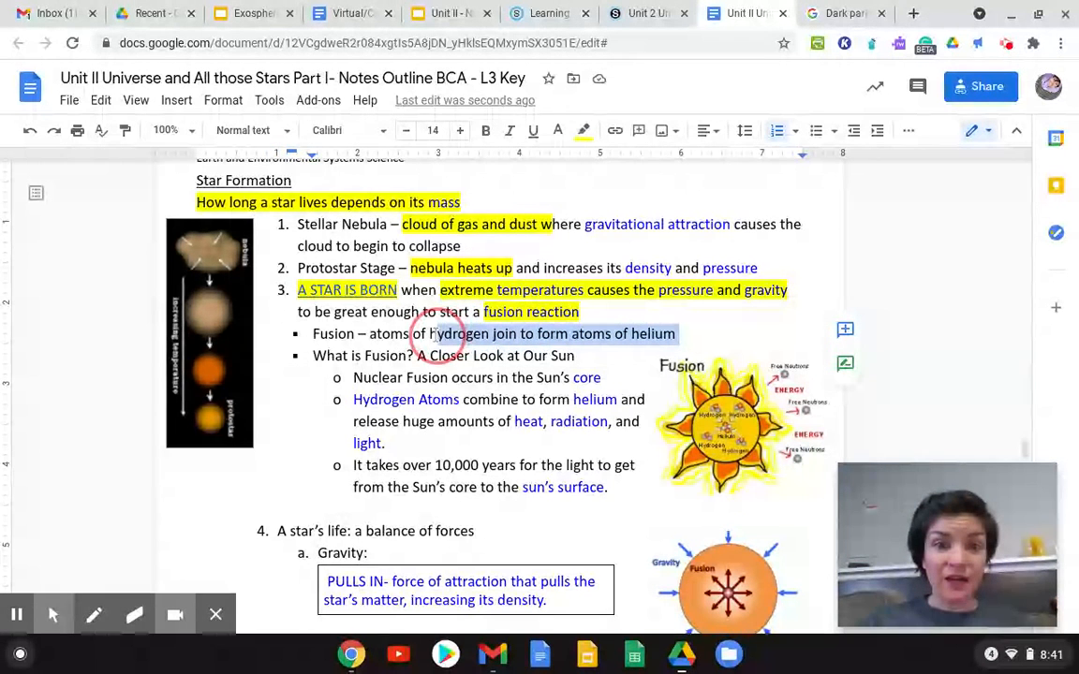
click(583, 130)
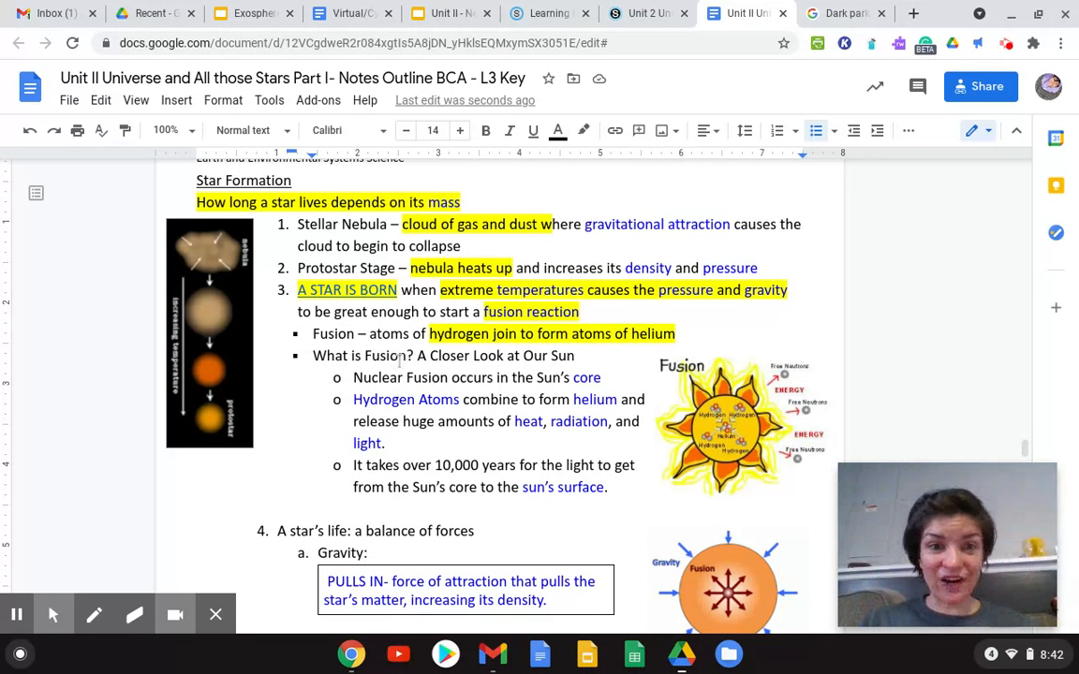
Step: Highlight the 'Hydrogen Atoms combine…' sentence in yellow and 'What is Fusion' in green
scroll(down, 3)
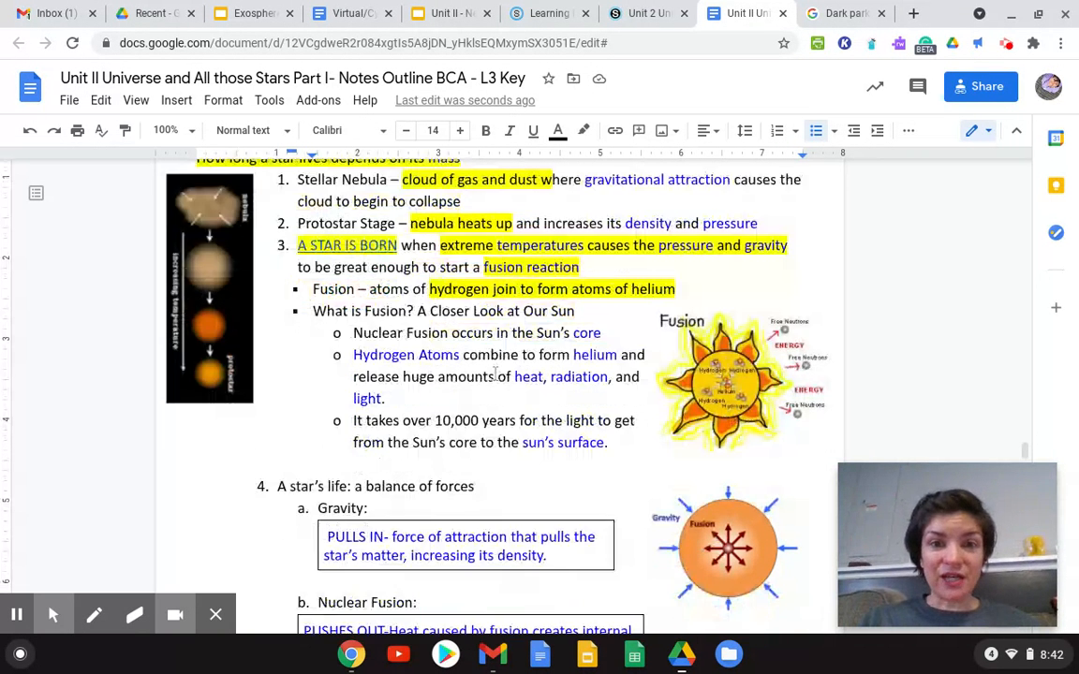
scroll(down, 3)
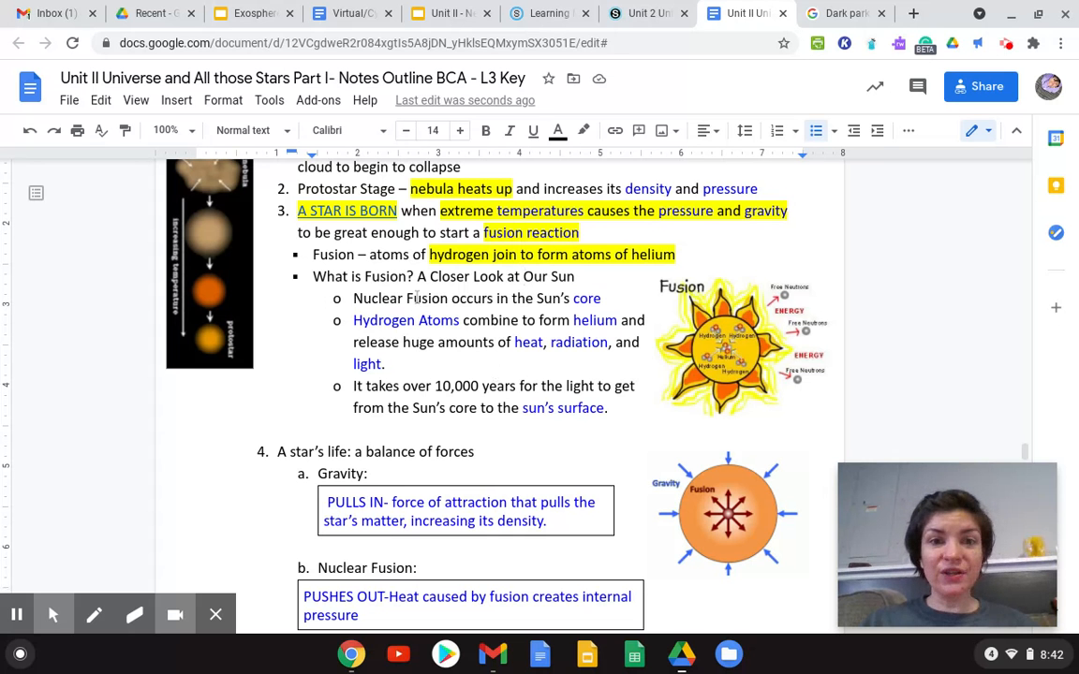
mouse_move(712, 364)
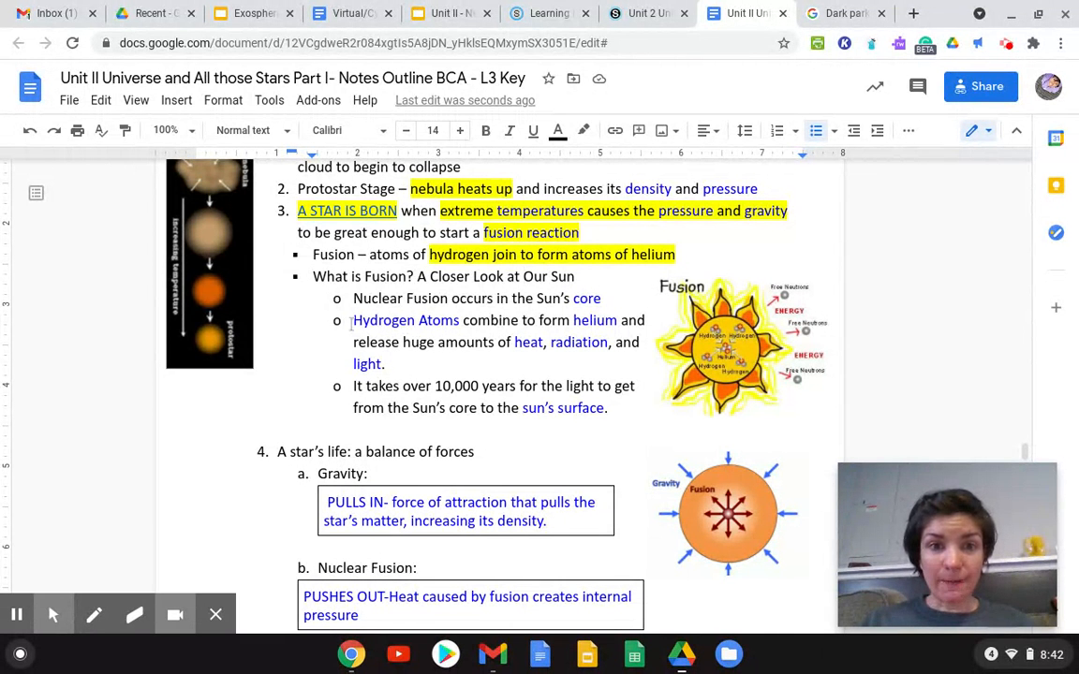
drag(353, 320, 607, 321)
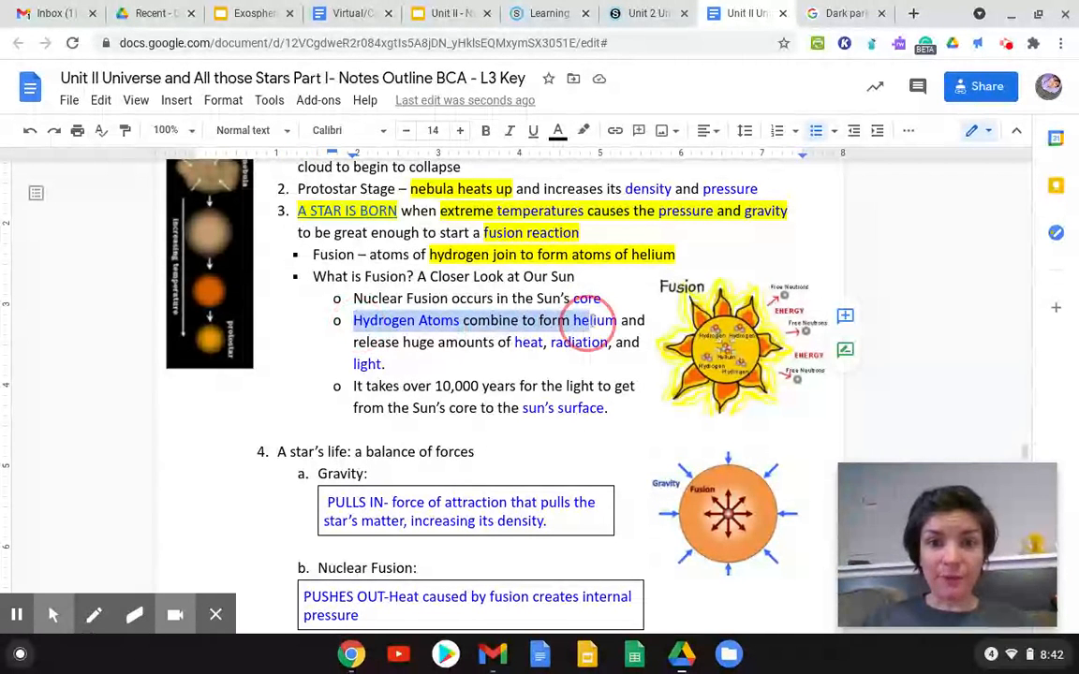
drag(616, 320, 492, 342)
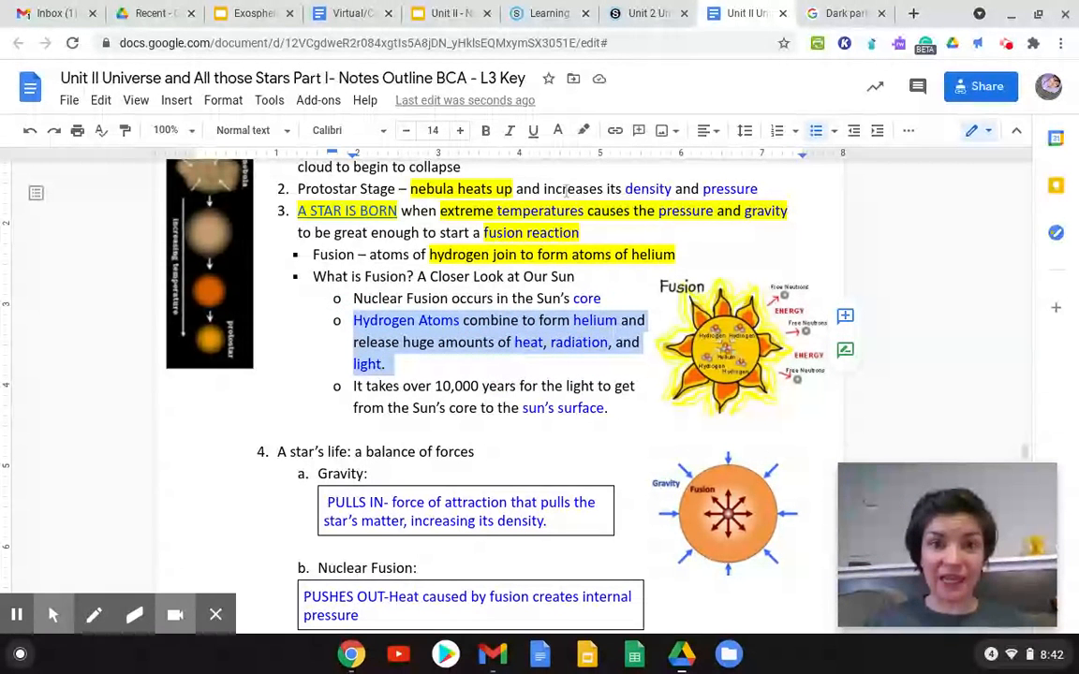
click(583, 131)
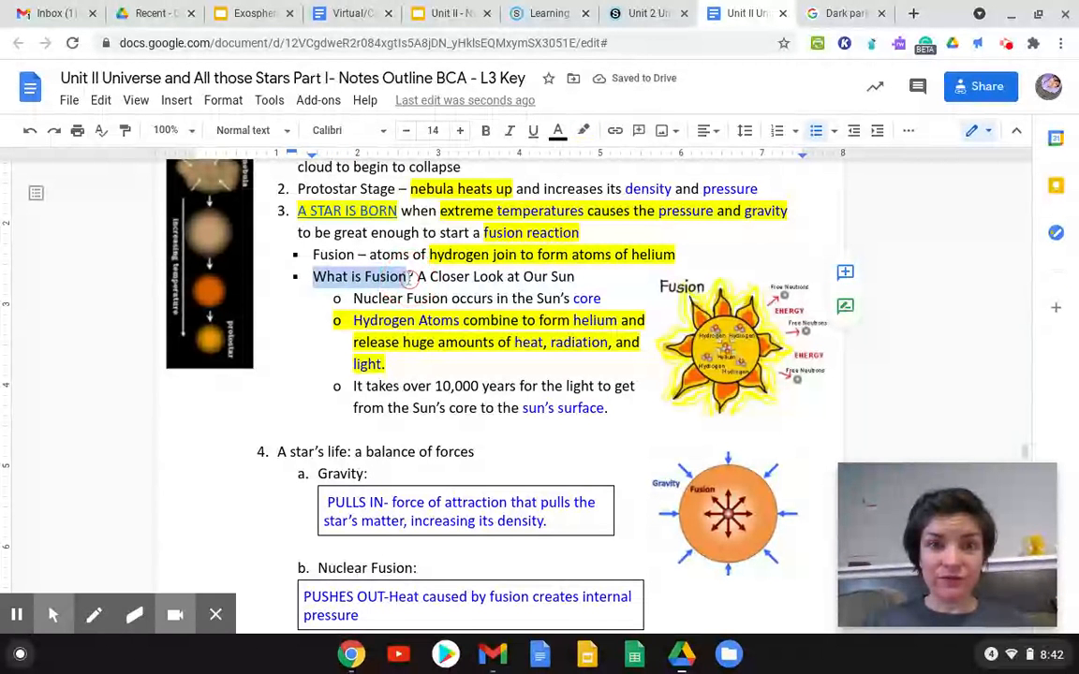
click(559, 130)
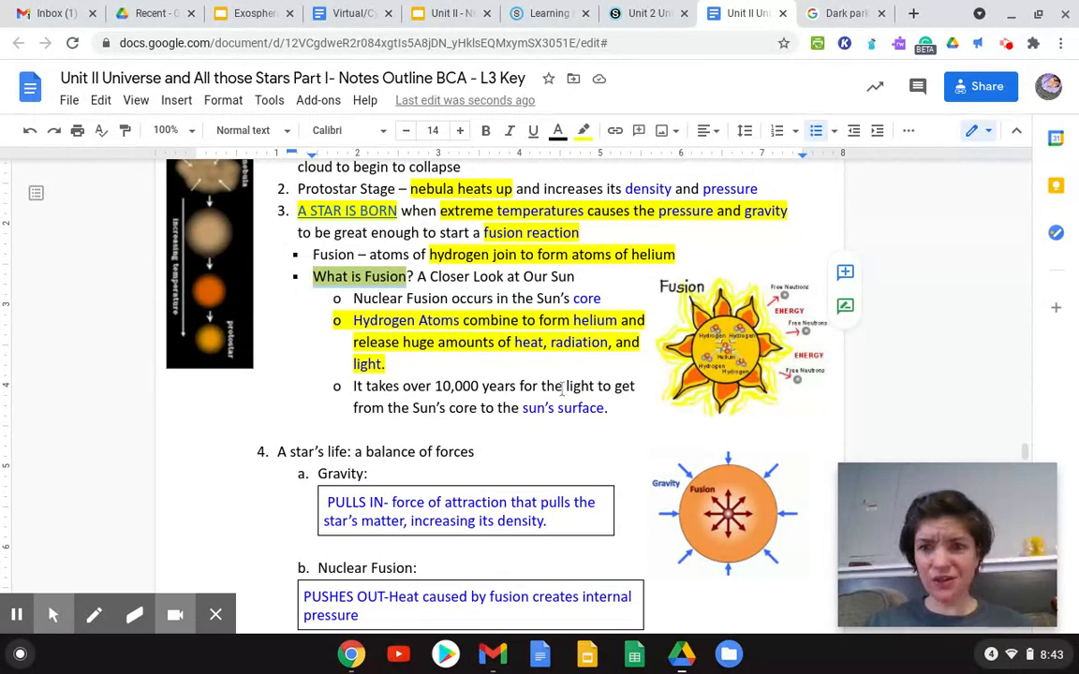
scroll(down, 3)
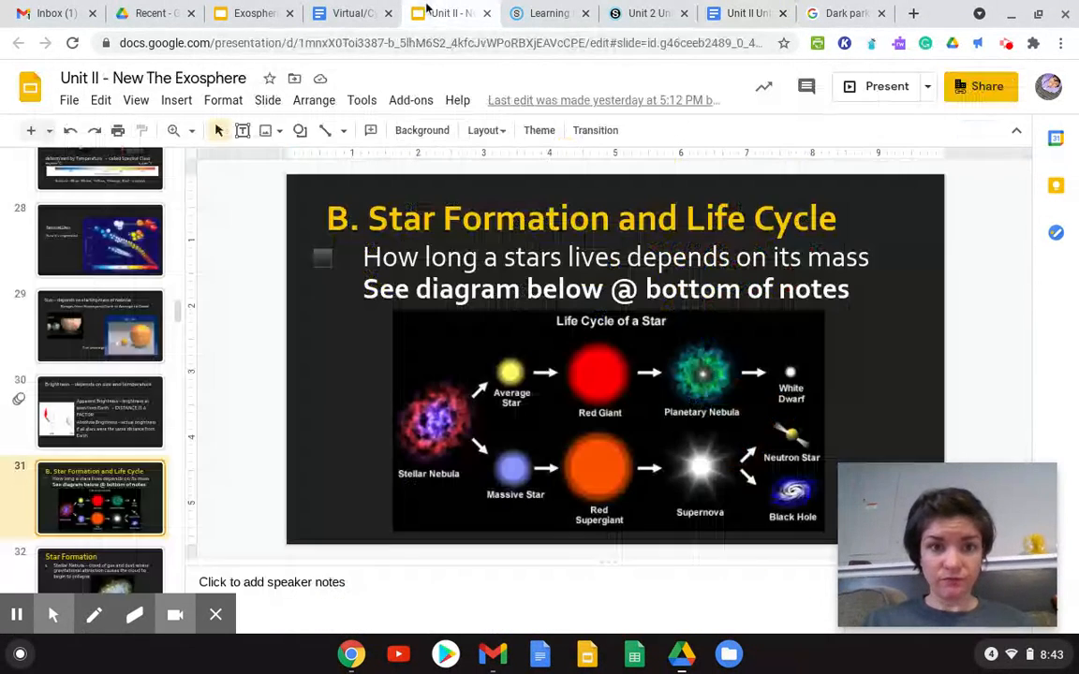
Step: Present slide 34, the Star Formation slide, from the filmstrip
scroll(down, 3)
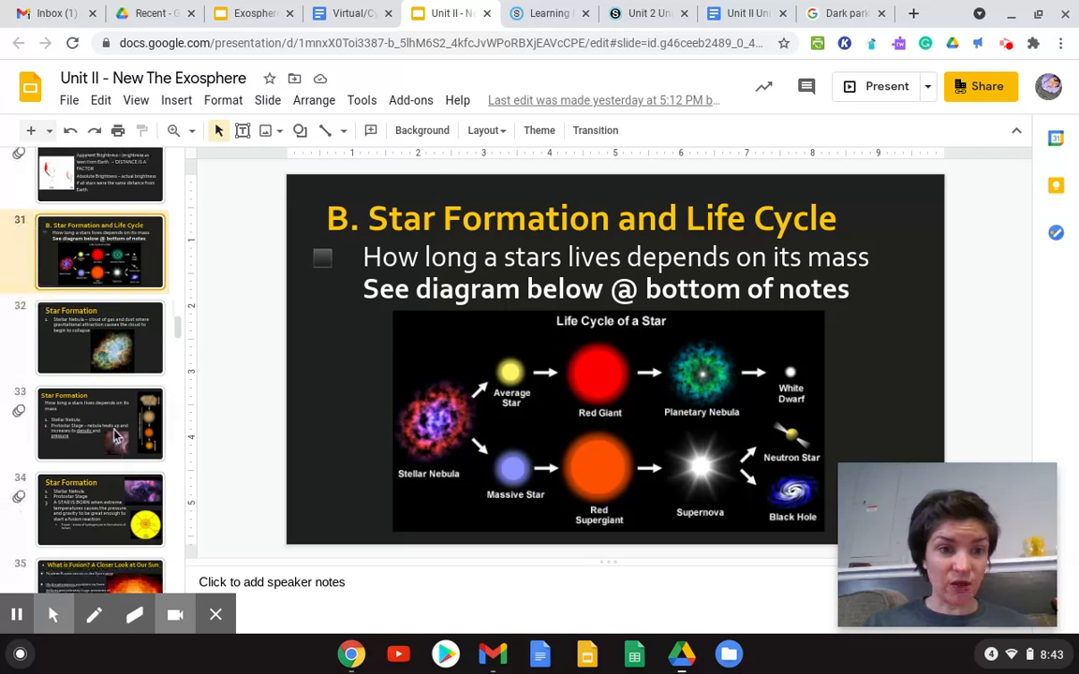
click(100, 424)
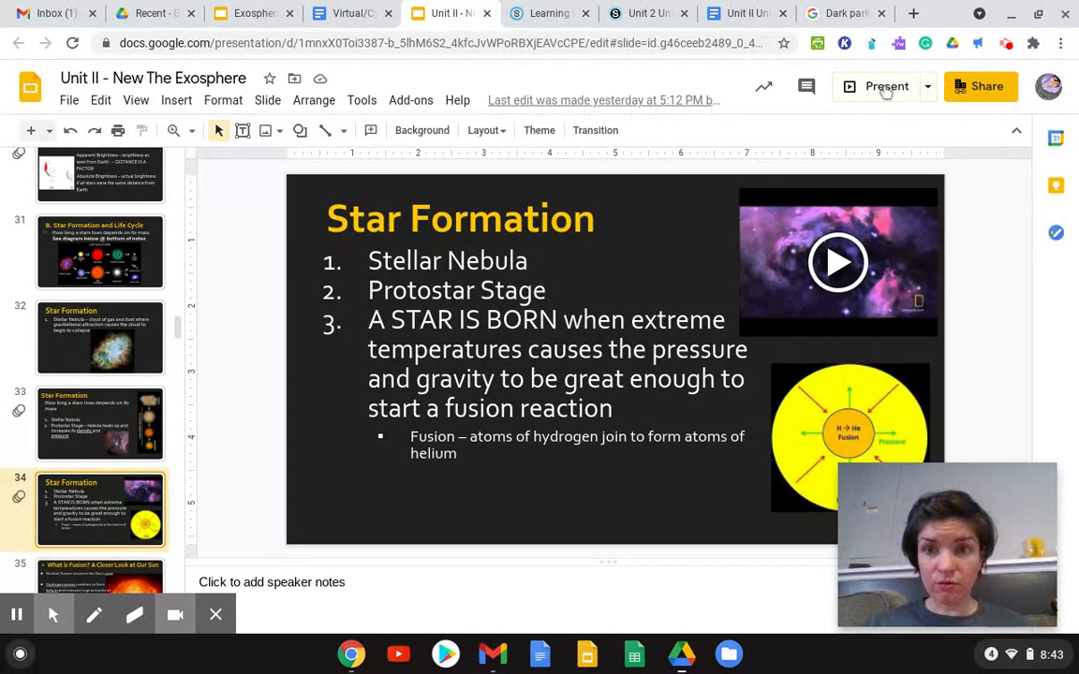
click(886, 86)
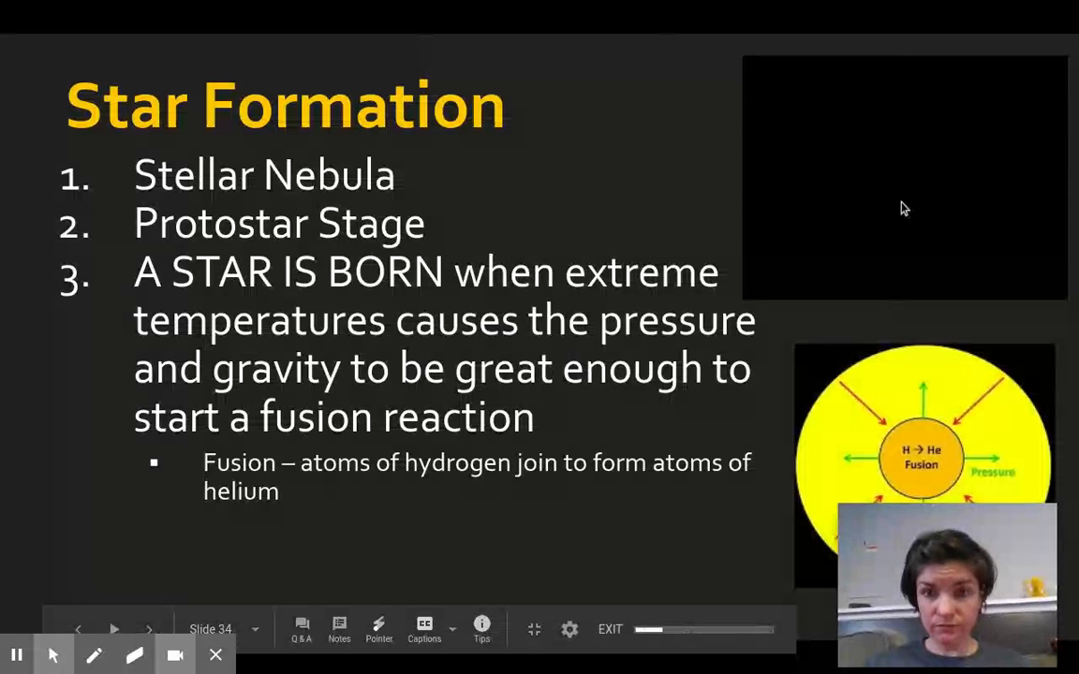
Step: Play the embedded star formation video full screen and dismiss its ad
click(904, 176)
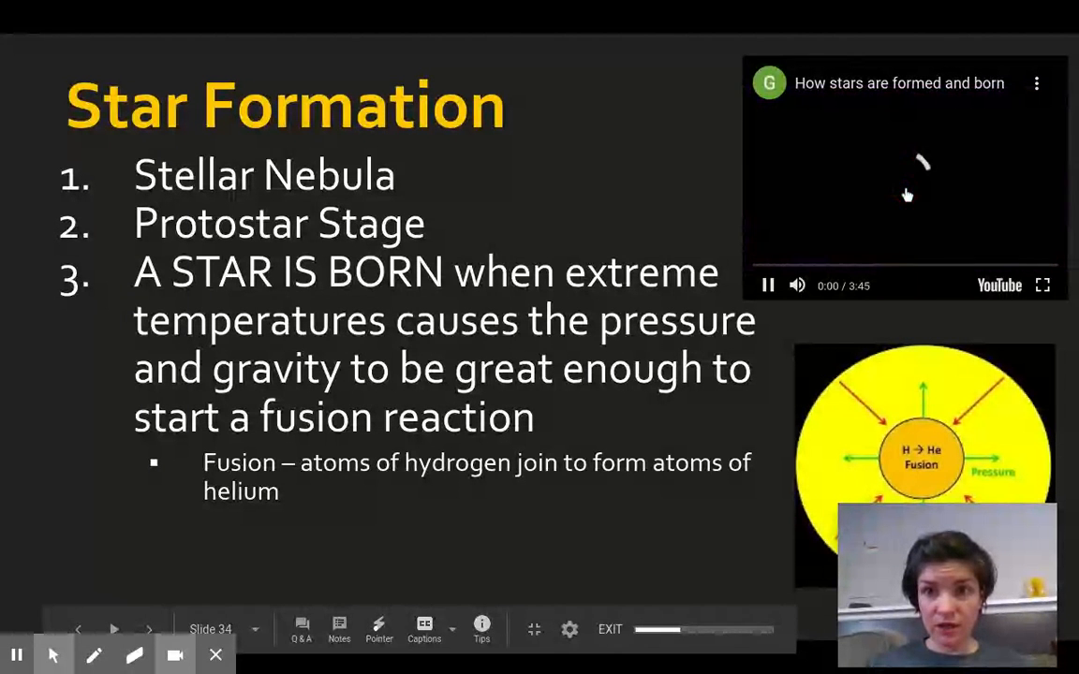
click(1042, 285)
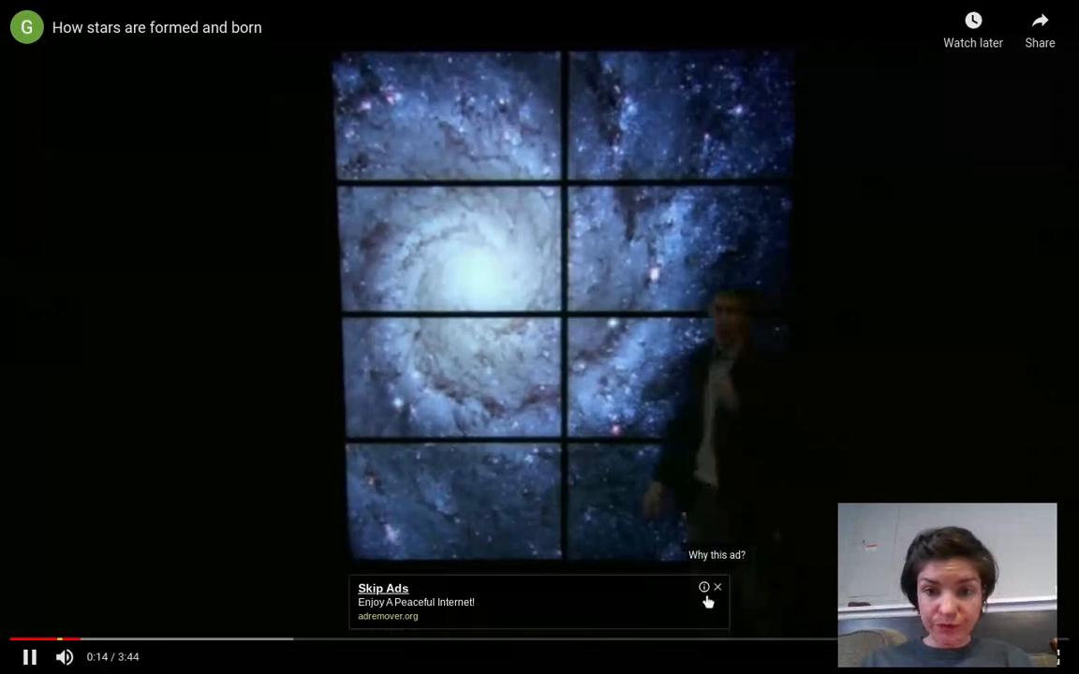
click(718, 587)
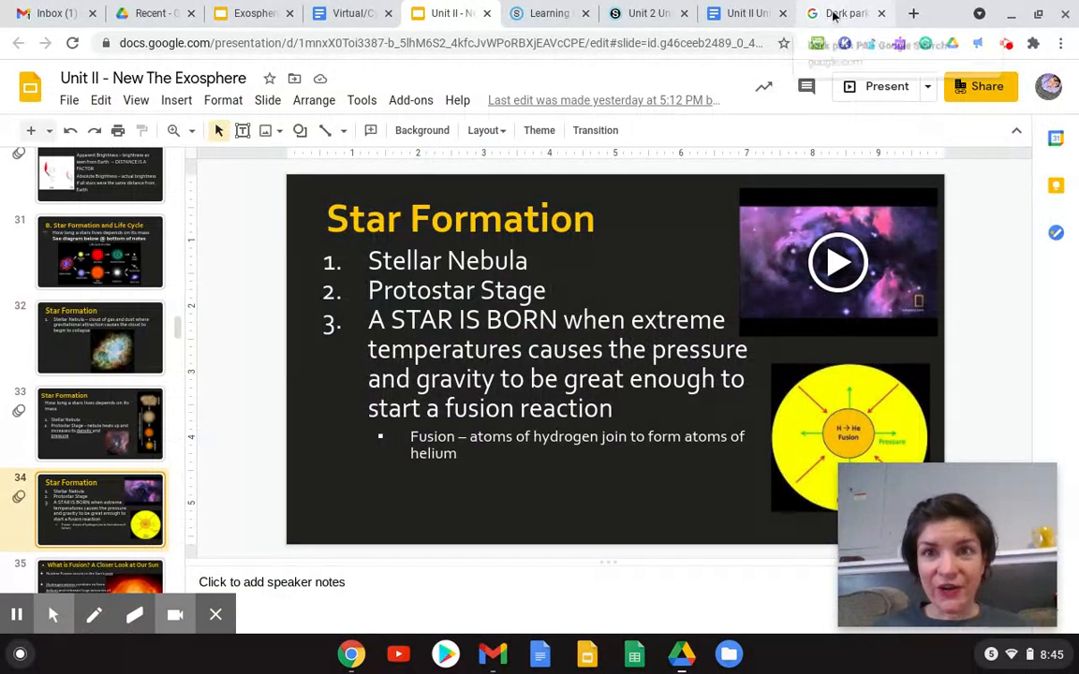
Step: Back in the notes, highlight 'PULLS IN-' and 'PUSHES OUT-' in the balance of forces section
click(745, 13)
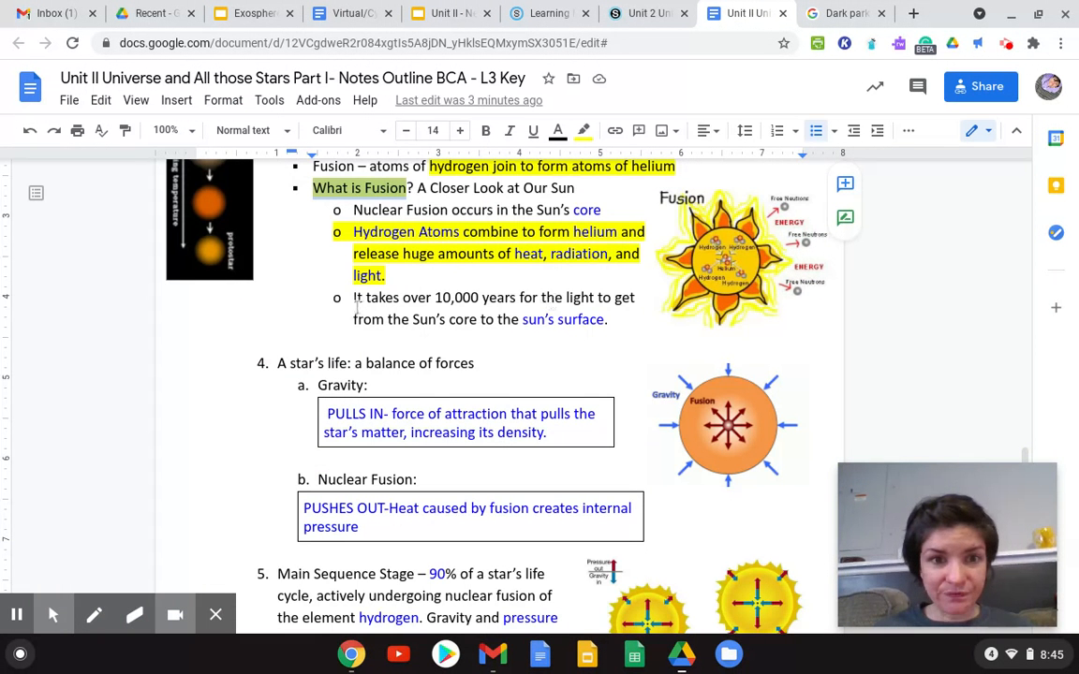
scroll(down, 3)
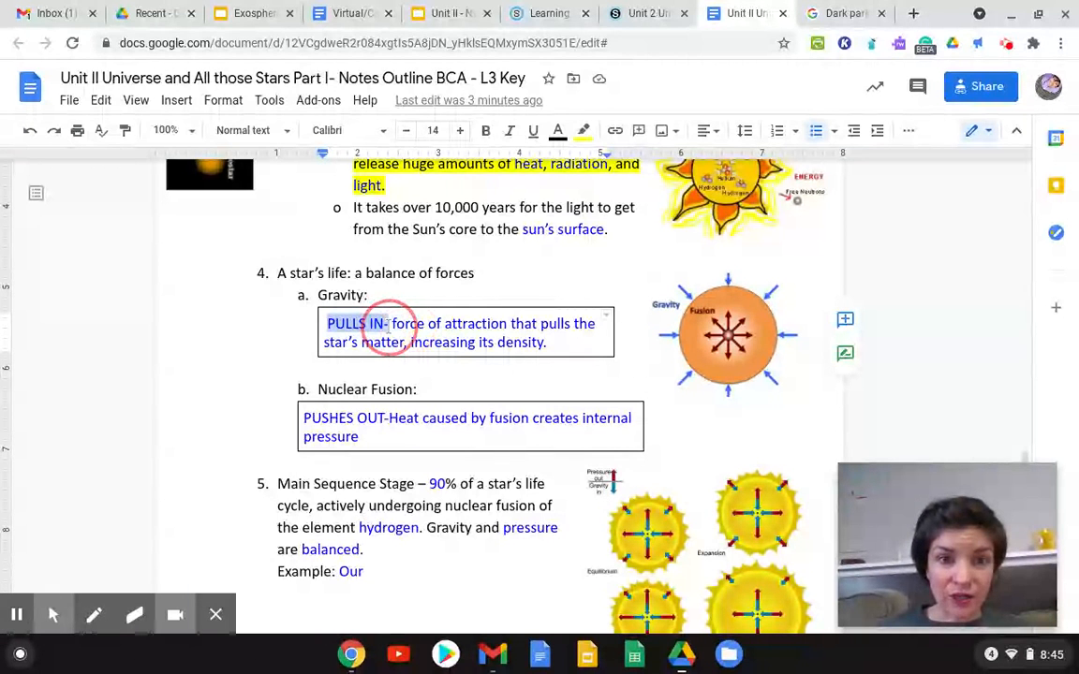
click(558, 130)
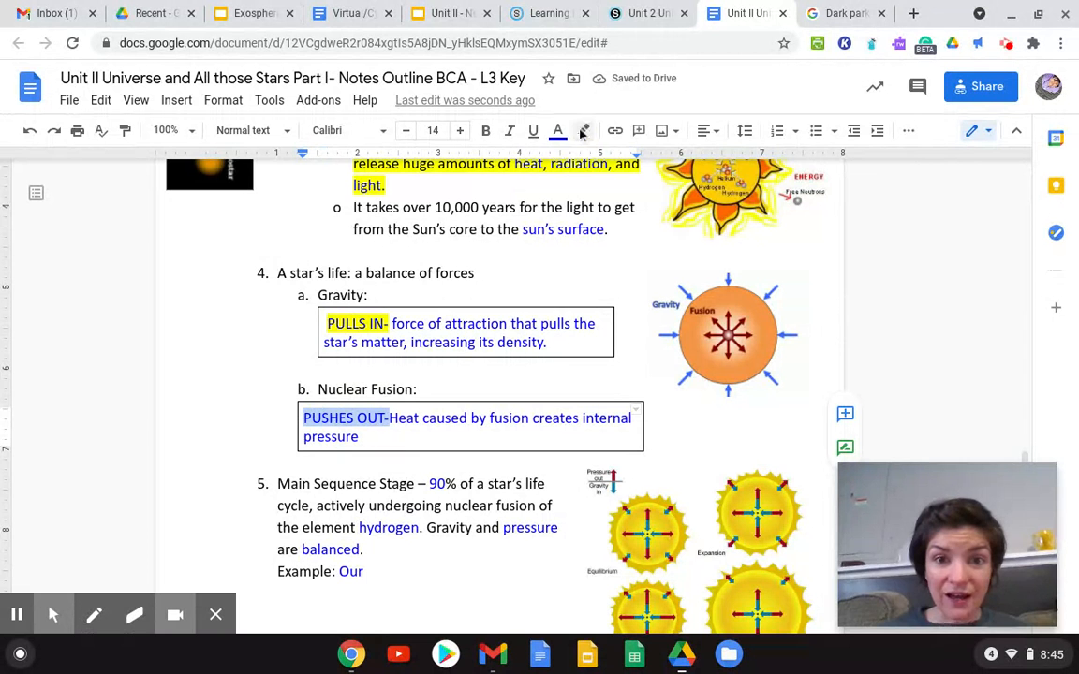
mouse_move(584, 131)
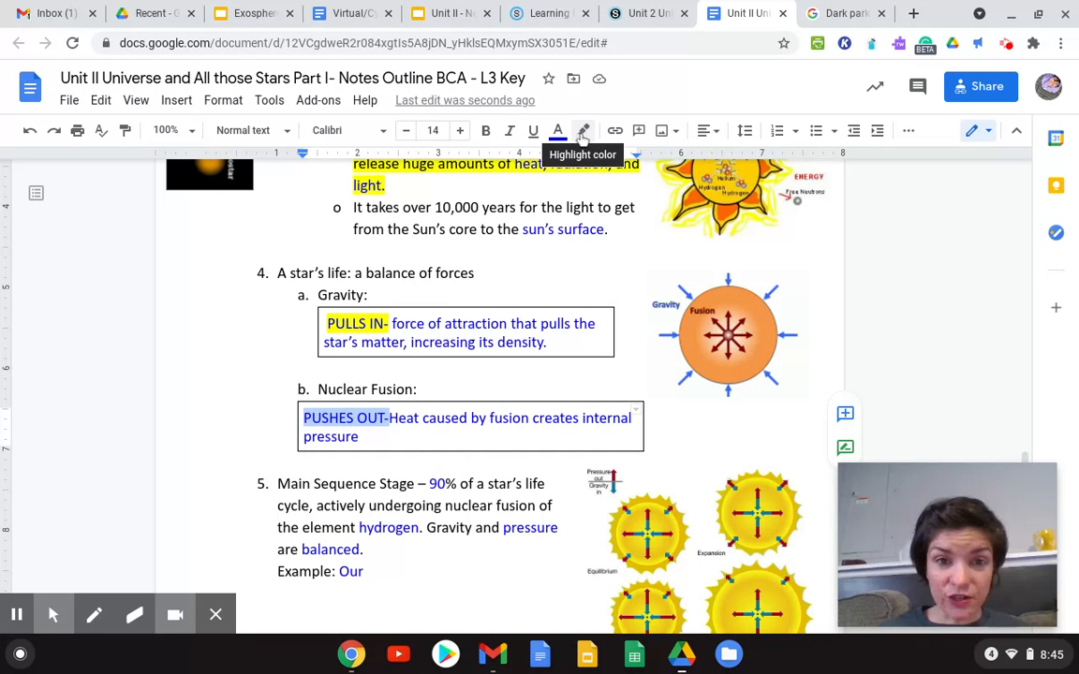
click(583, 130)
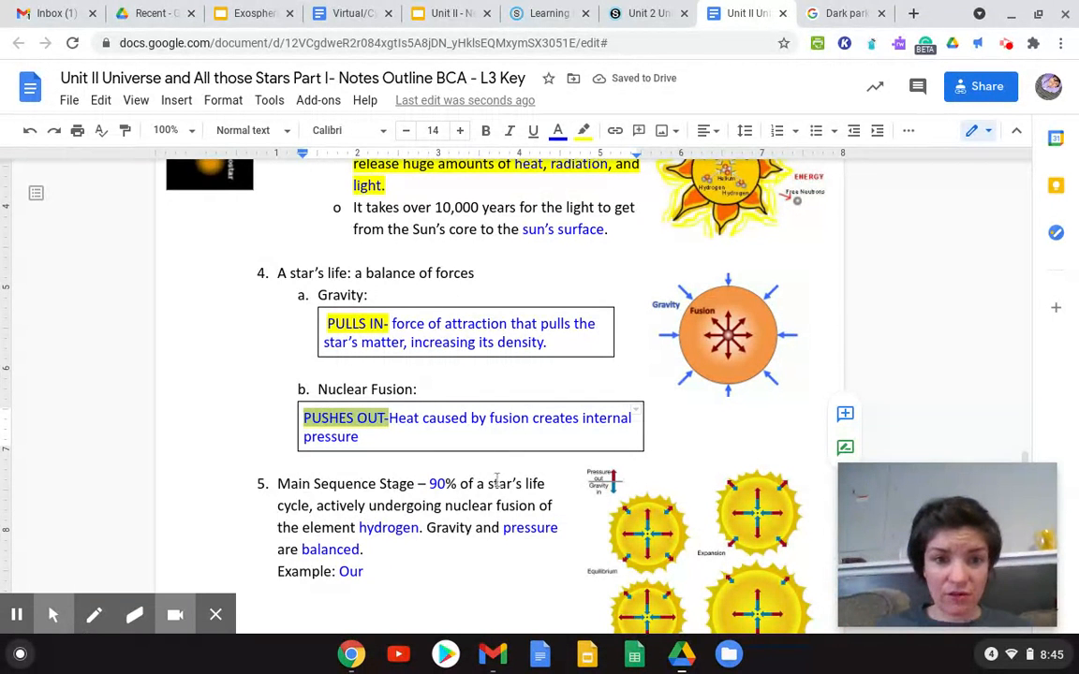
scroll(down, 3)
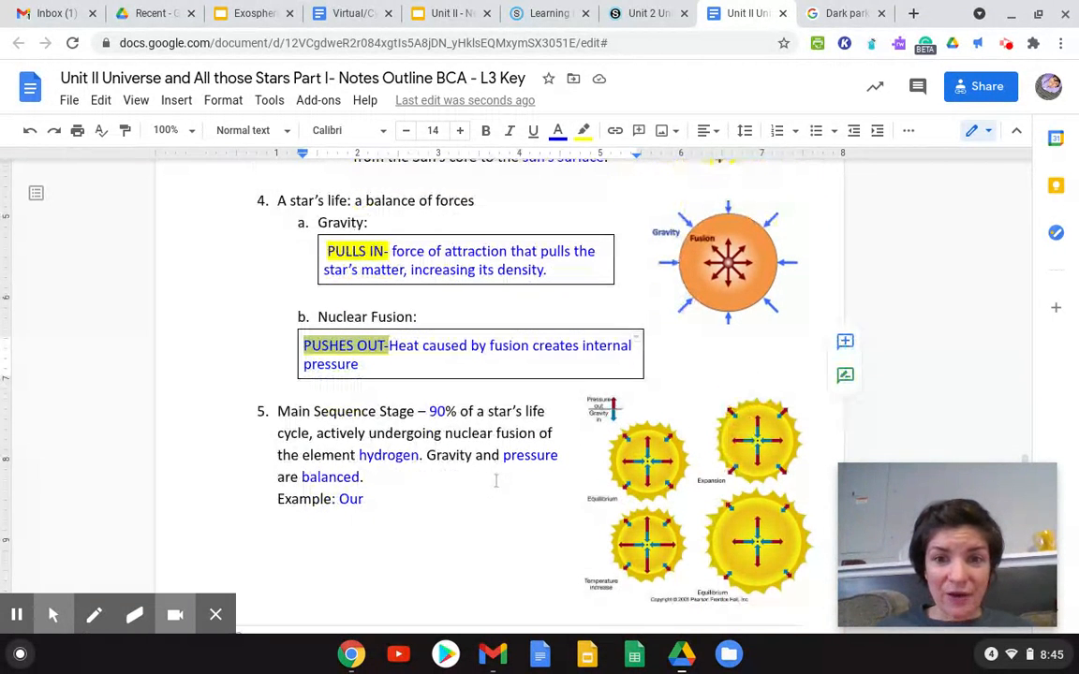
scroll(down, 3)
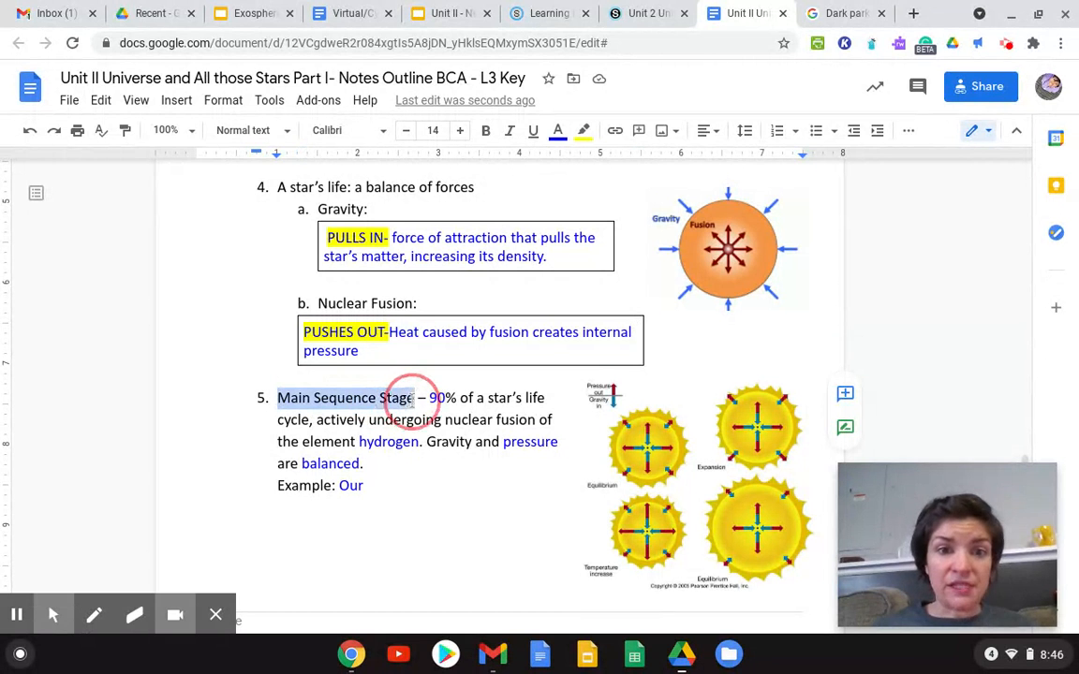
Step: Yellow-highlight 'Main Sequence Stage' and select 'nuclear fusion of the element hydrogen' for highlighting
click(584, 130)
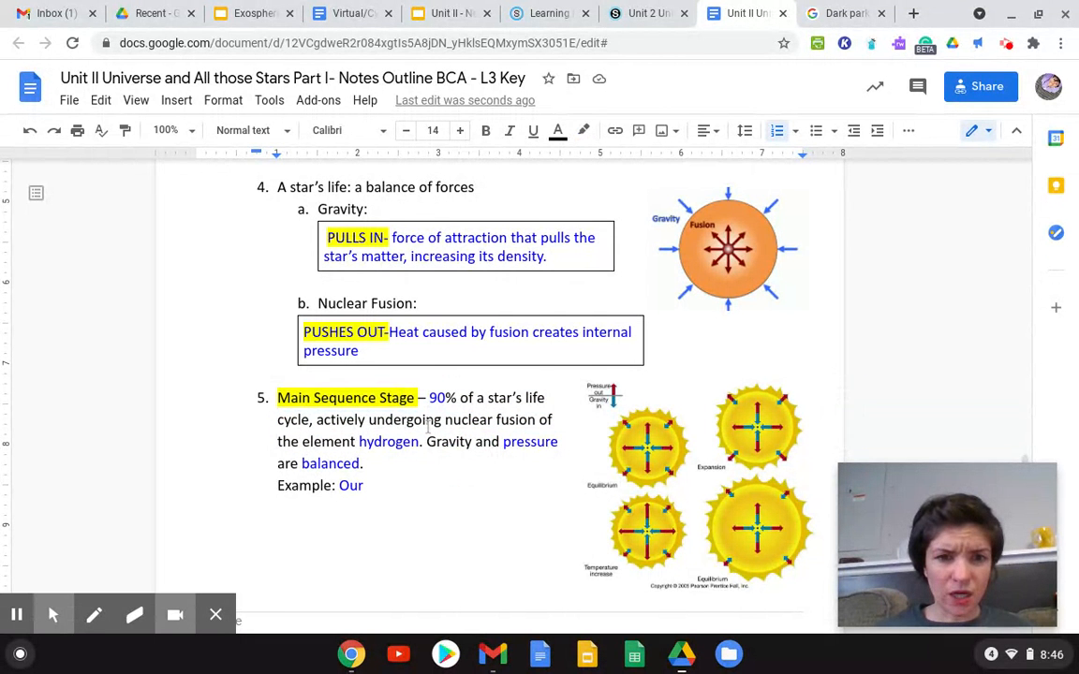
click(448, 423)
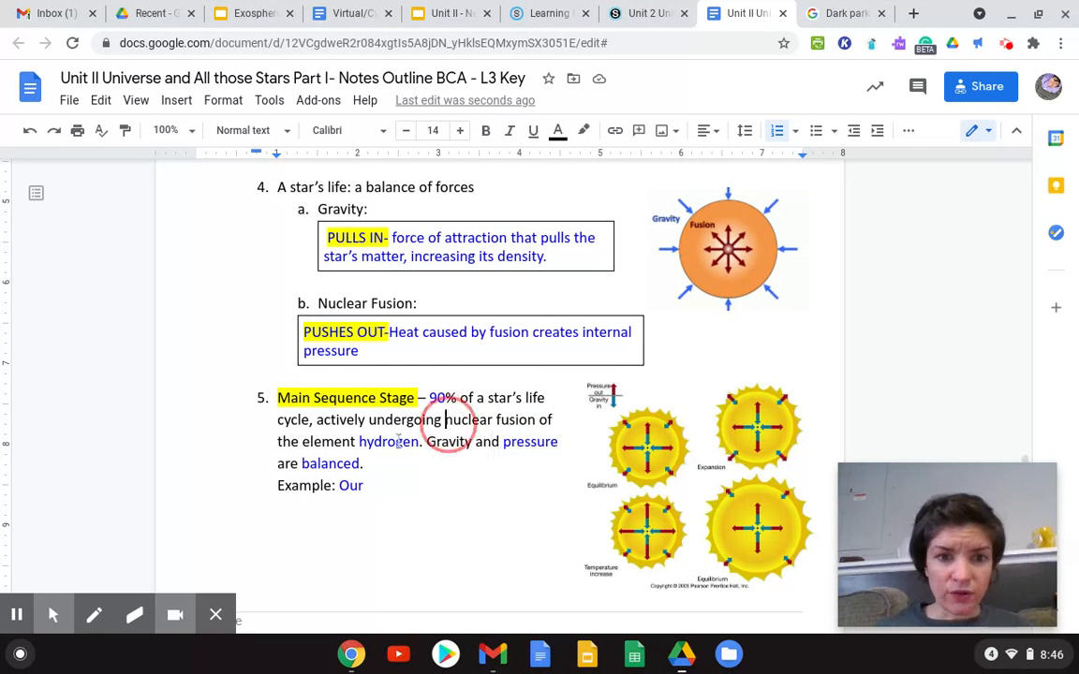
drag(447, 420, 422, 441)
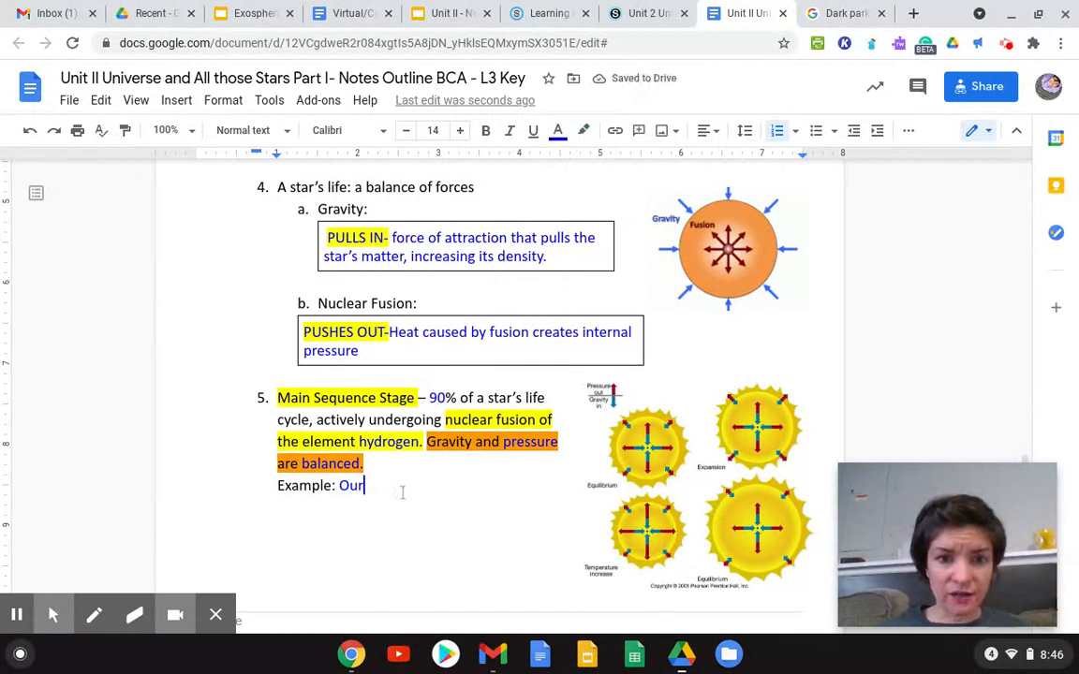
scroll(down, 3)
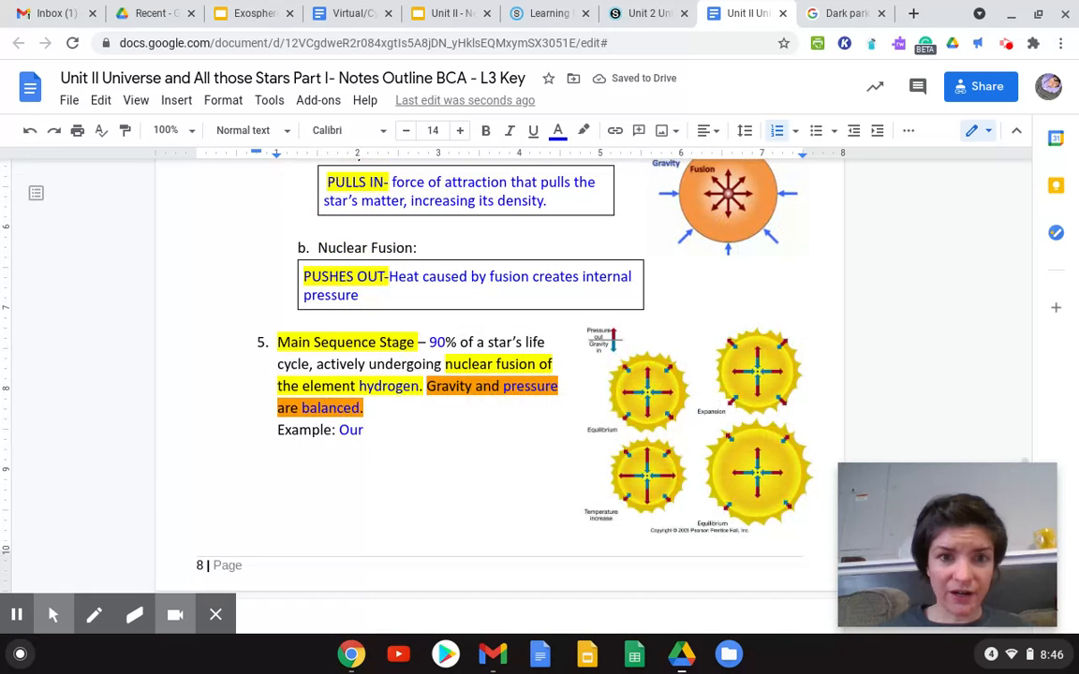
Step: Finish the Main Sequence example line so it reads 'Example: Our Sun'
text(Su)
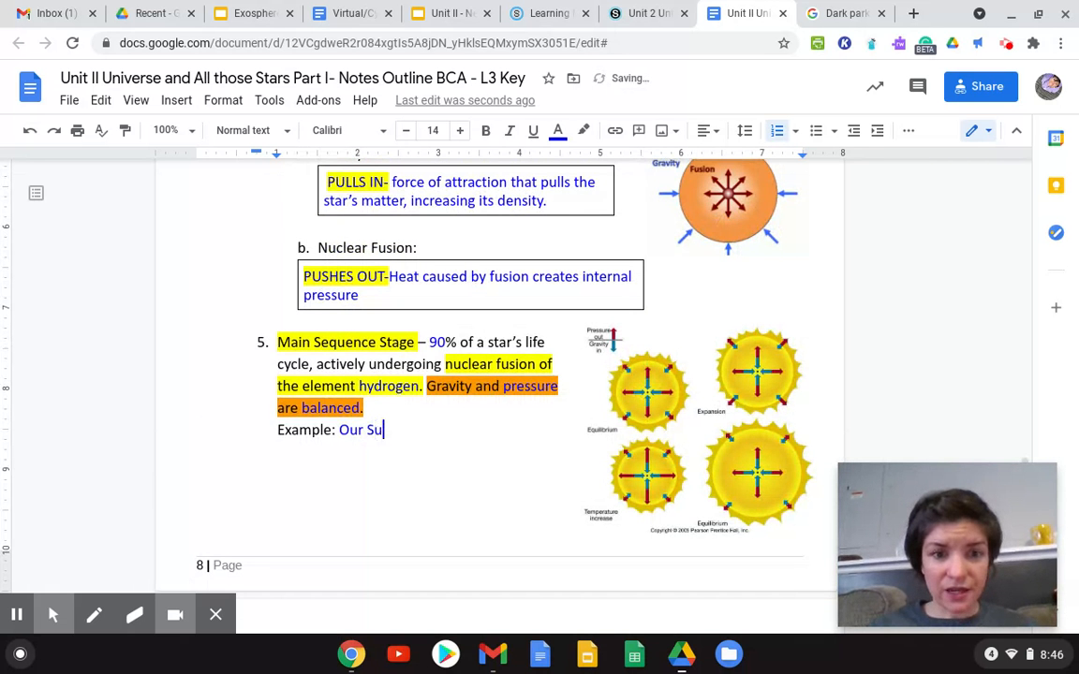
scroll(down, 3)
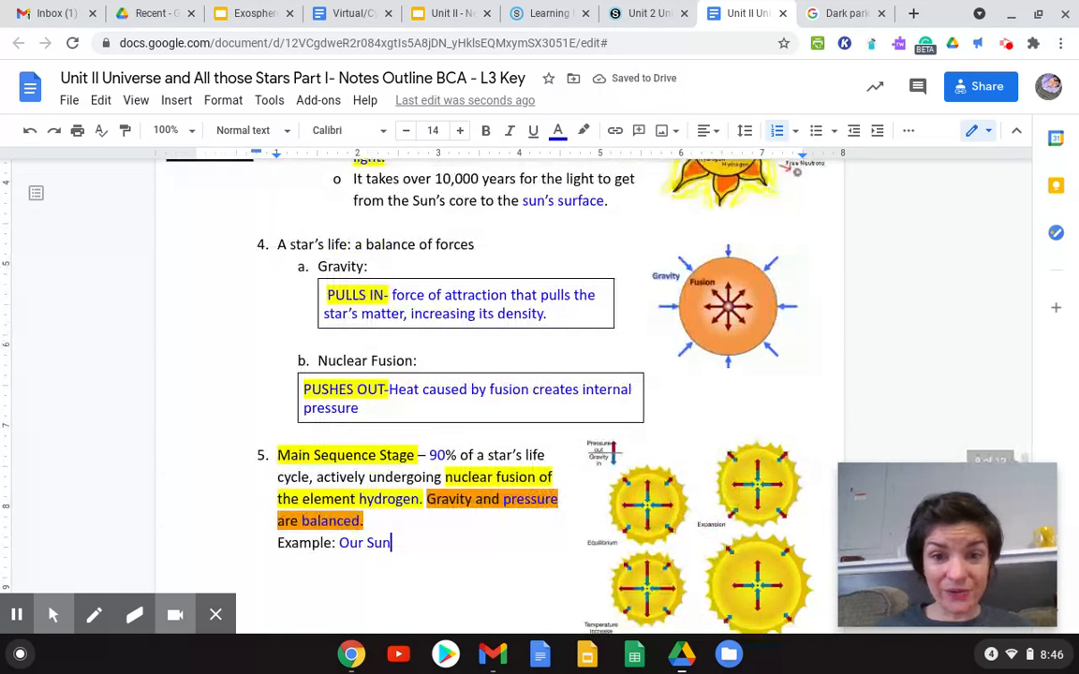
scroll(down, 3)
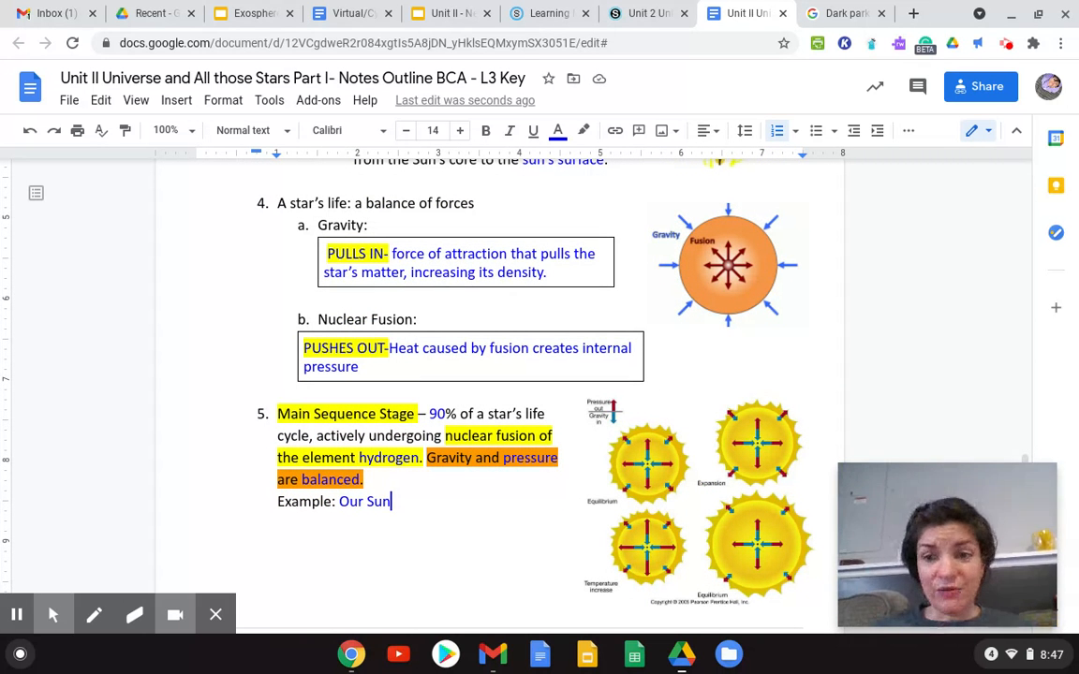
scroll(down, 3)
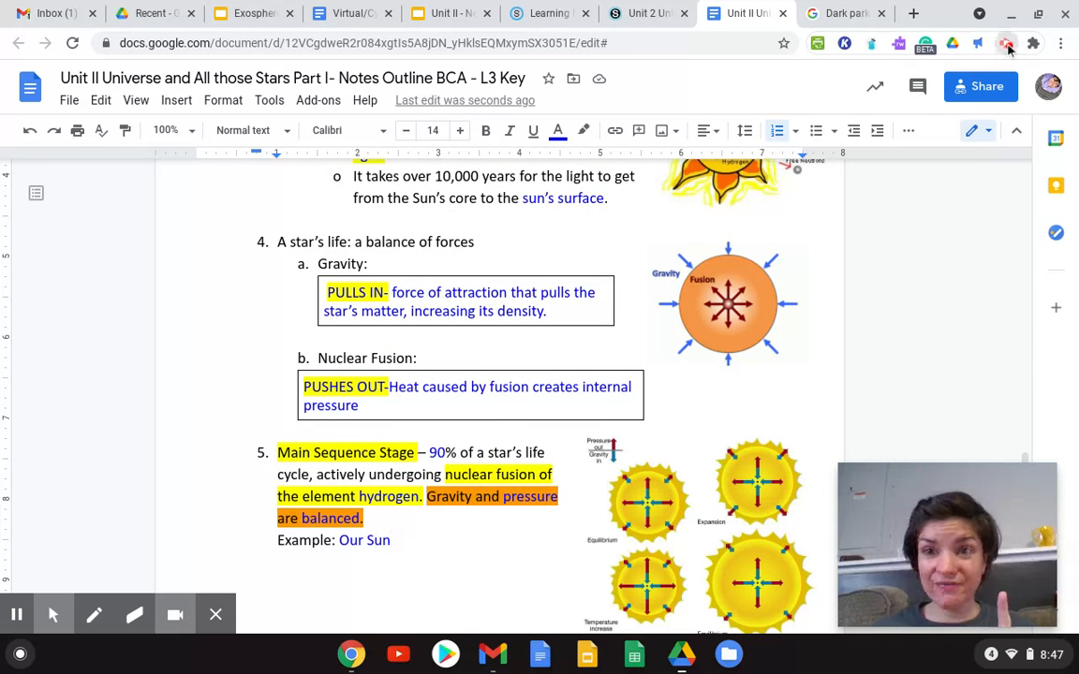
click(1007, 43)
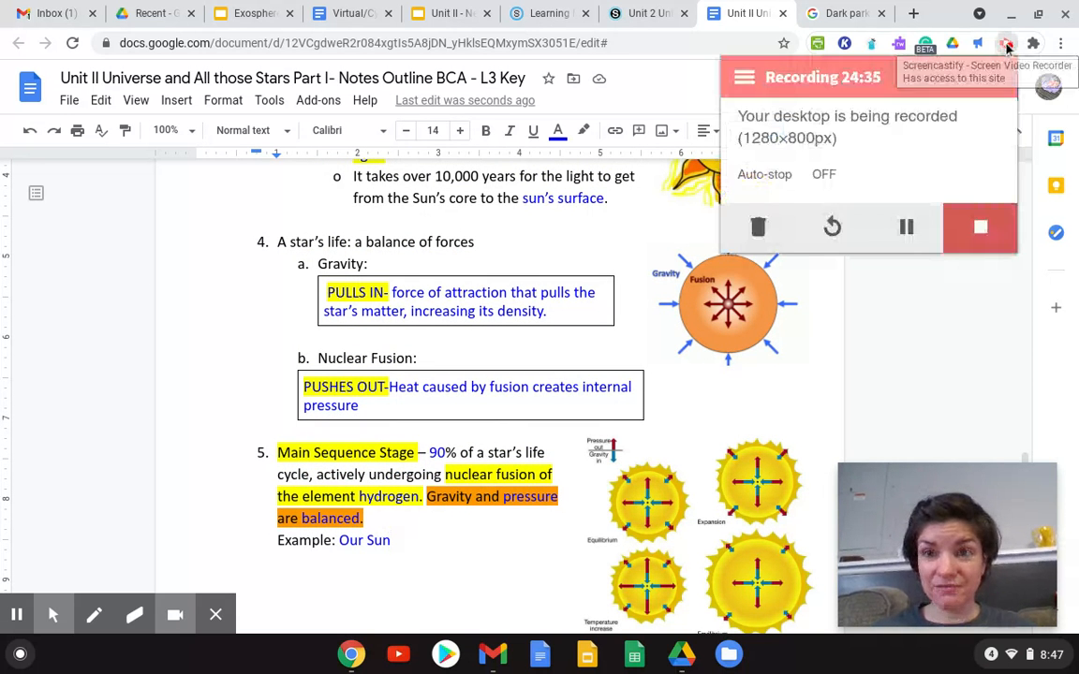